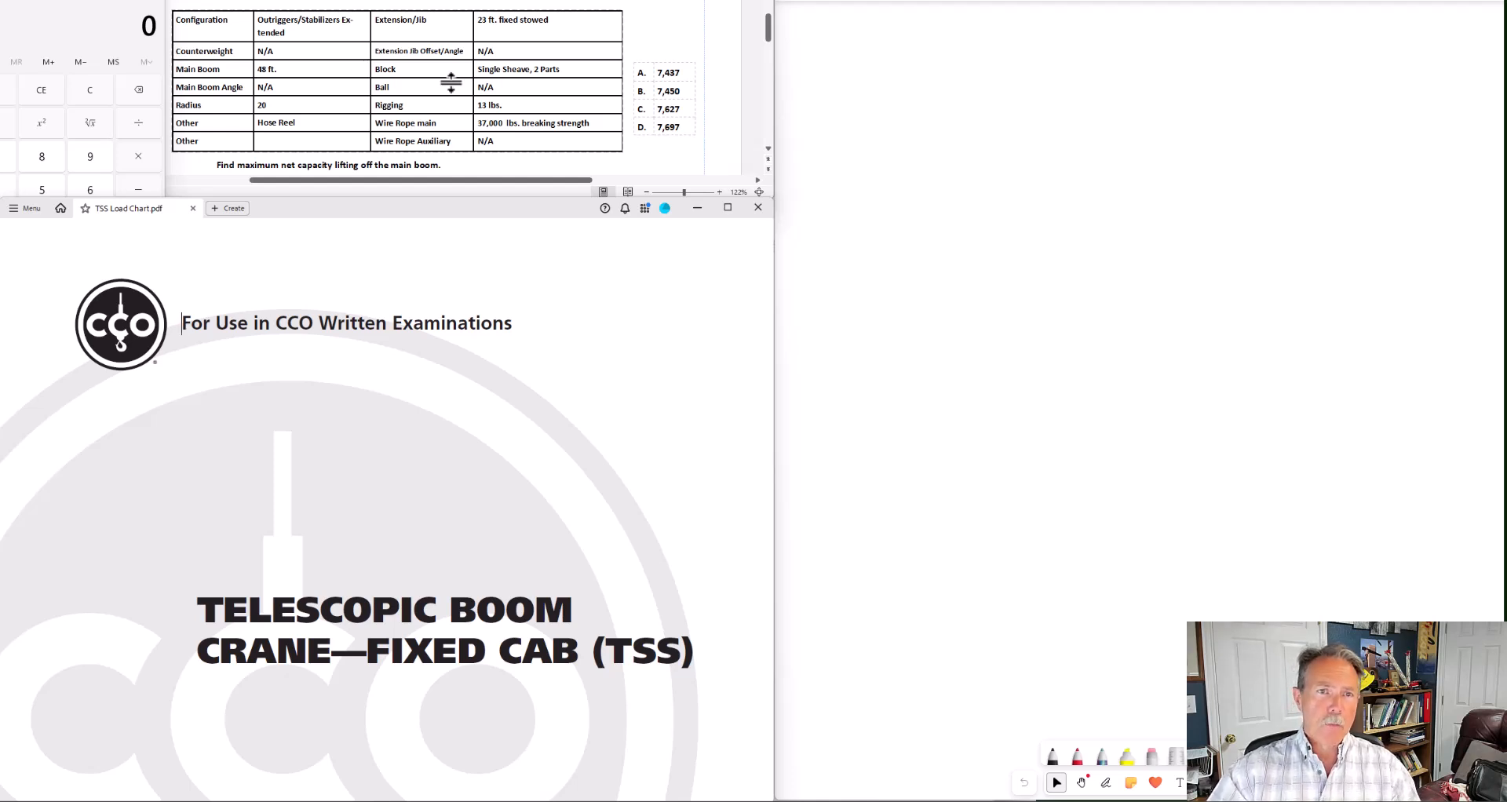
mouse_move(394, 408)
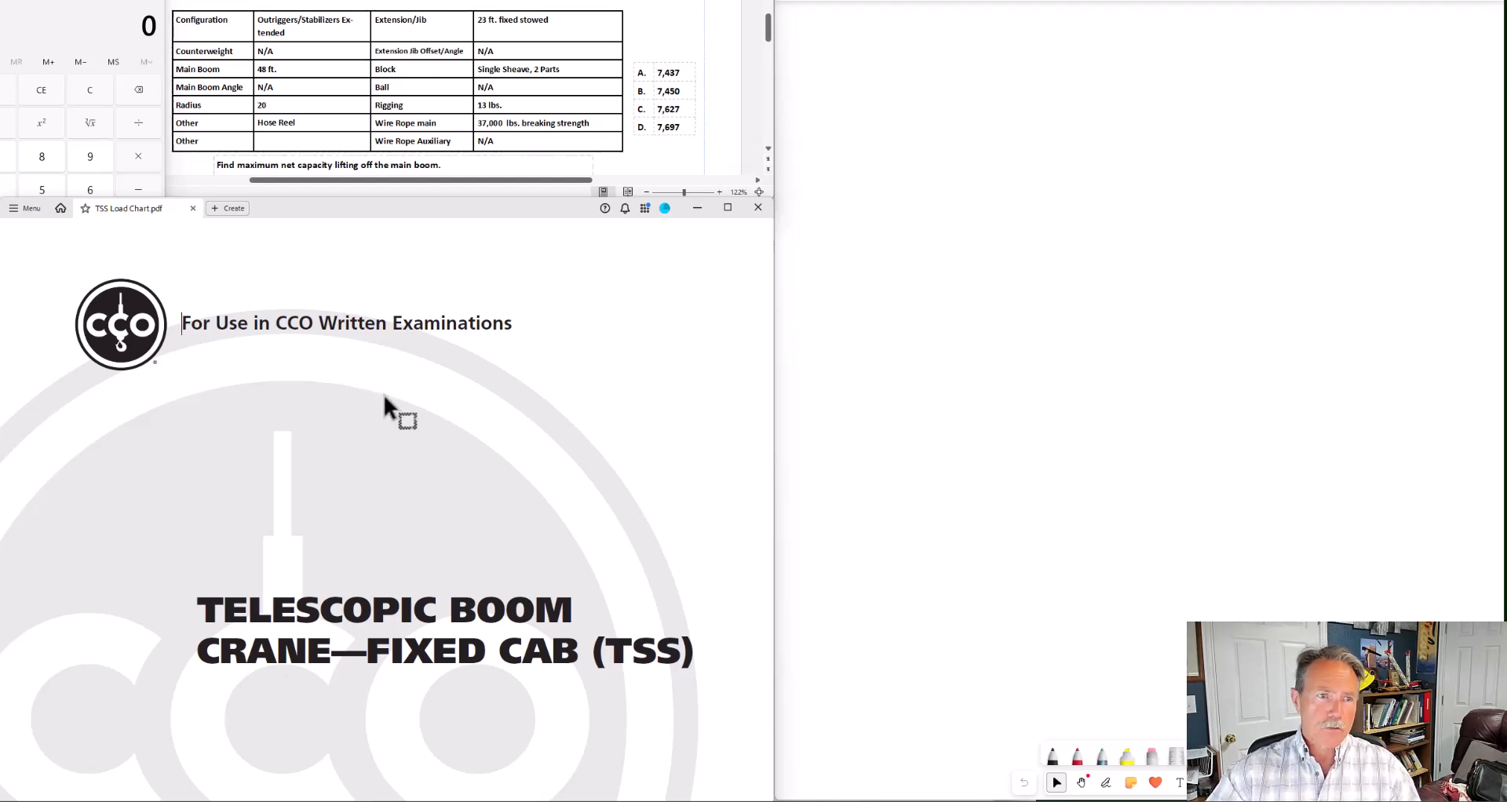
mouse_move(894, 187)
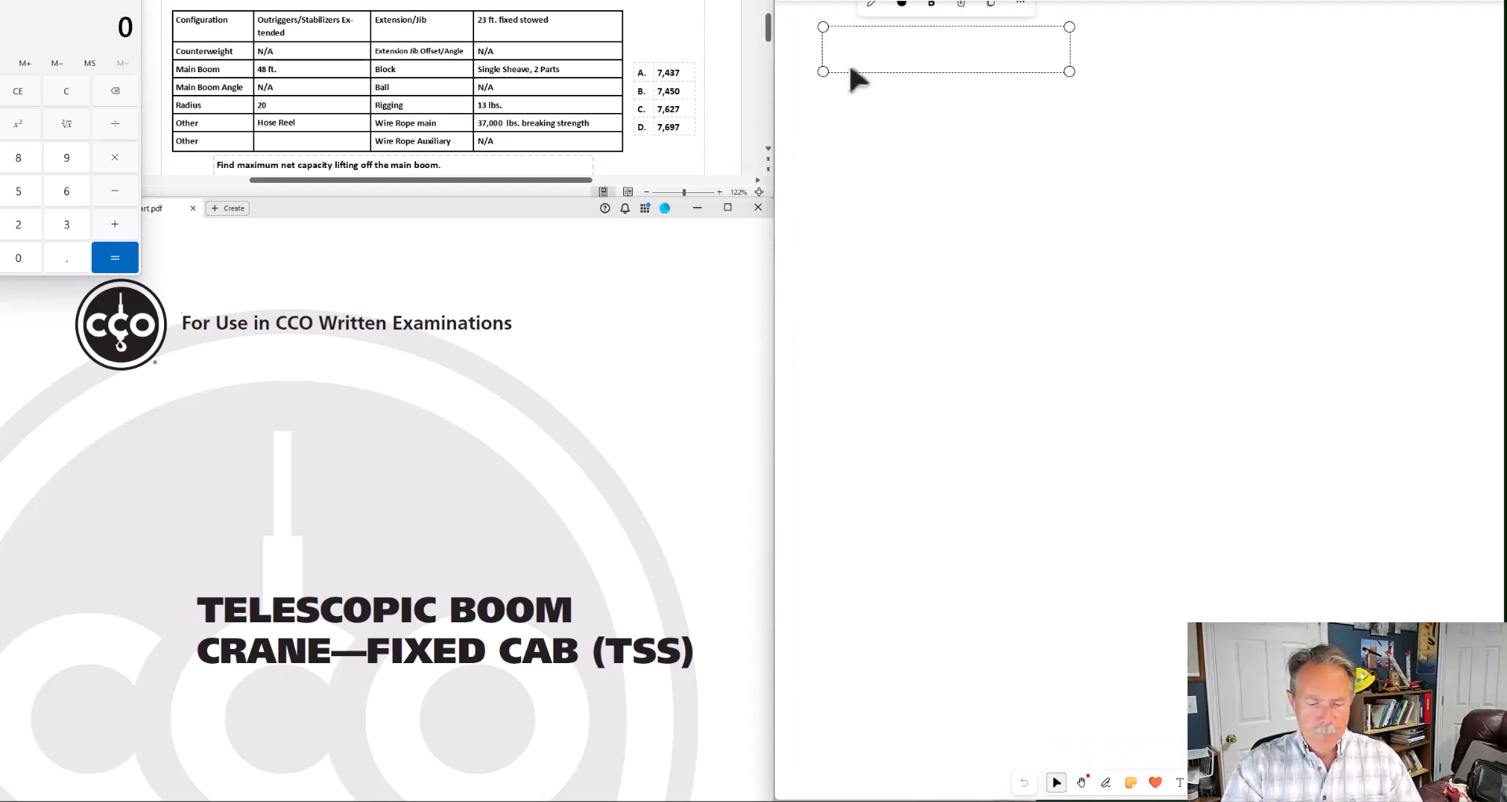
Type the formula 'NC = GC - DED' into the top-left text box
type("NC =")
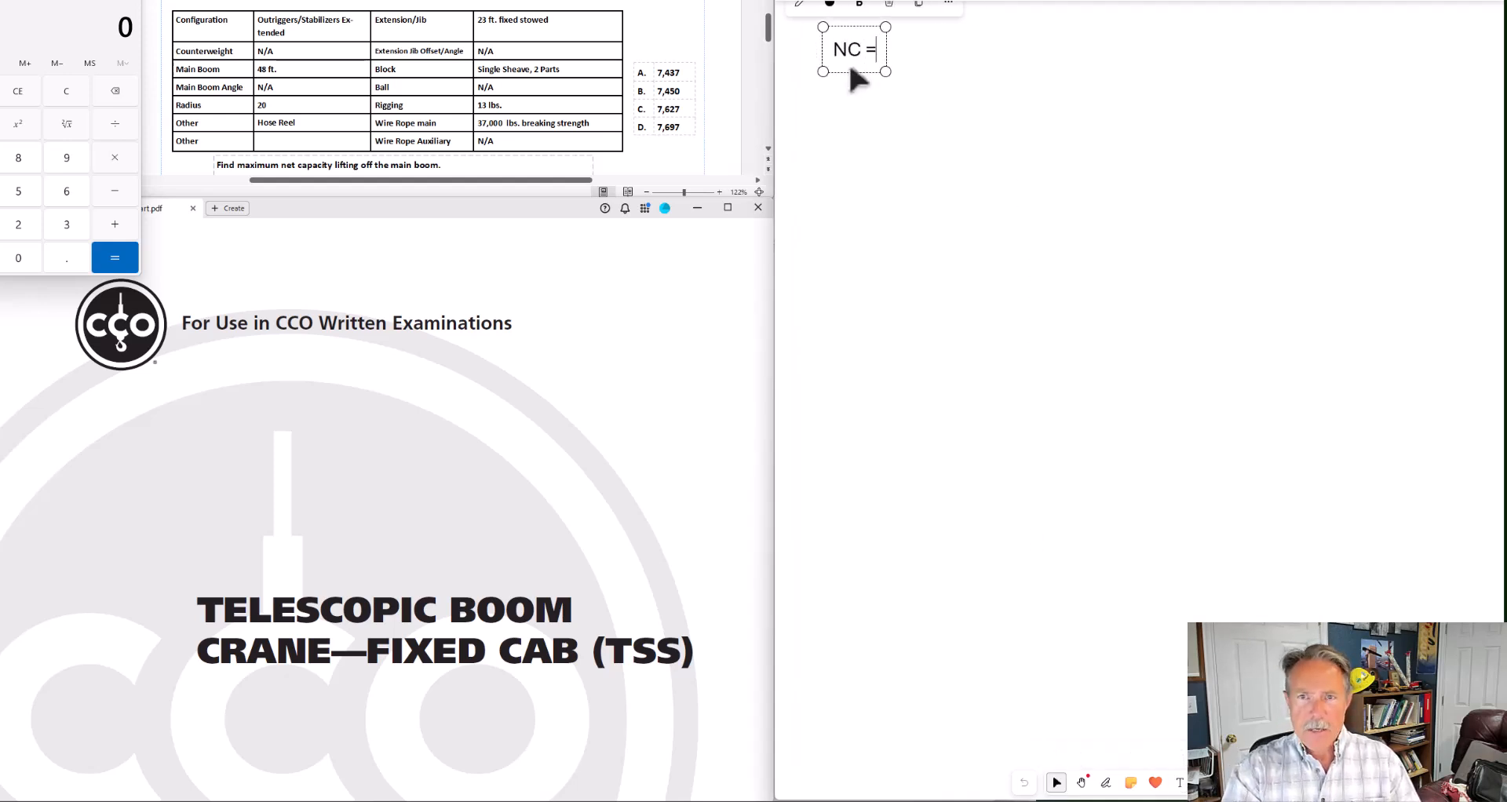
type("GC -")
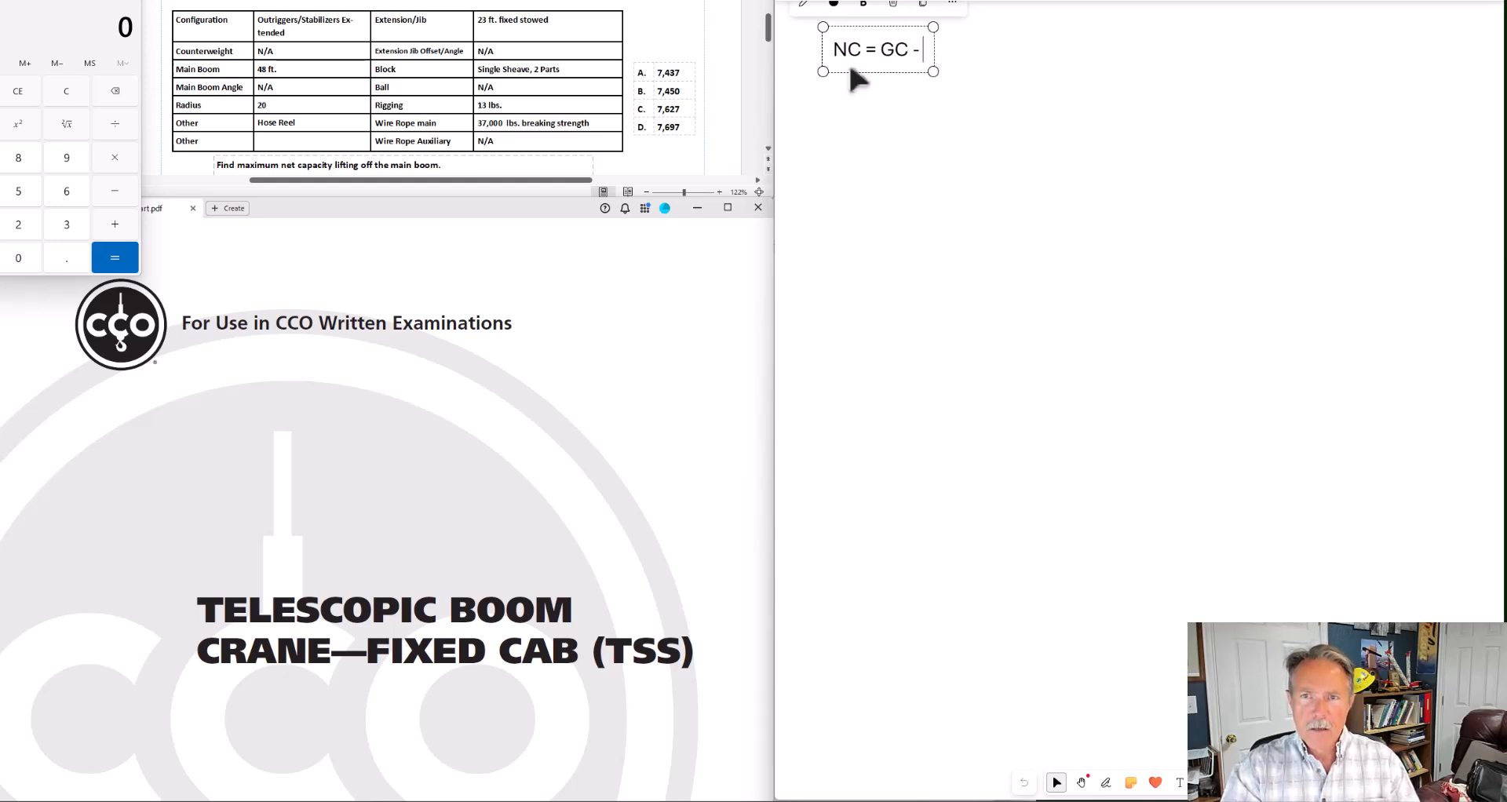
type("DED")
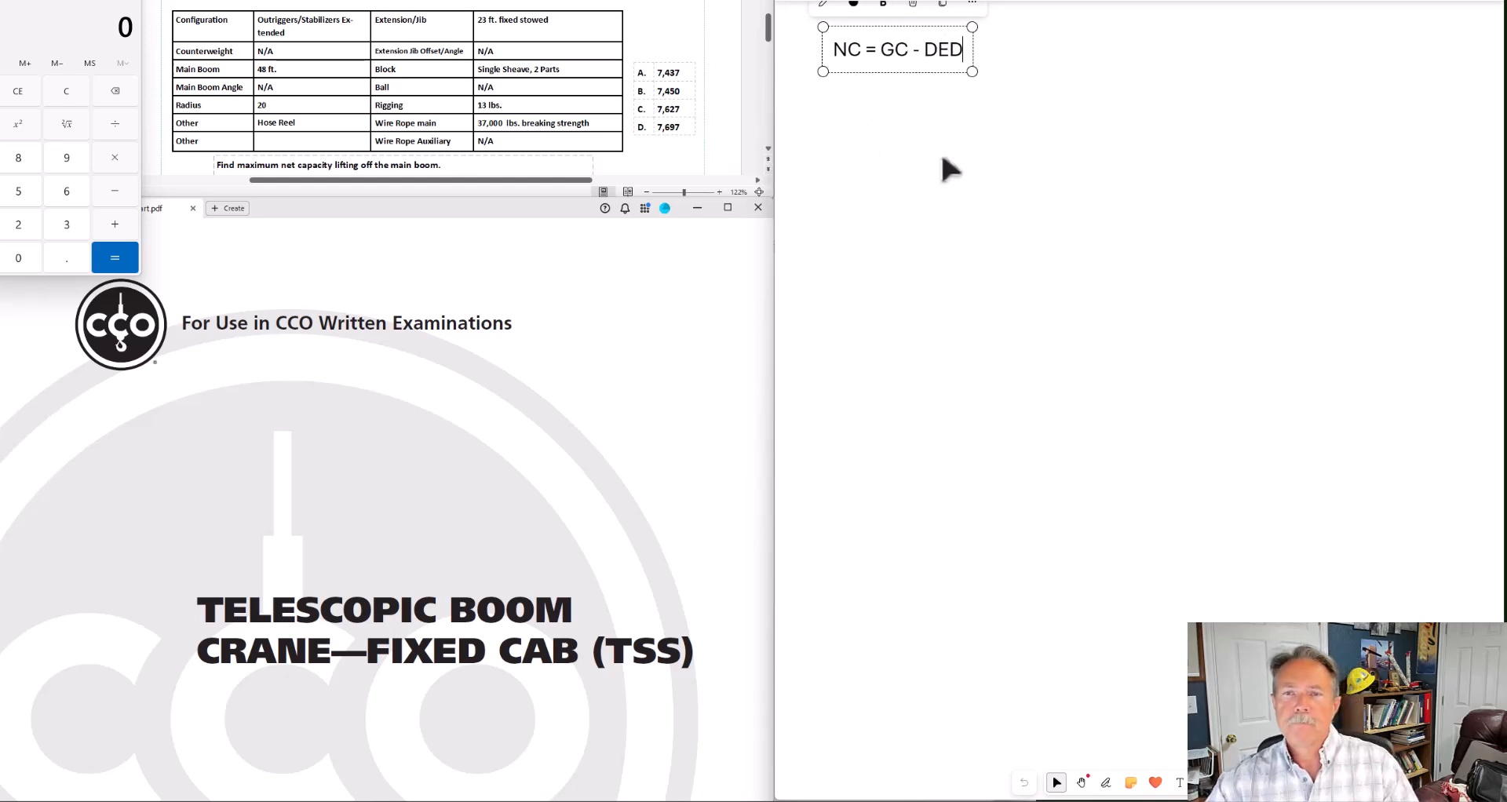
mouse_move(1127, 459)
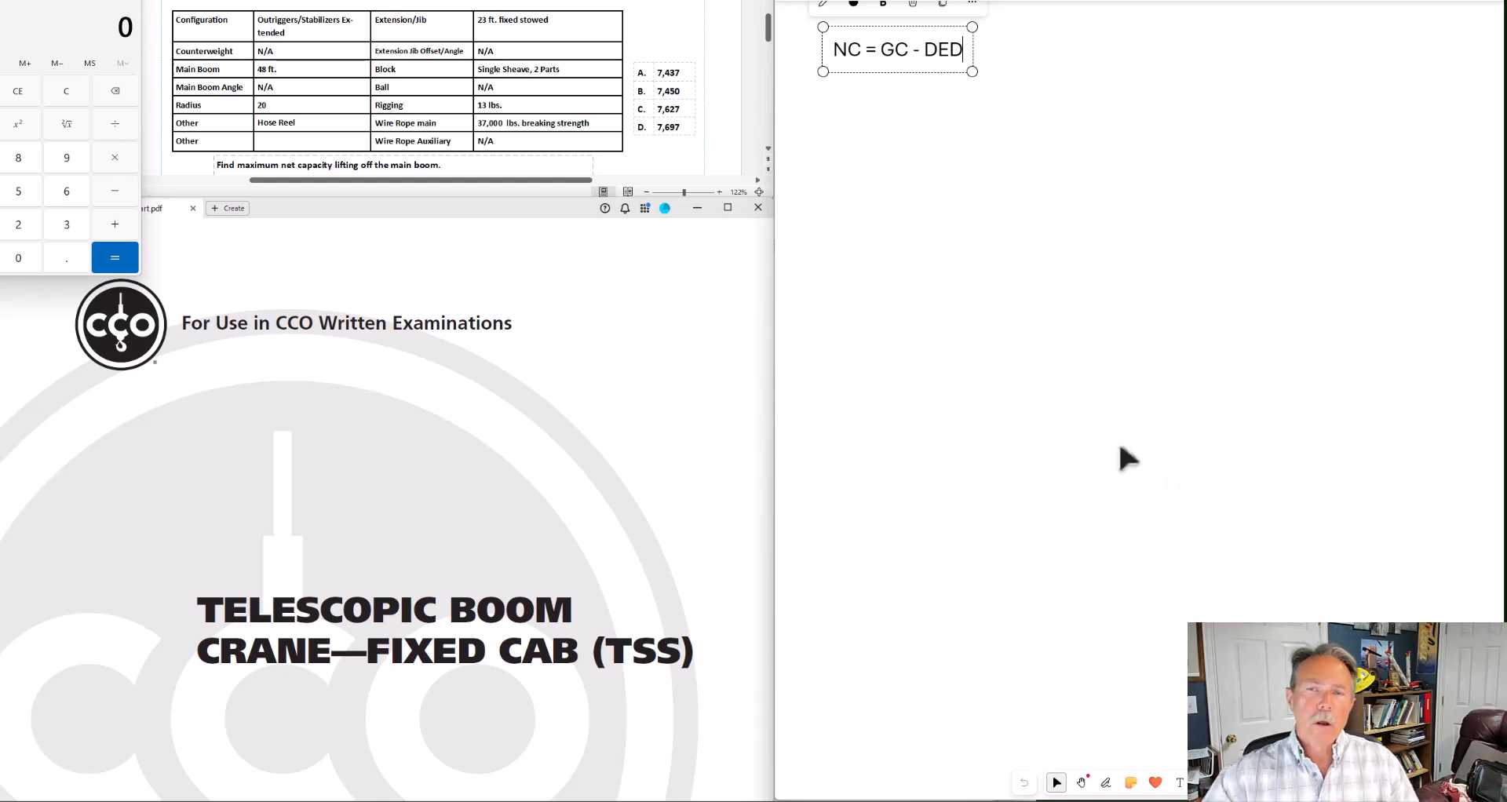
mouse_move(941, 188)
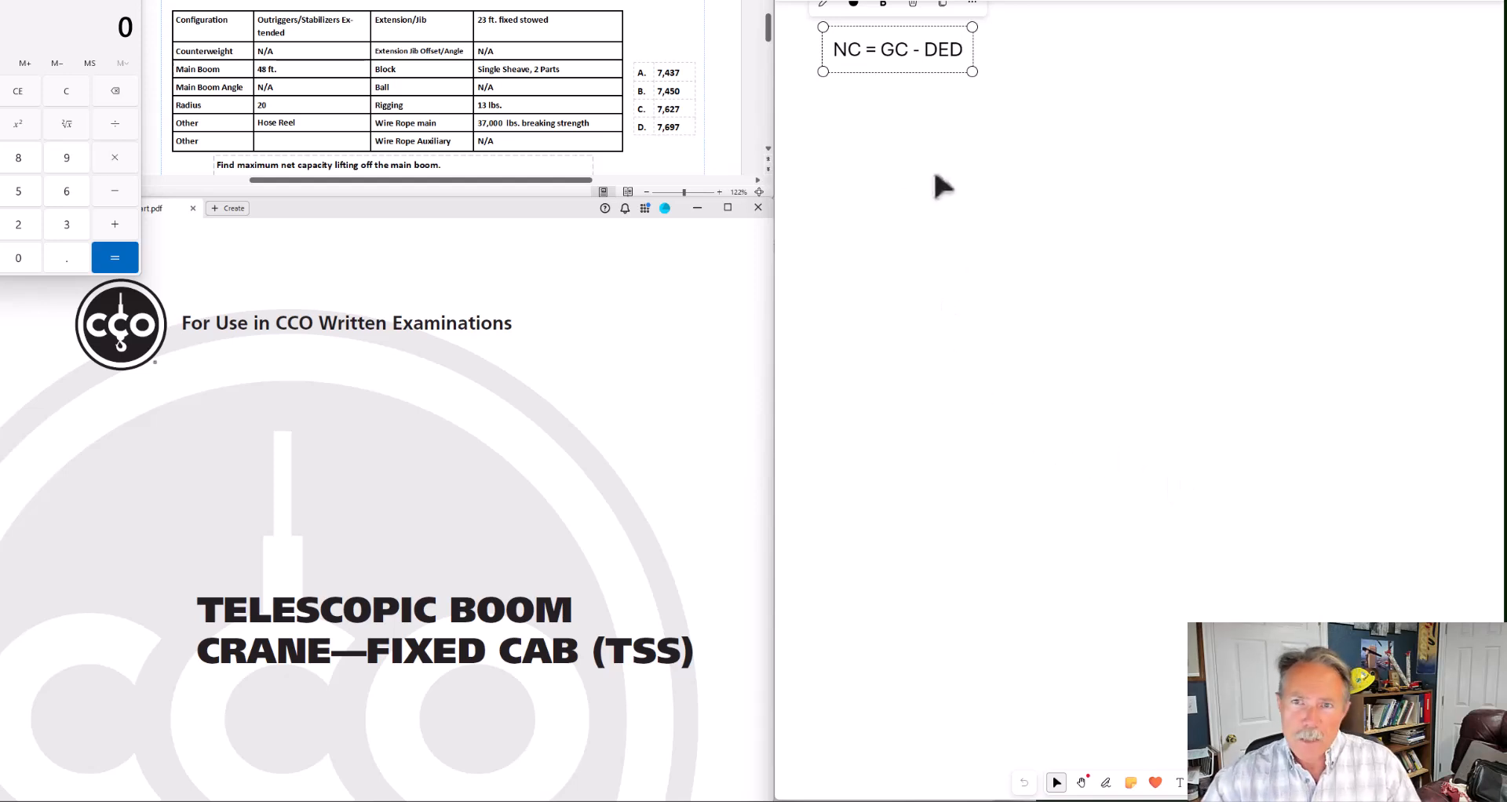
mouse_move(879, 173)
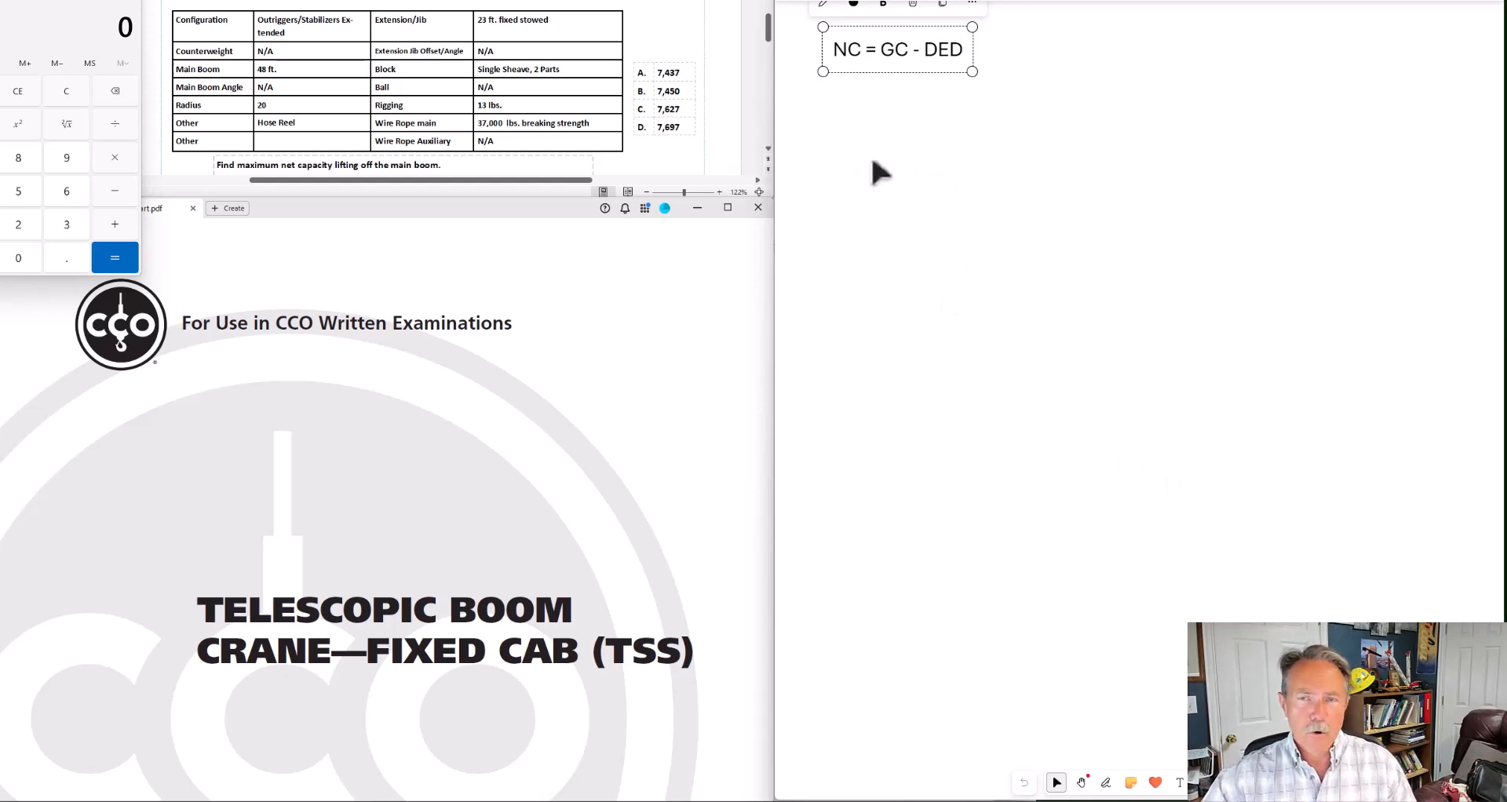
mouse_move(1035, 188)
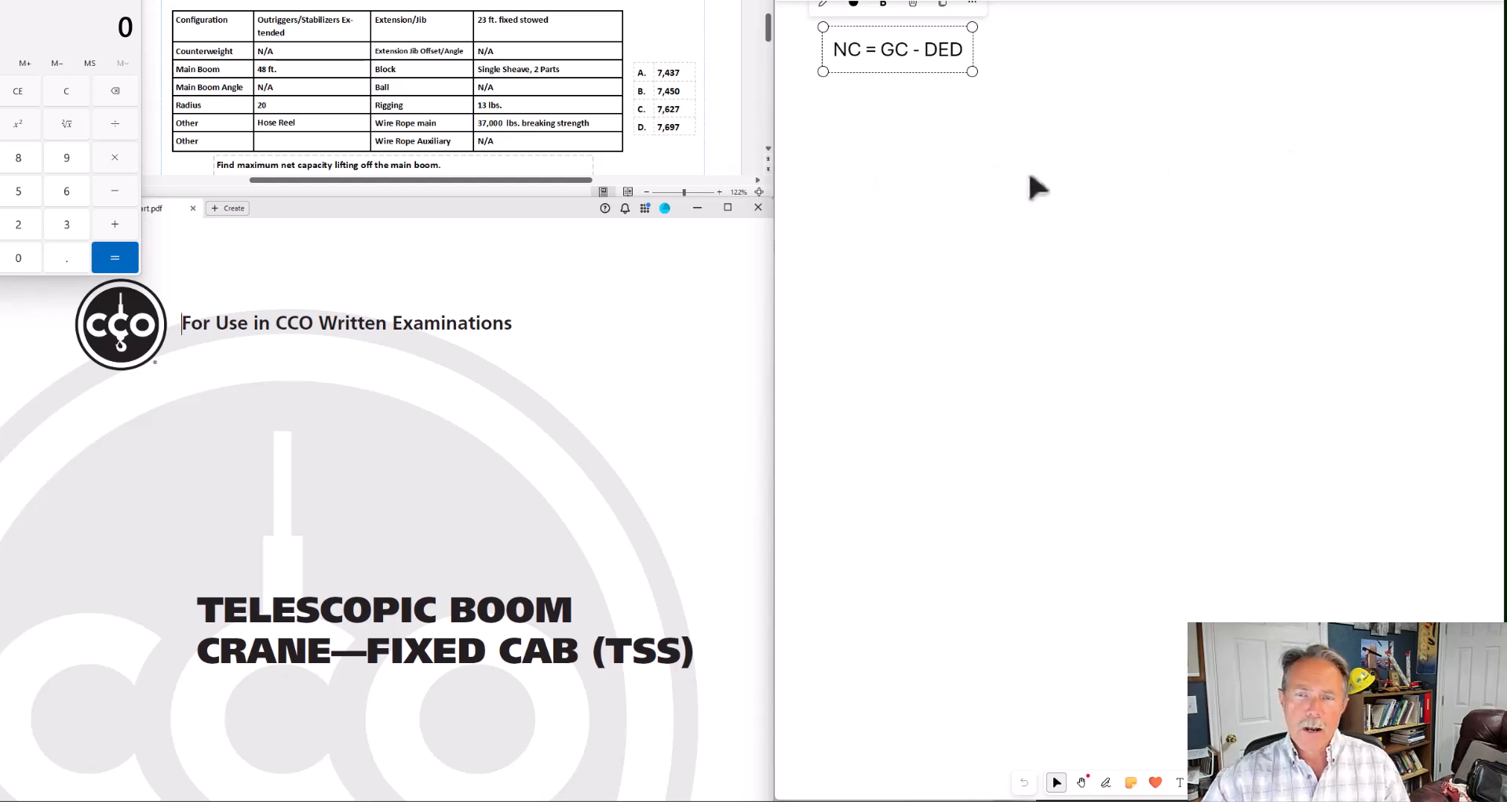
mouse_move(885, 90)
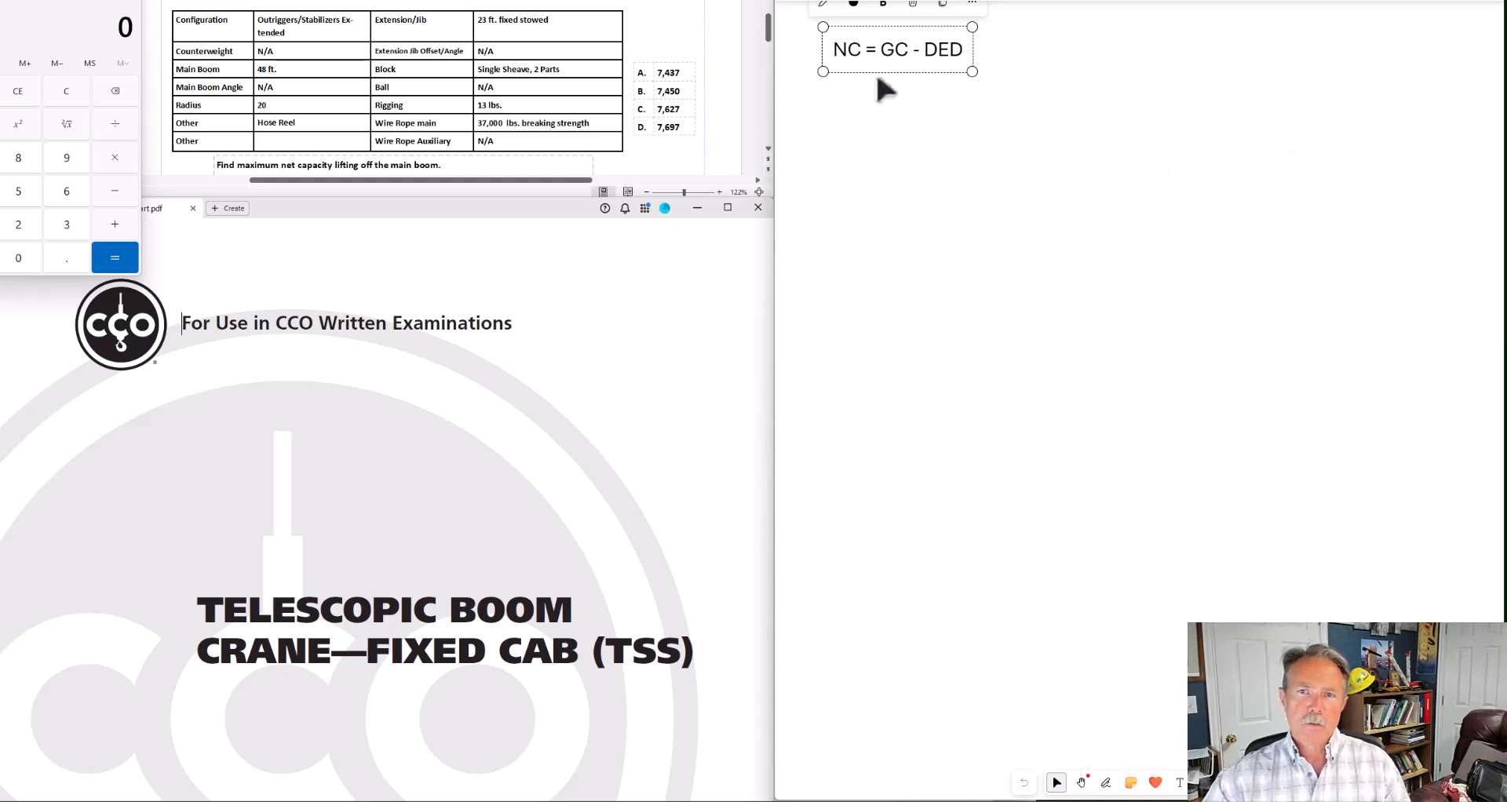
mouse_move(1230, 91)
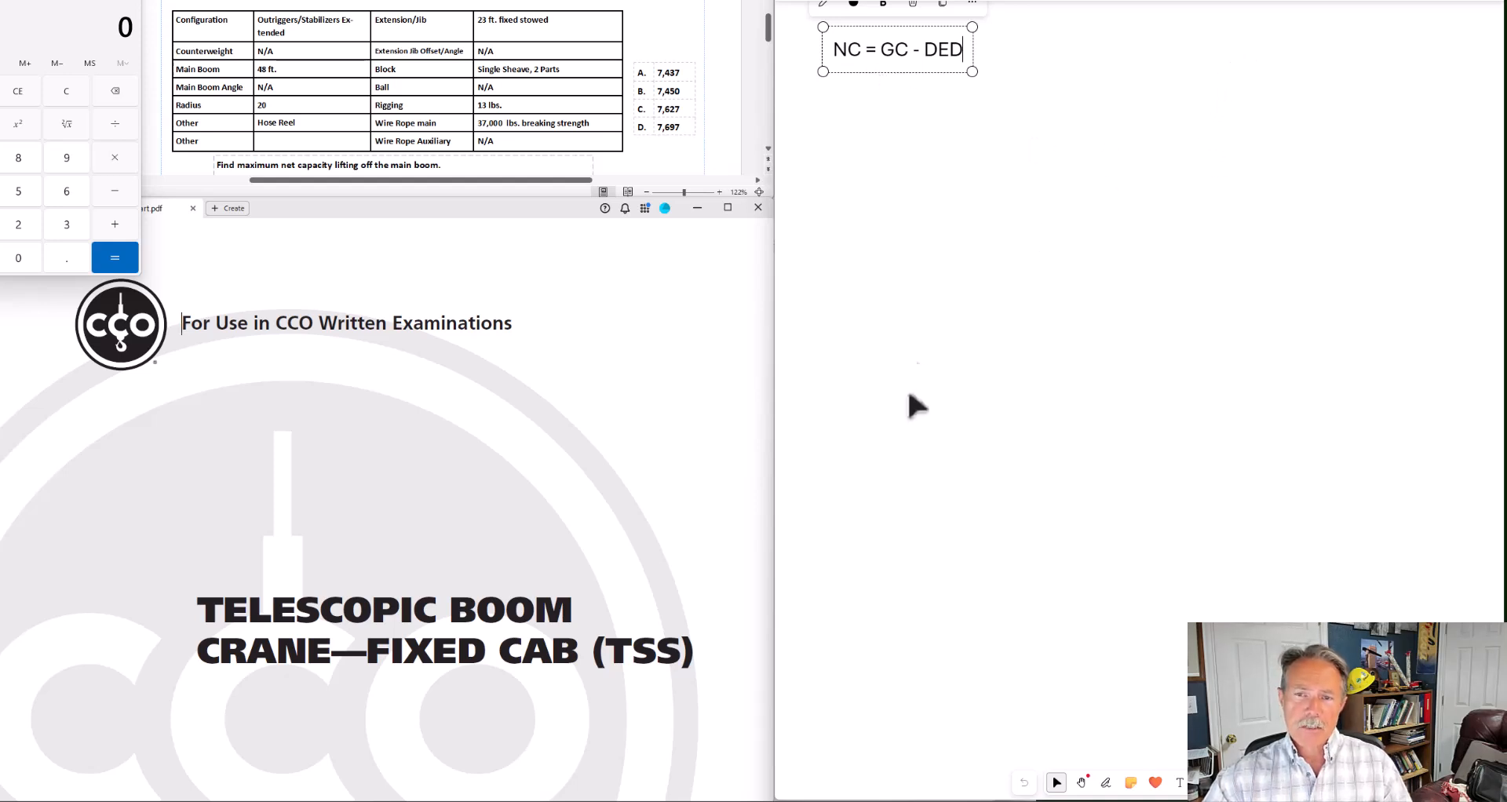
mouse_move(875, 379)
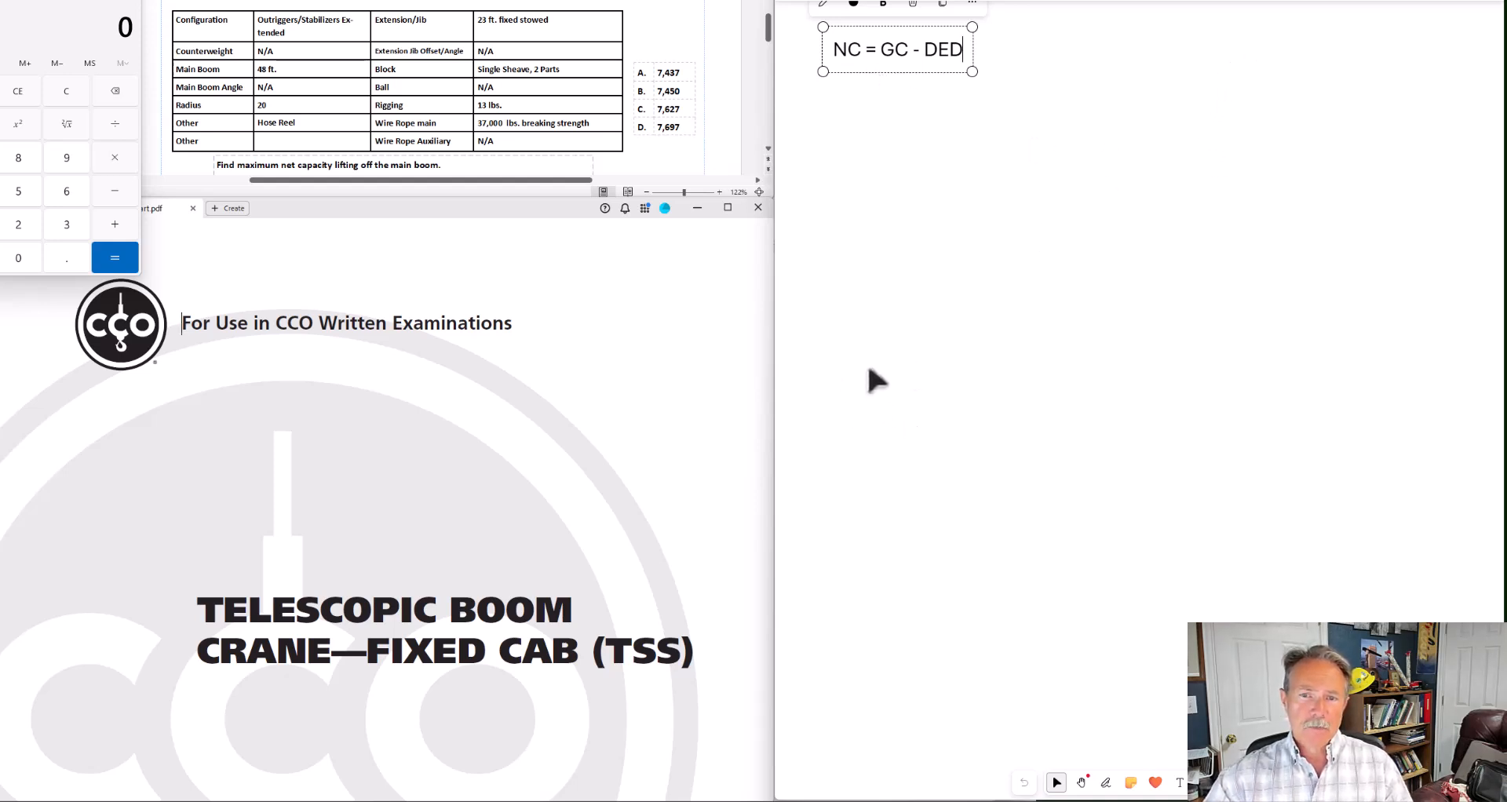
mouse_move(870, 397)
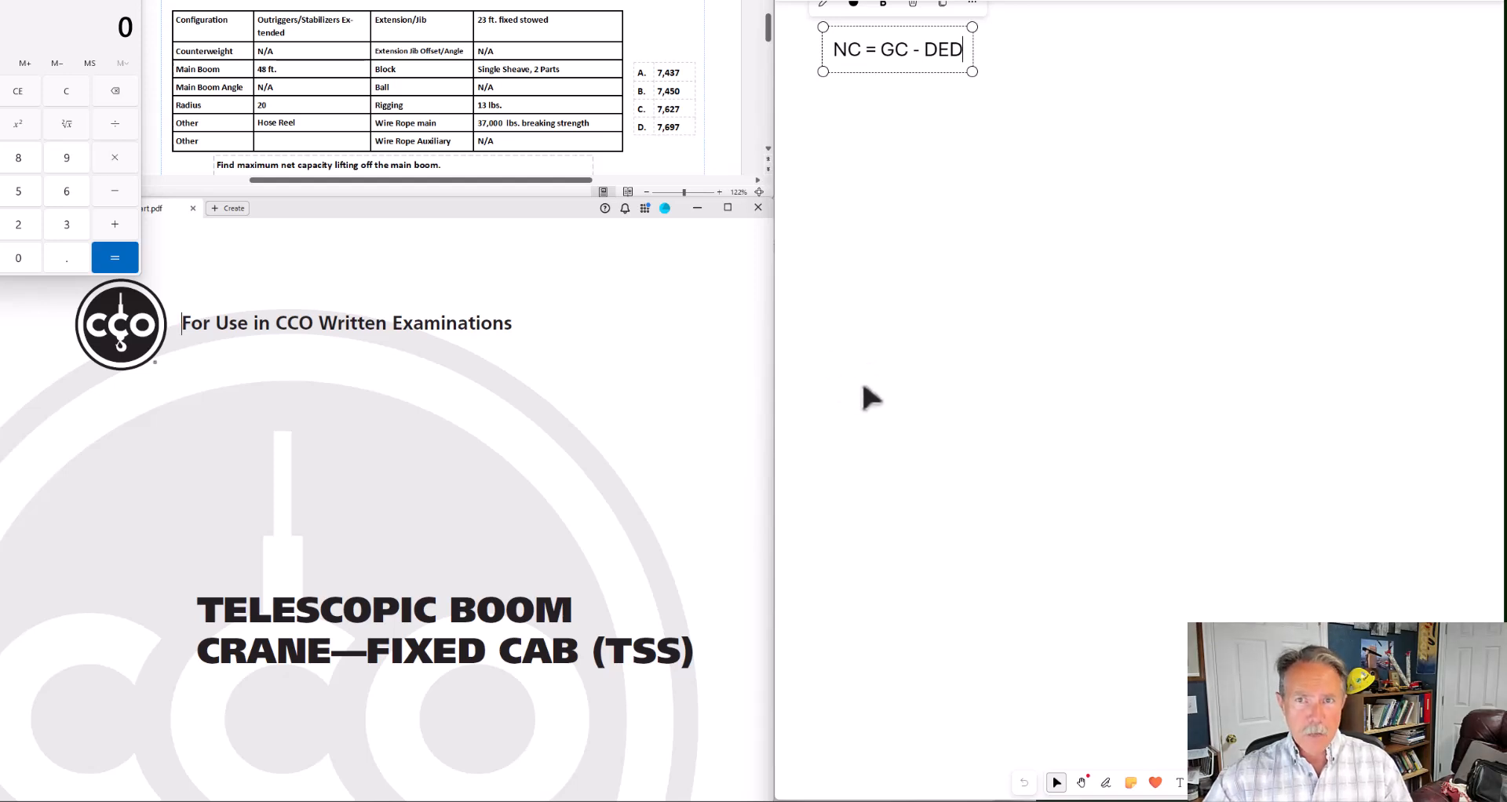
mouse_move(1126, 496)
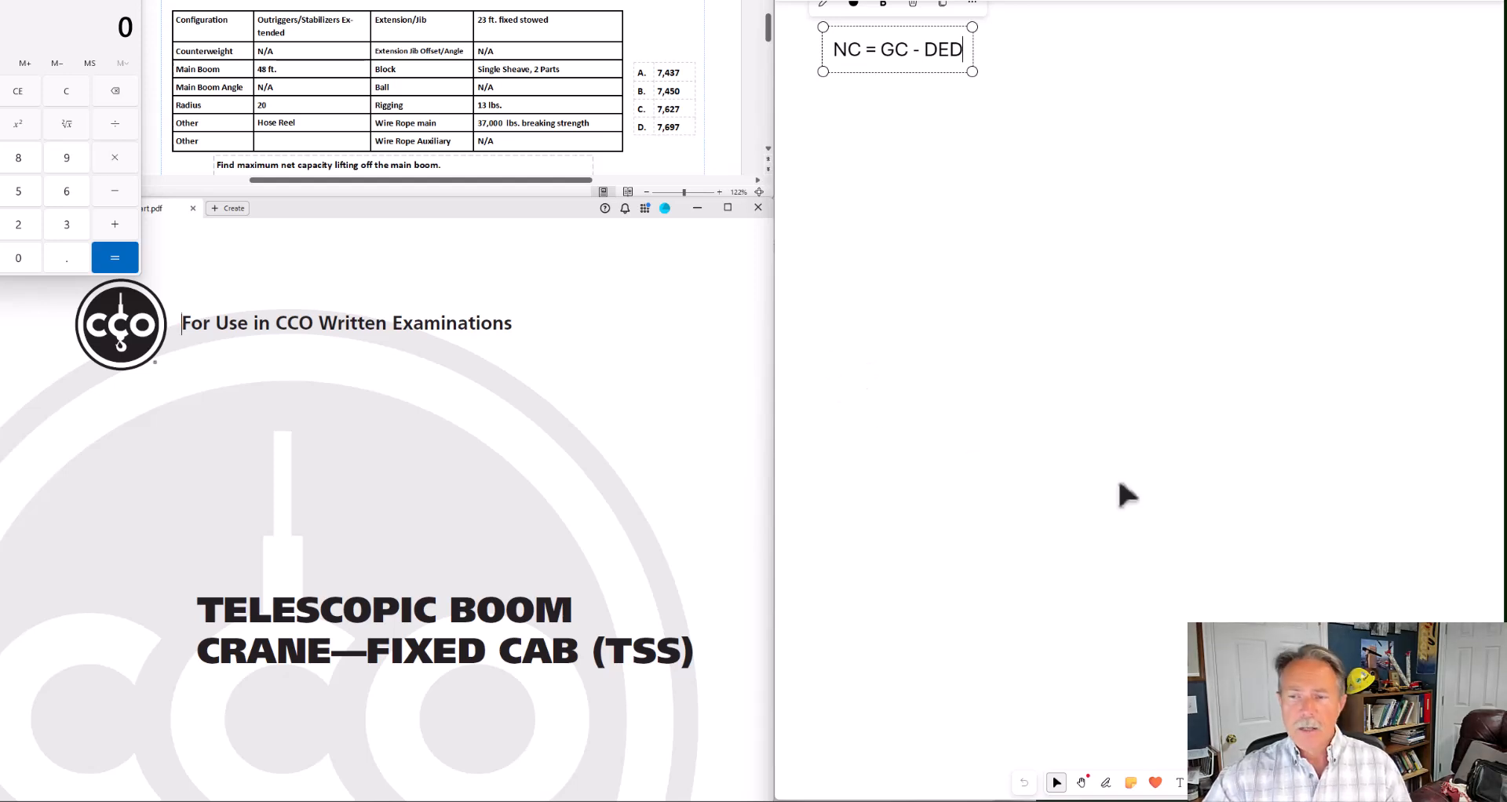
mouse_move(1225, 424)
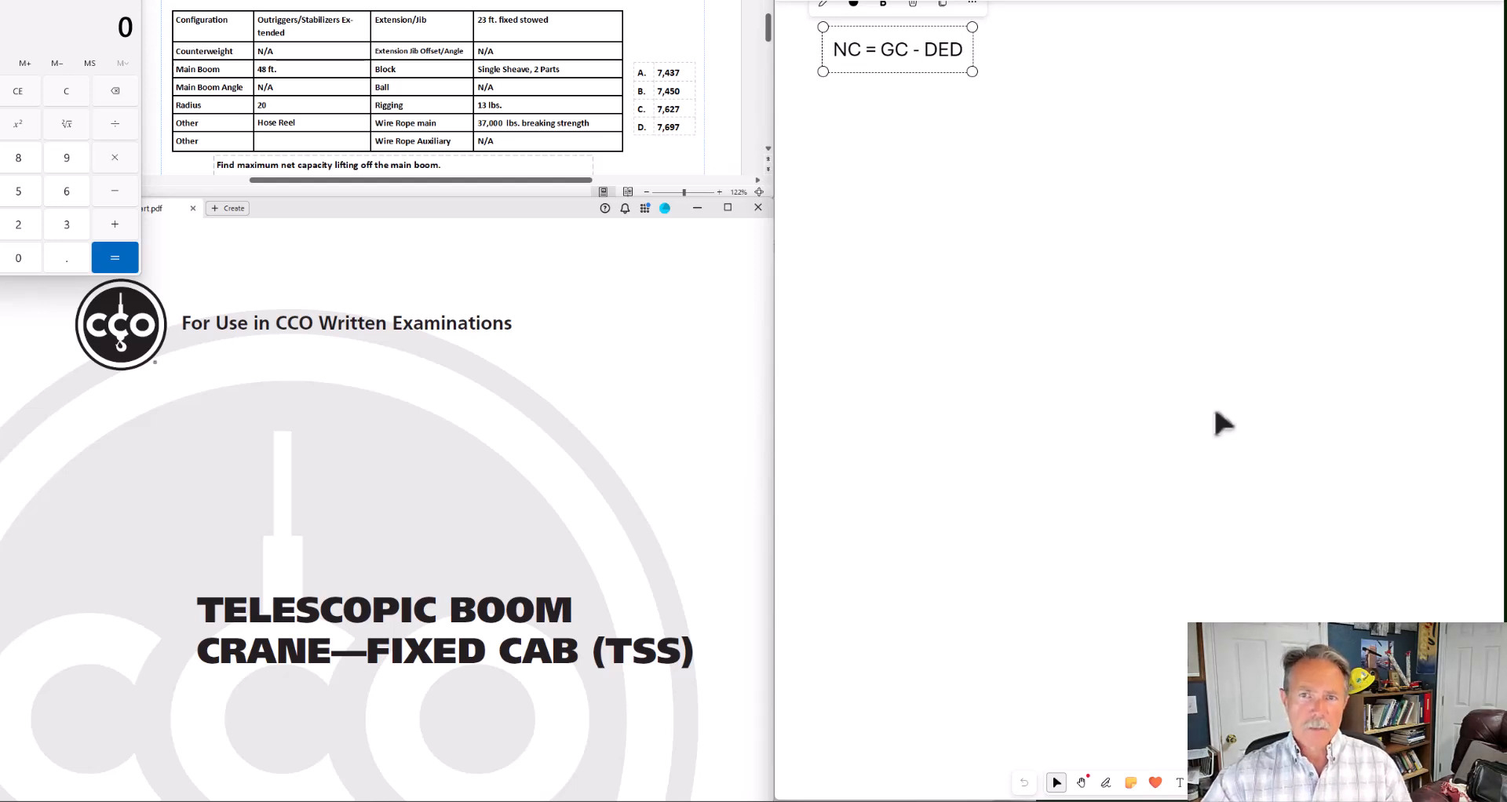
mouse_move(755, 139)
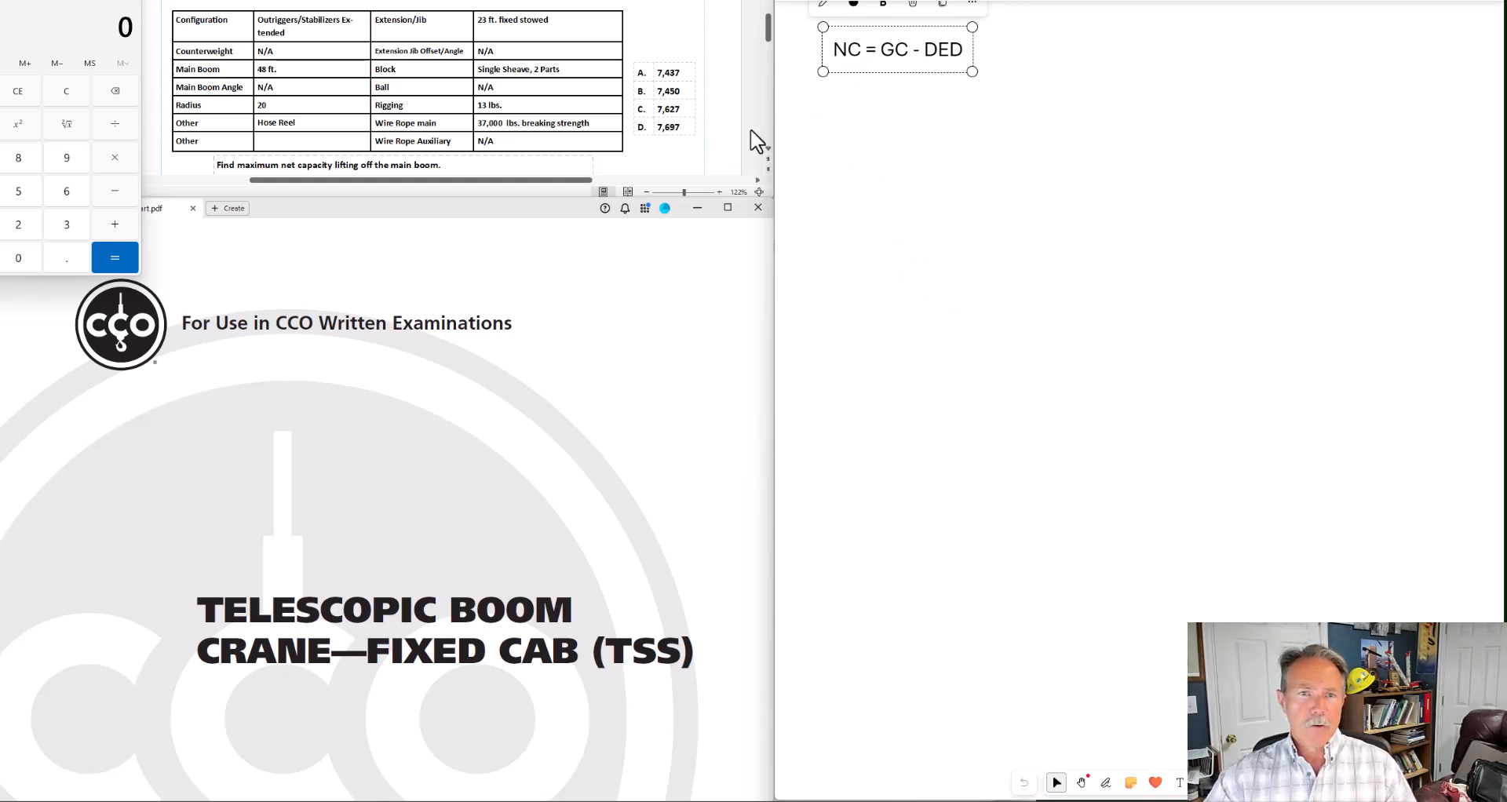
mouse_move(889, 99)
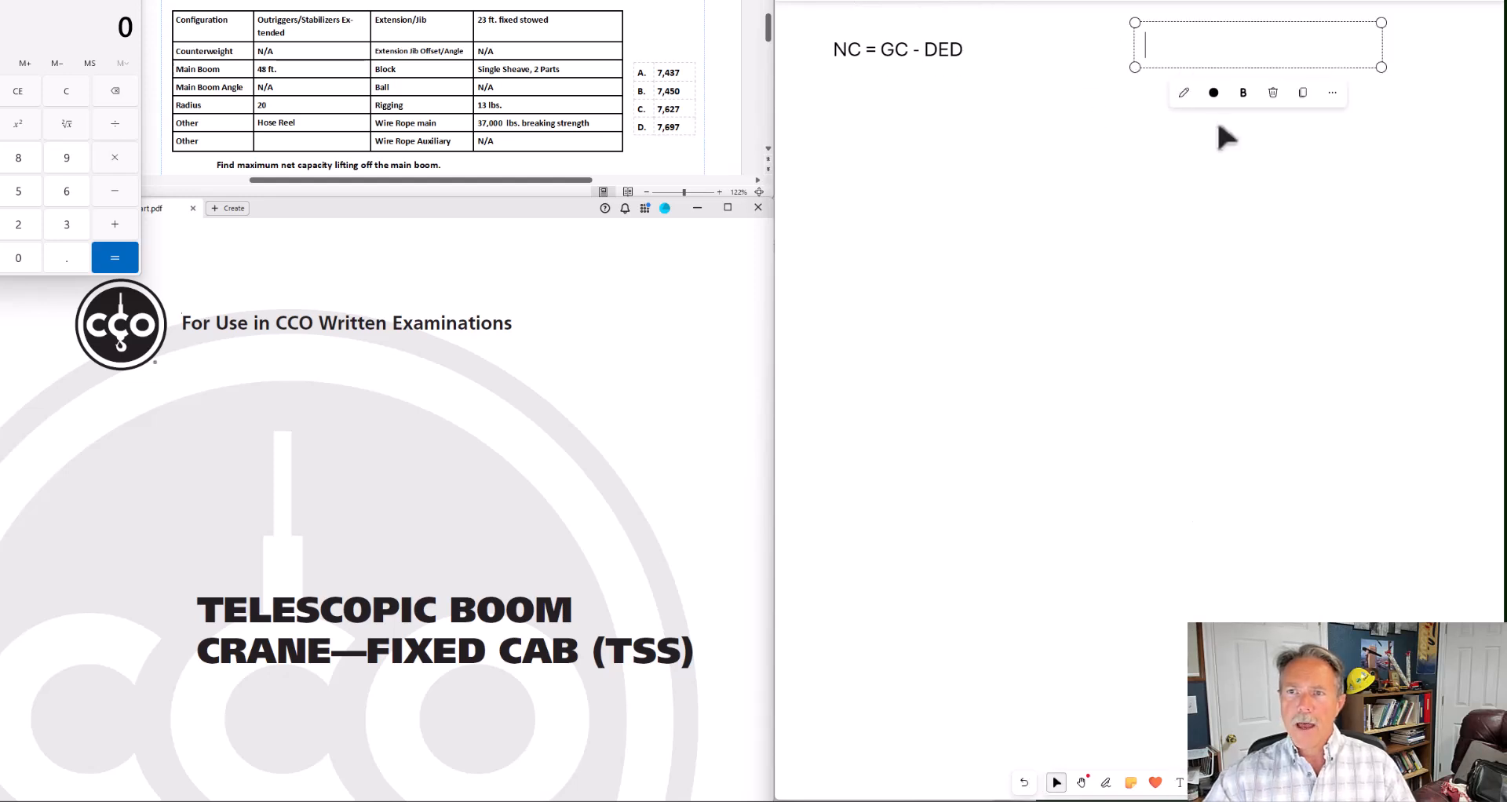
Write a top-right note with blank labels 'GC:', 'Chart:' and 'Line:' on separate lines
type("GC")
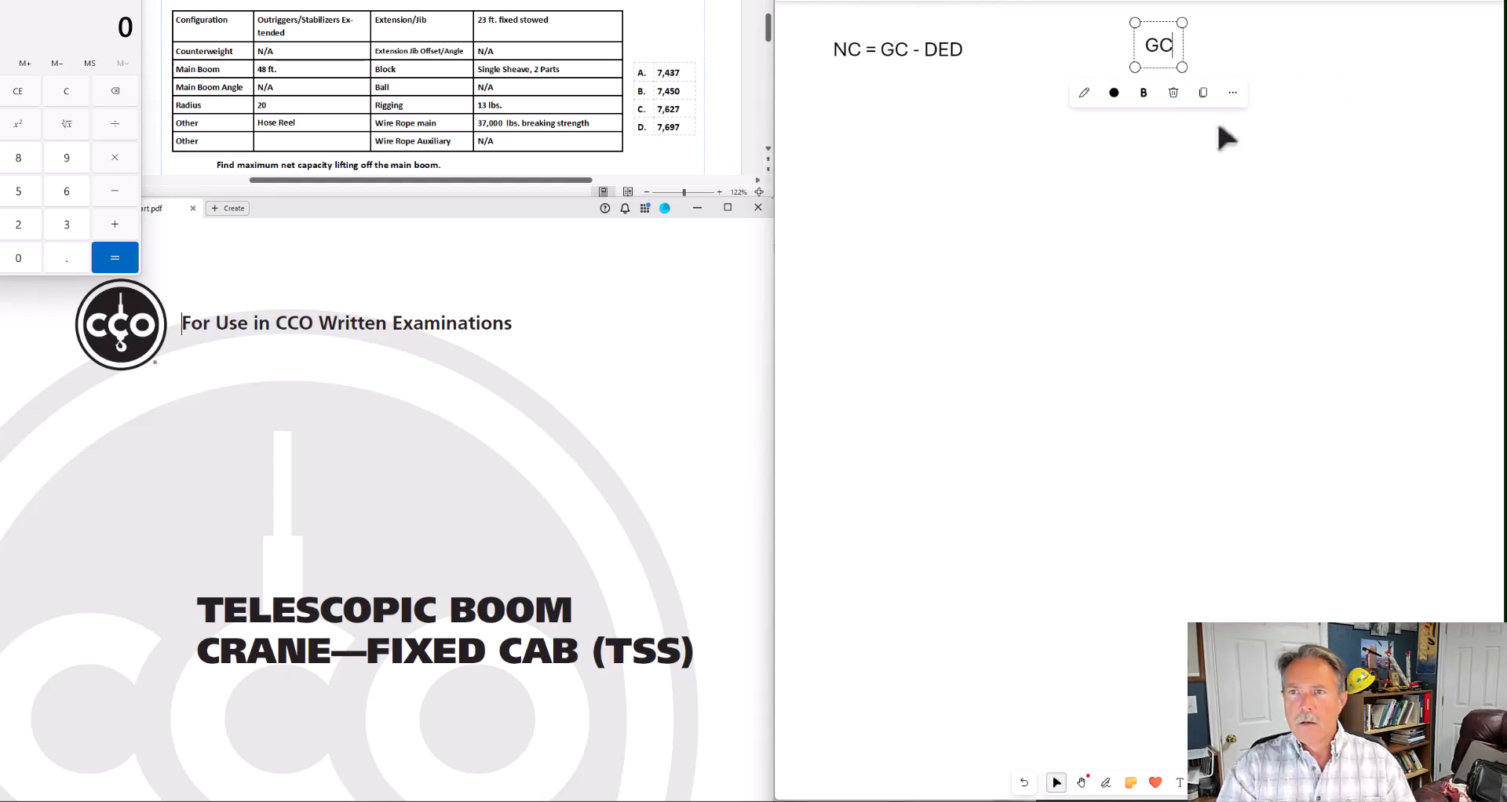
type(":")
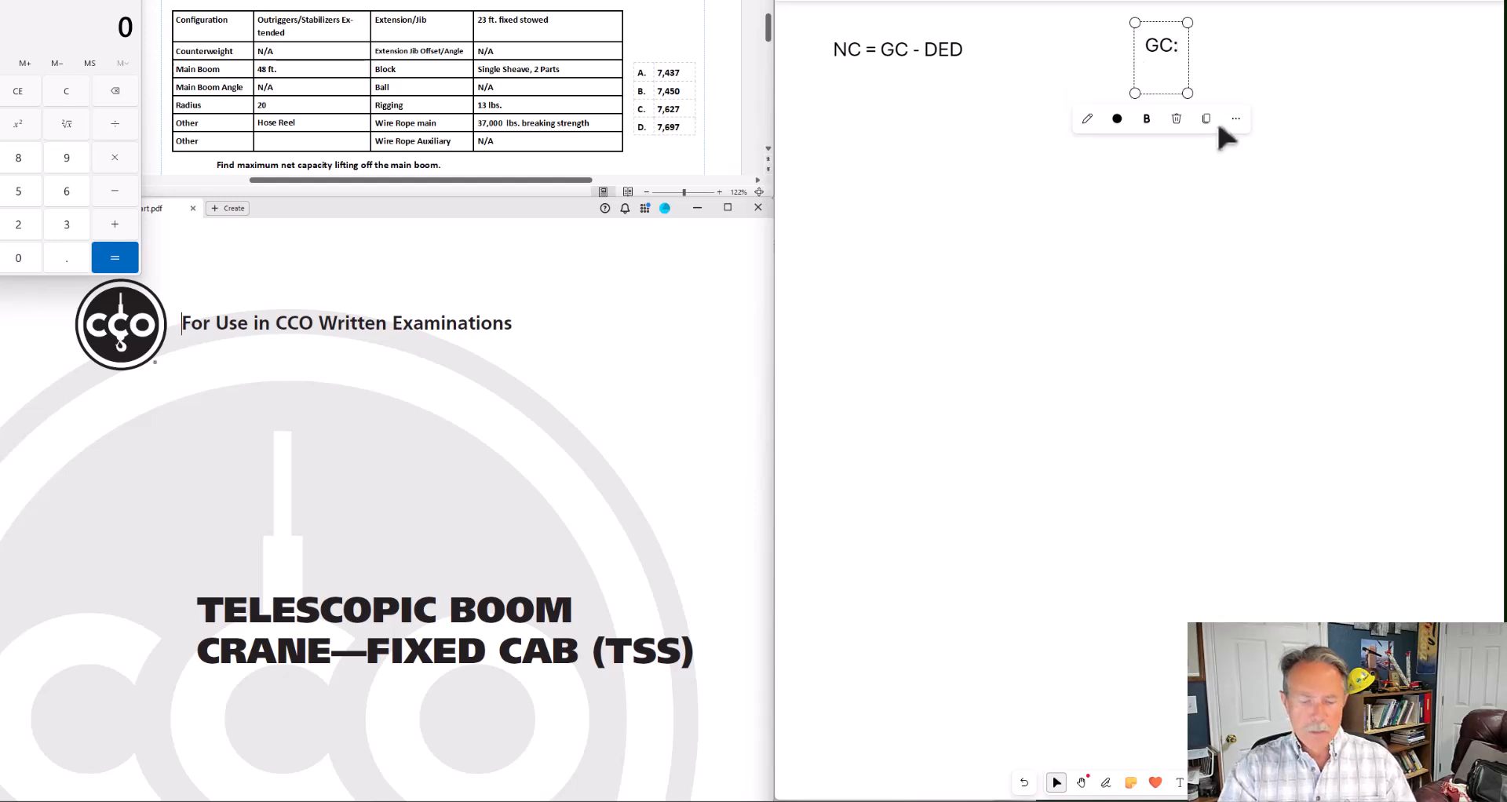
type("Chart:")
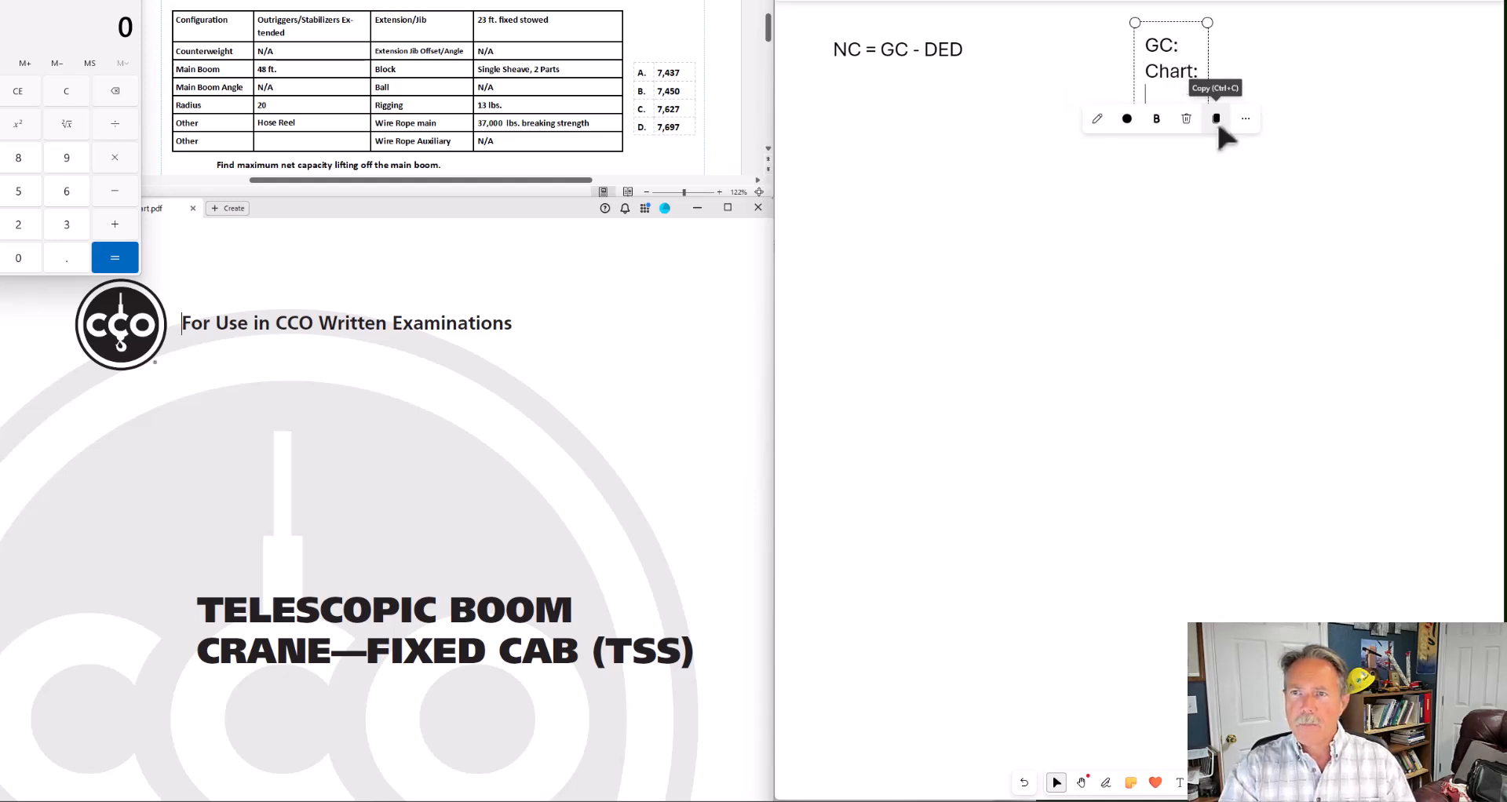
type("Line")
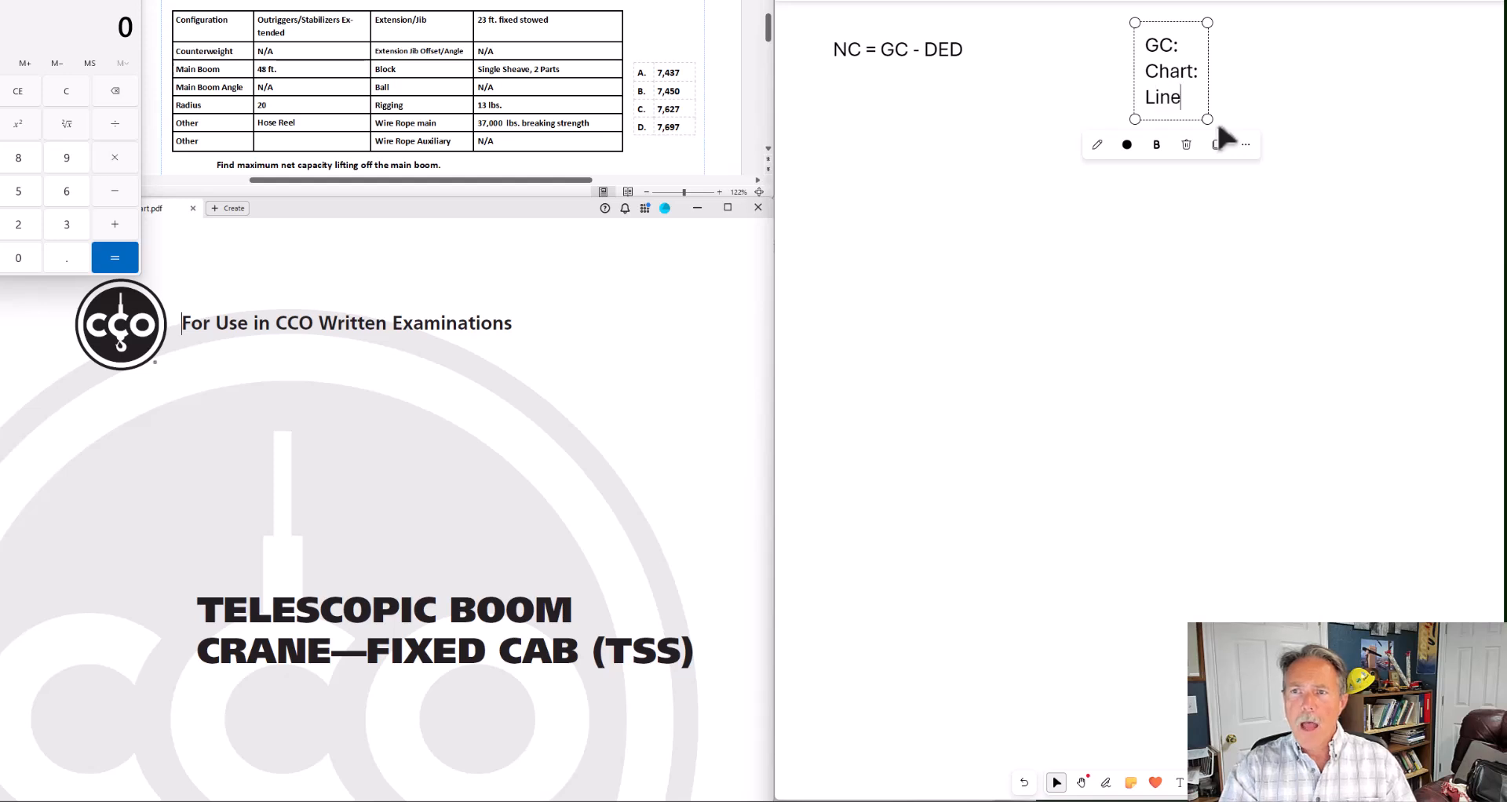
type(":")
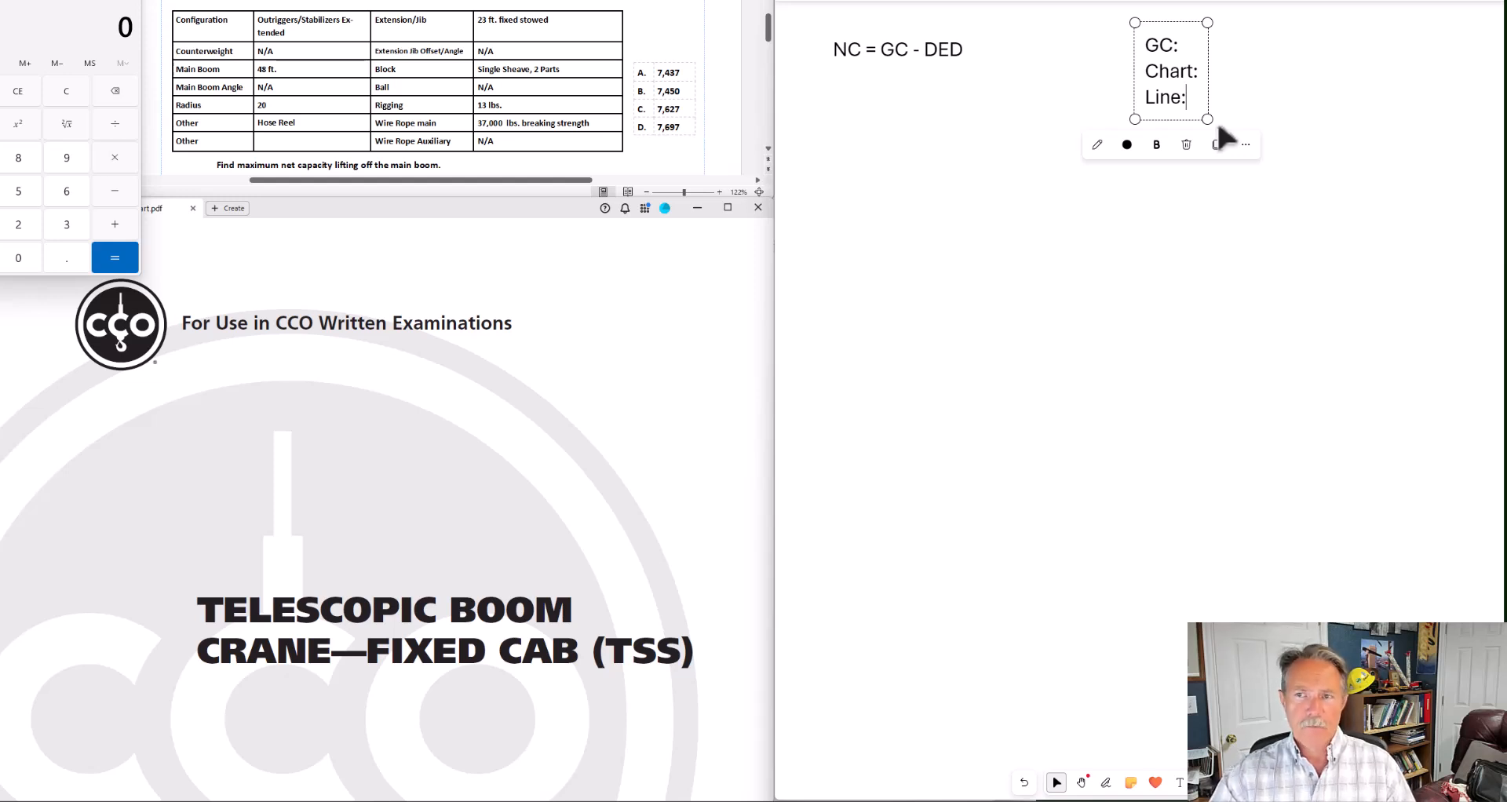
mouse_move(1071, 279)
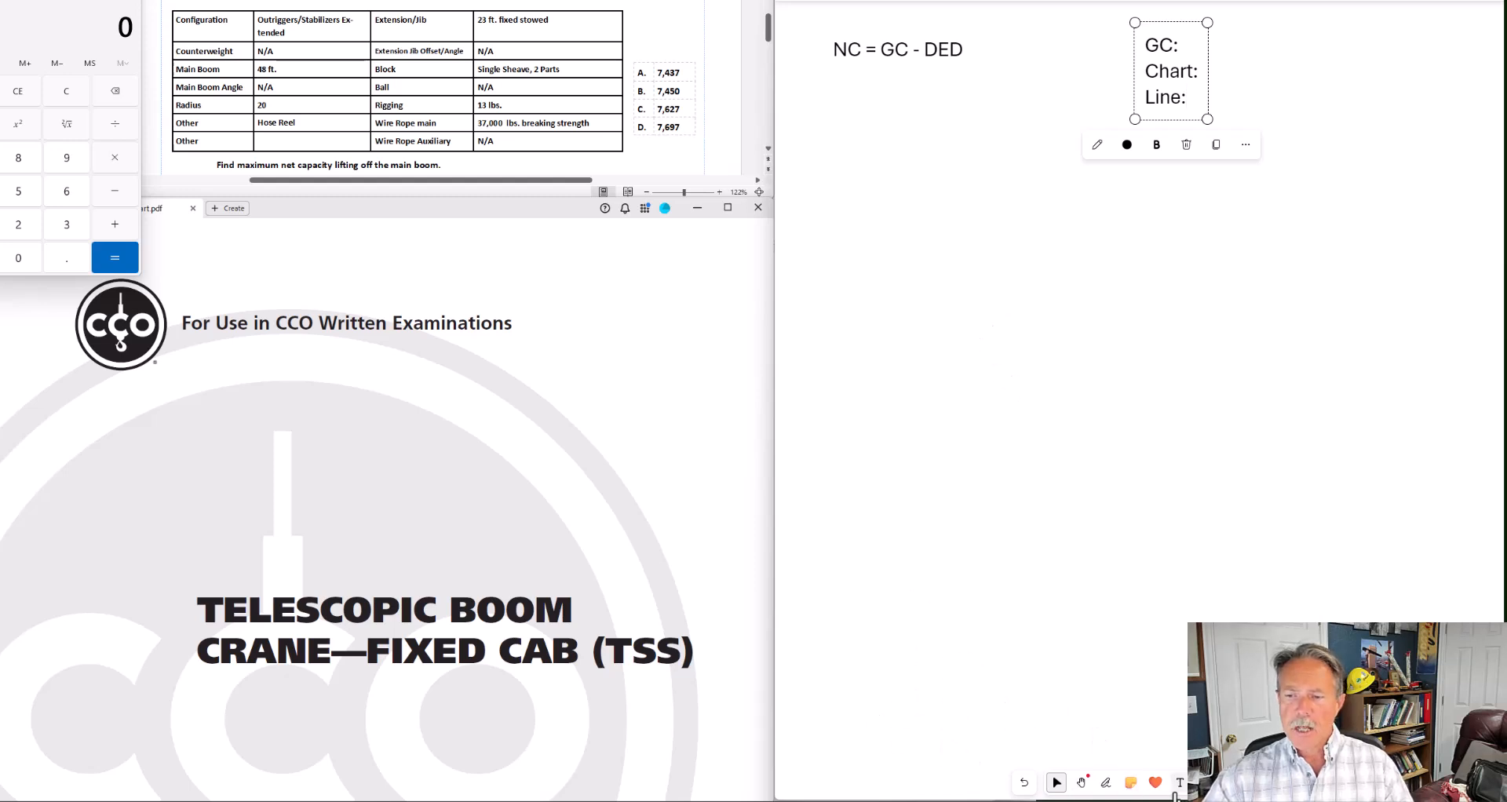
left_click(812, 349)
type("Co")
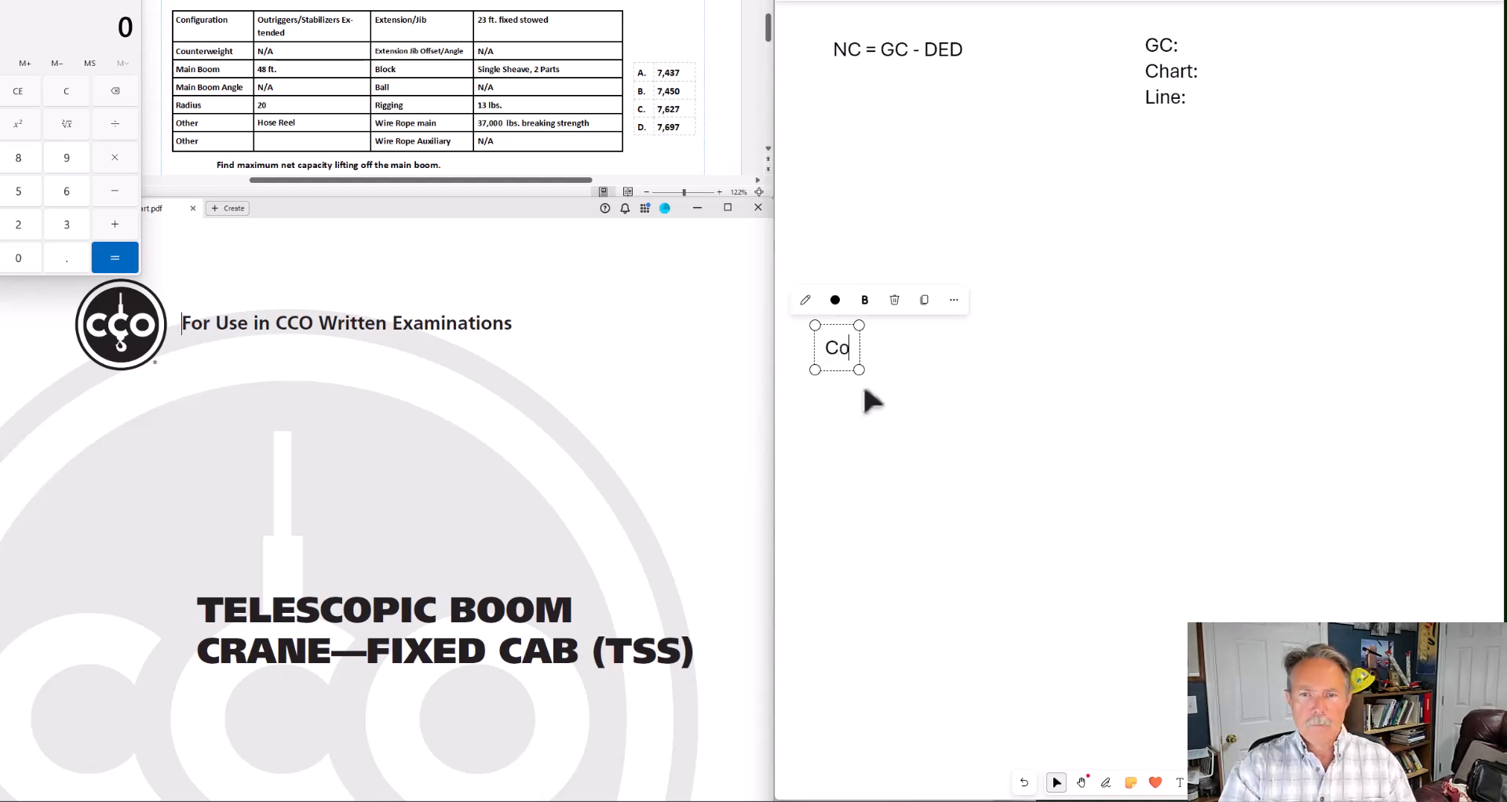
Begin the Config note with Boom 48', Radius 20' and Hose Reel
type("nfig:")
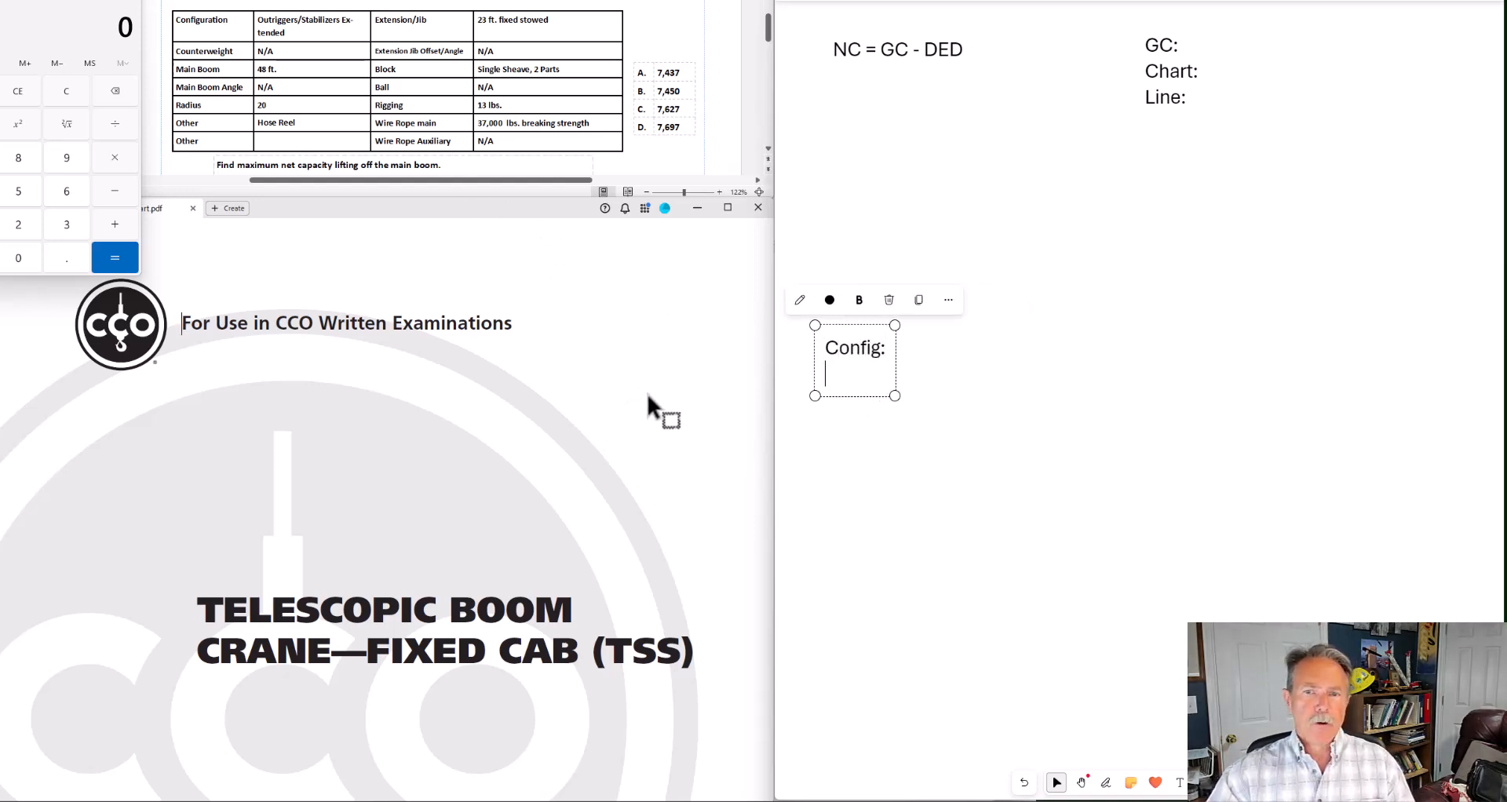
type("Boom")
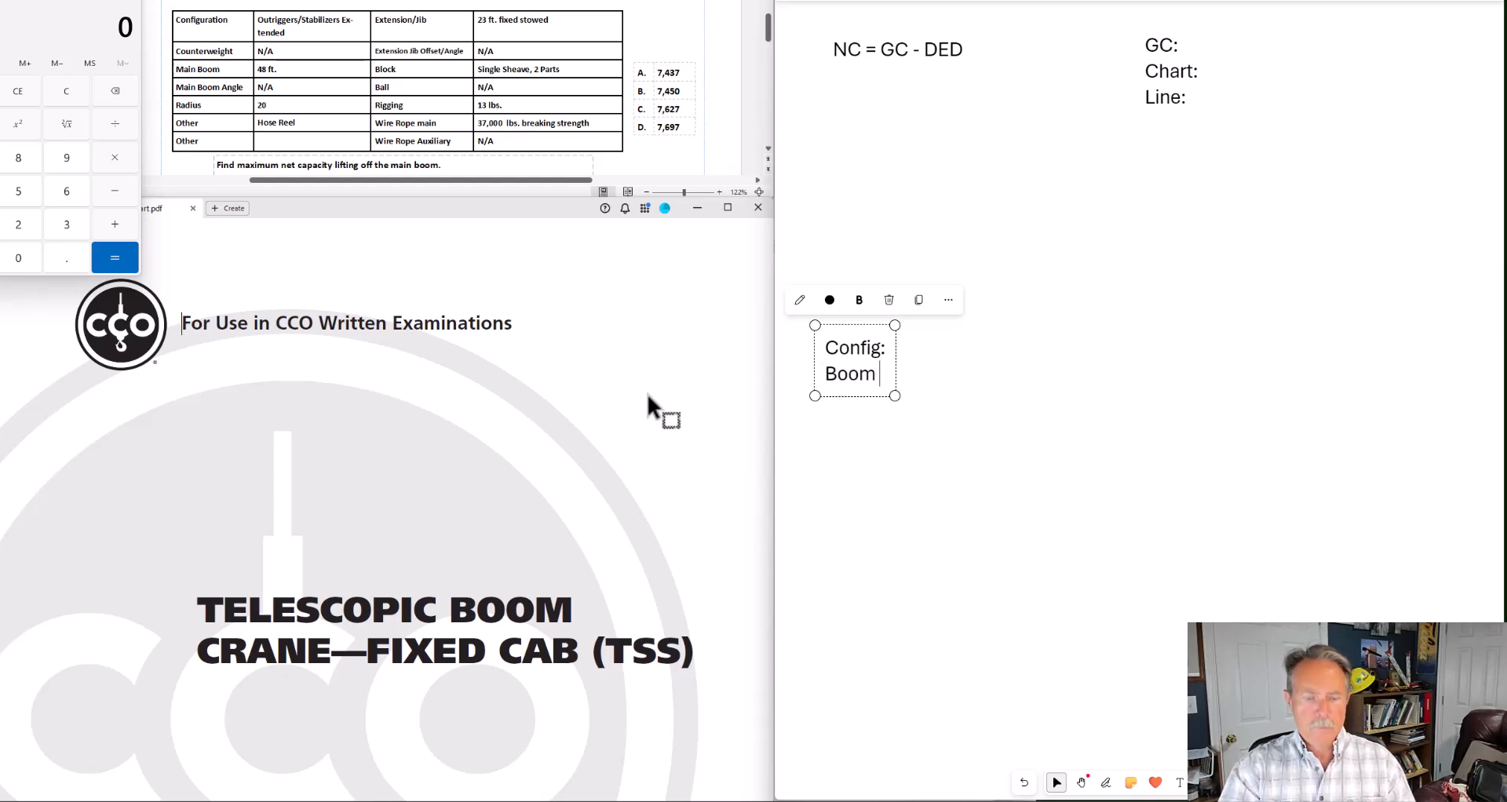
type("48")
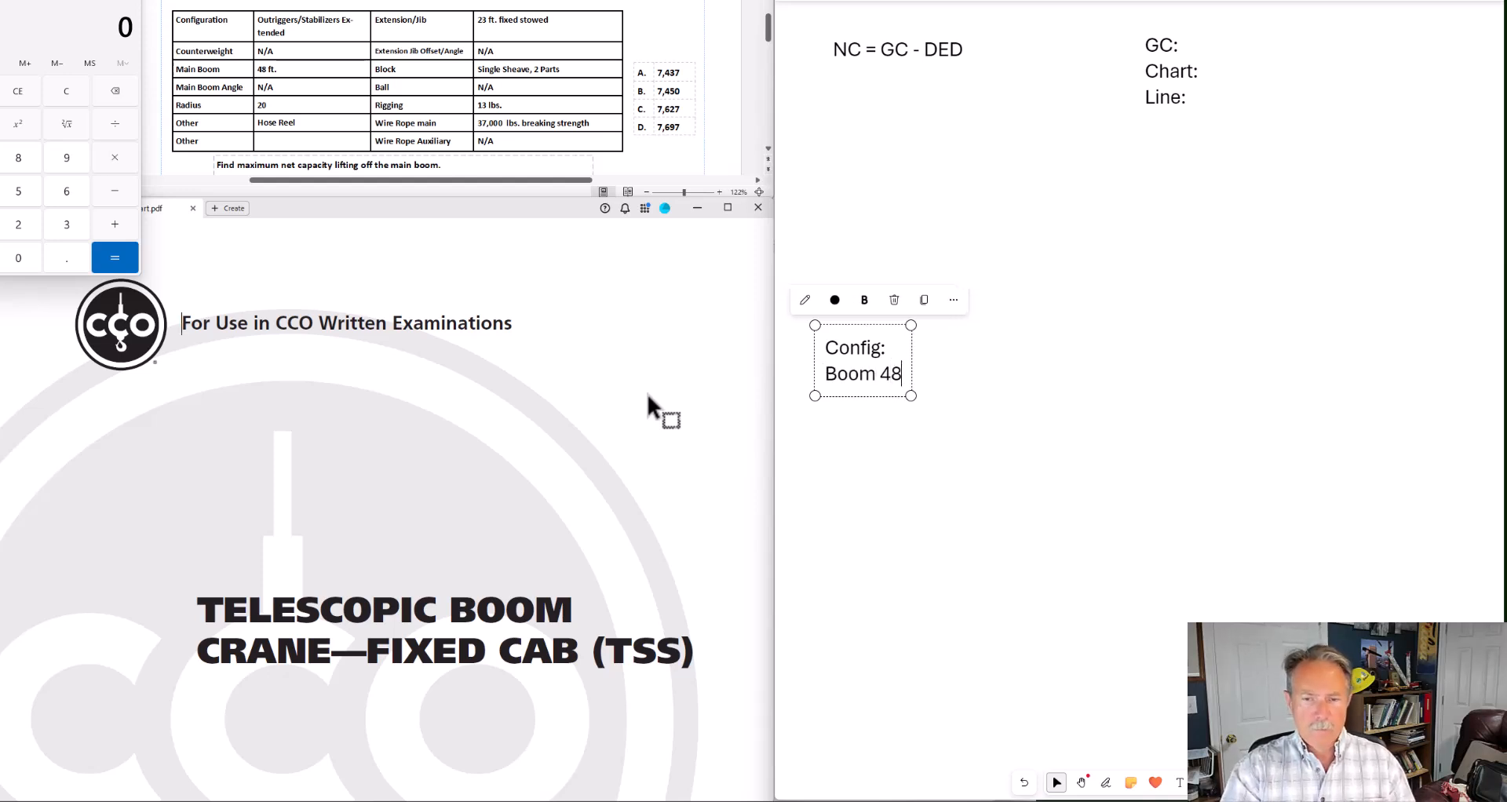
type("'")
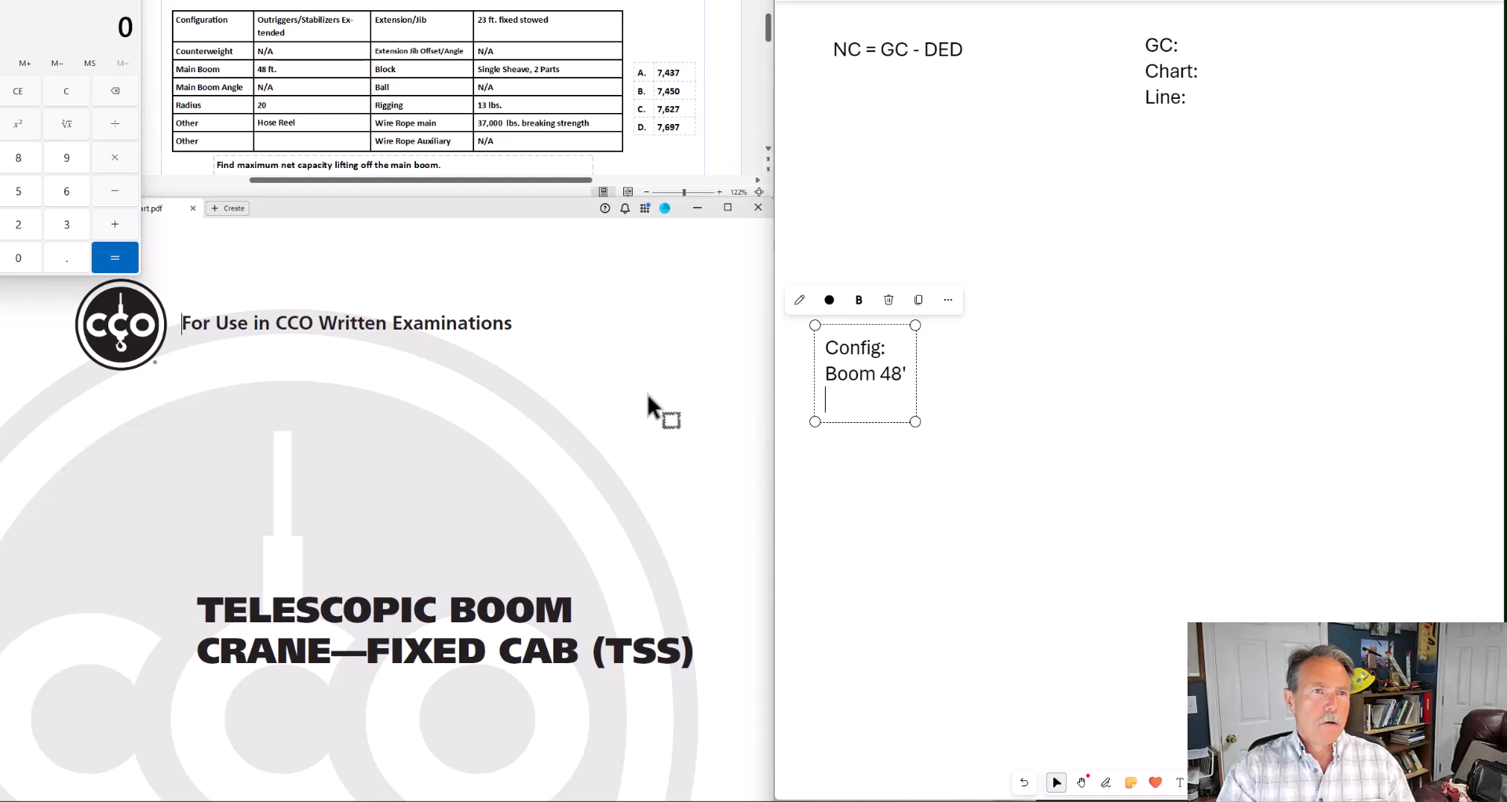
type("R")
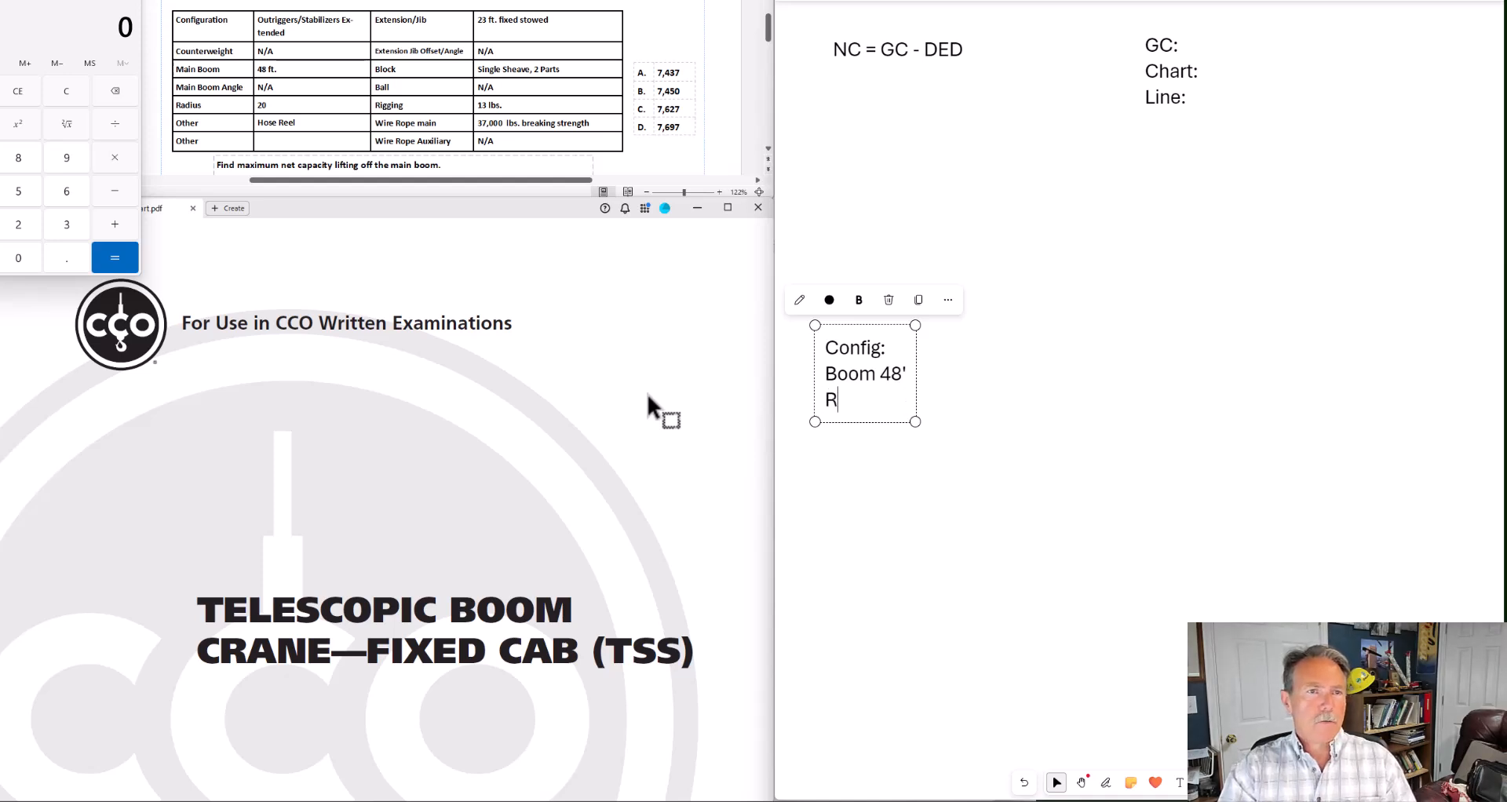
type("adius 20")
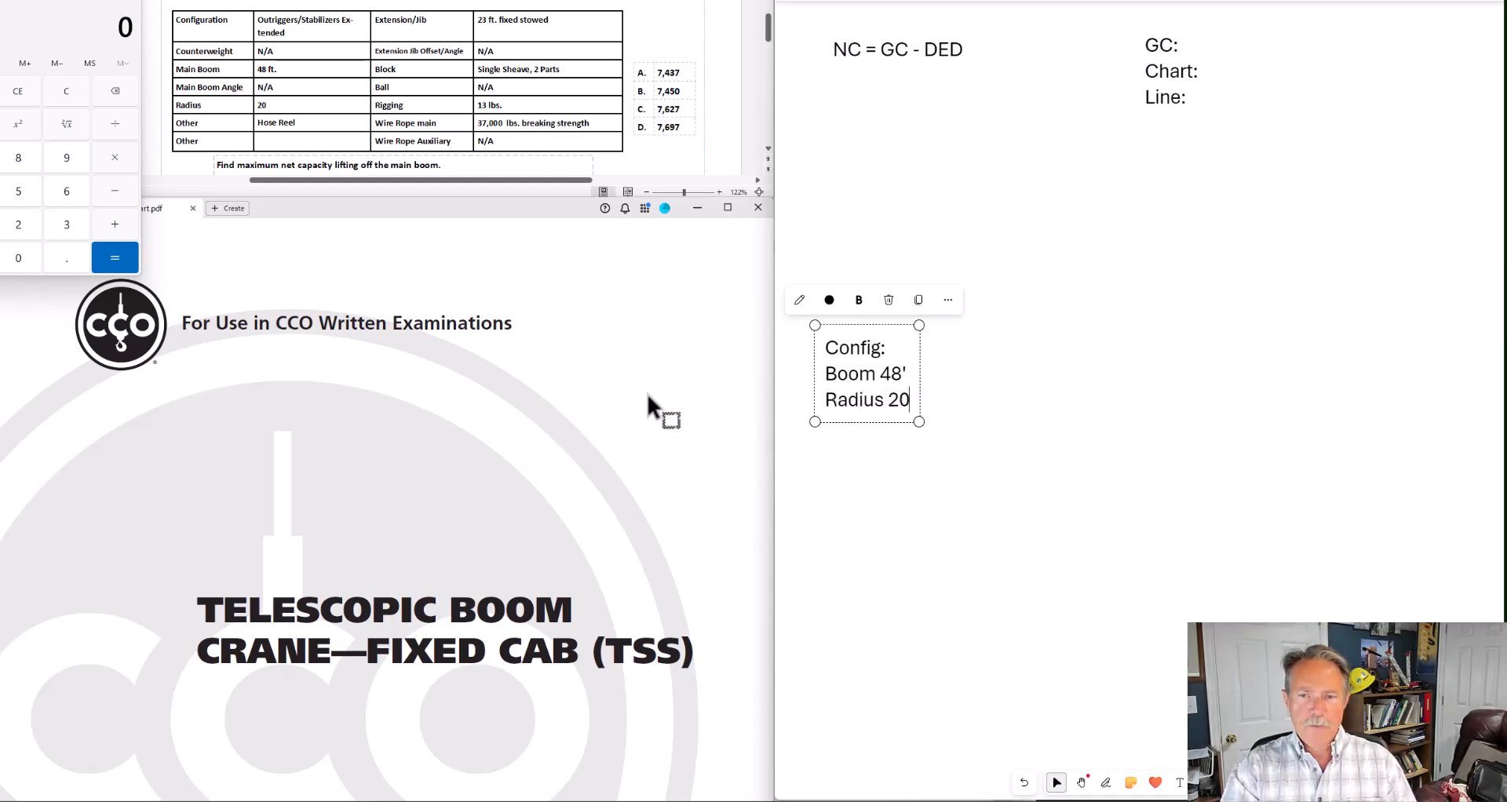
type("'")
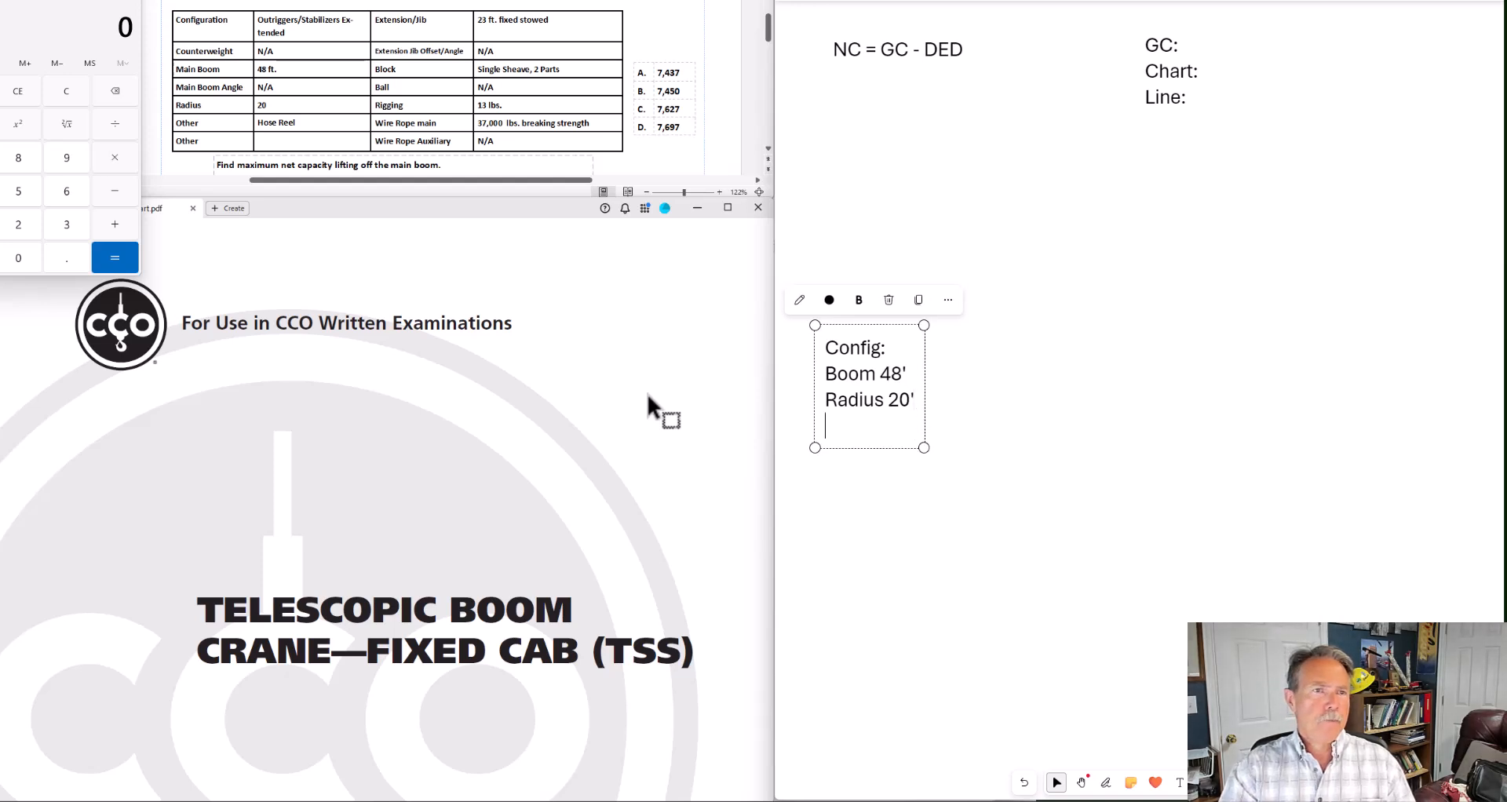
type("Ho")
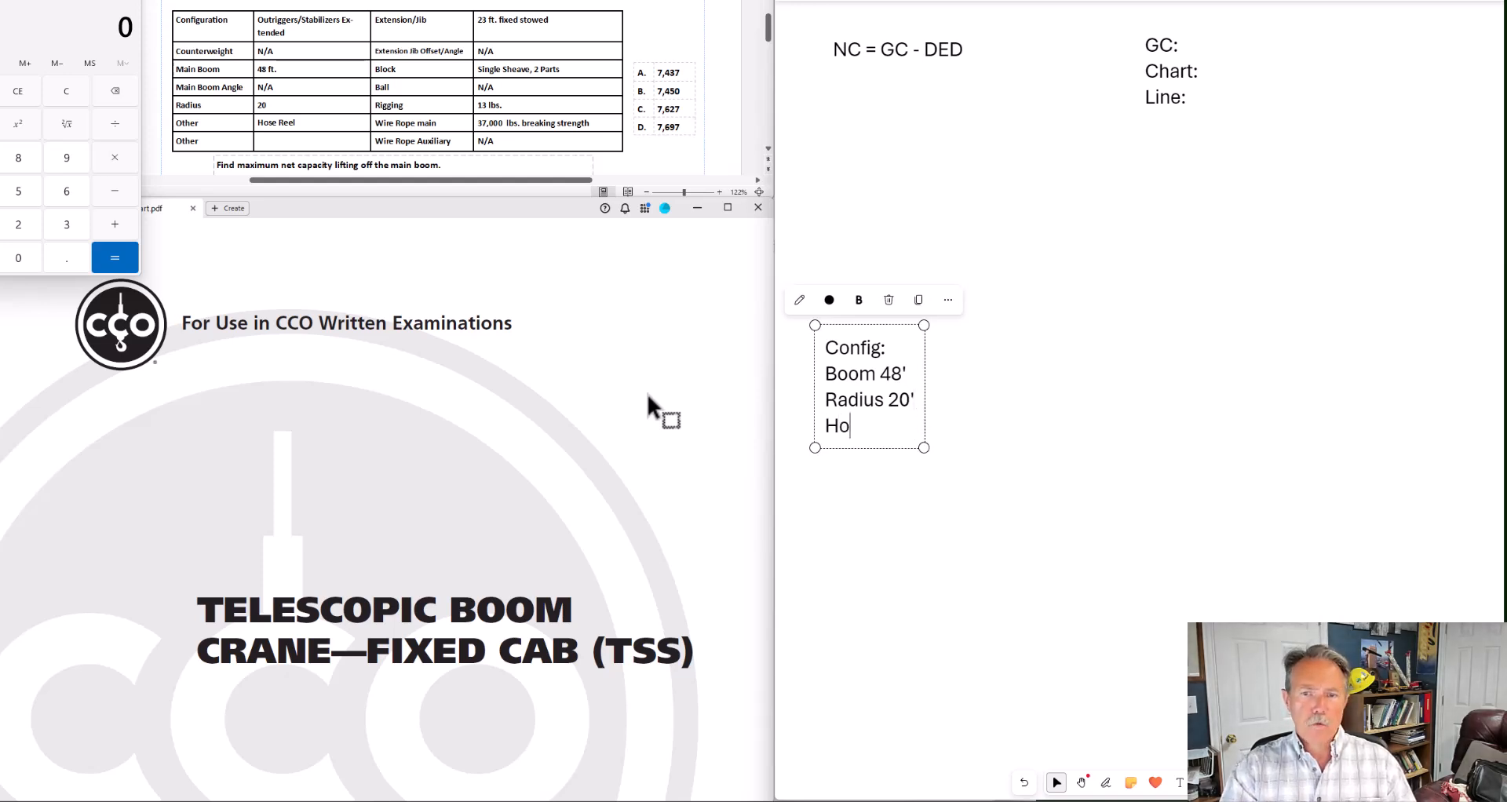
type("se R")
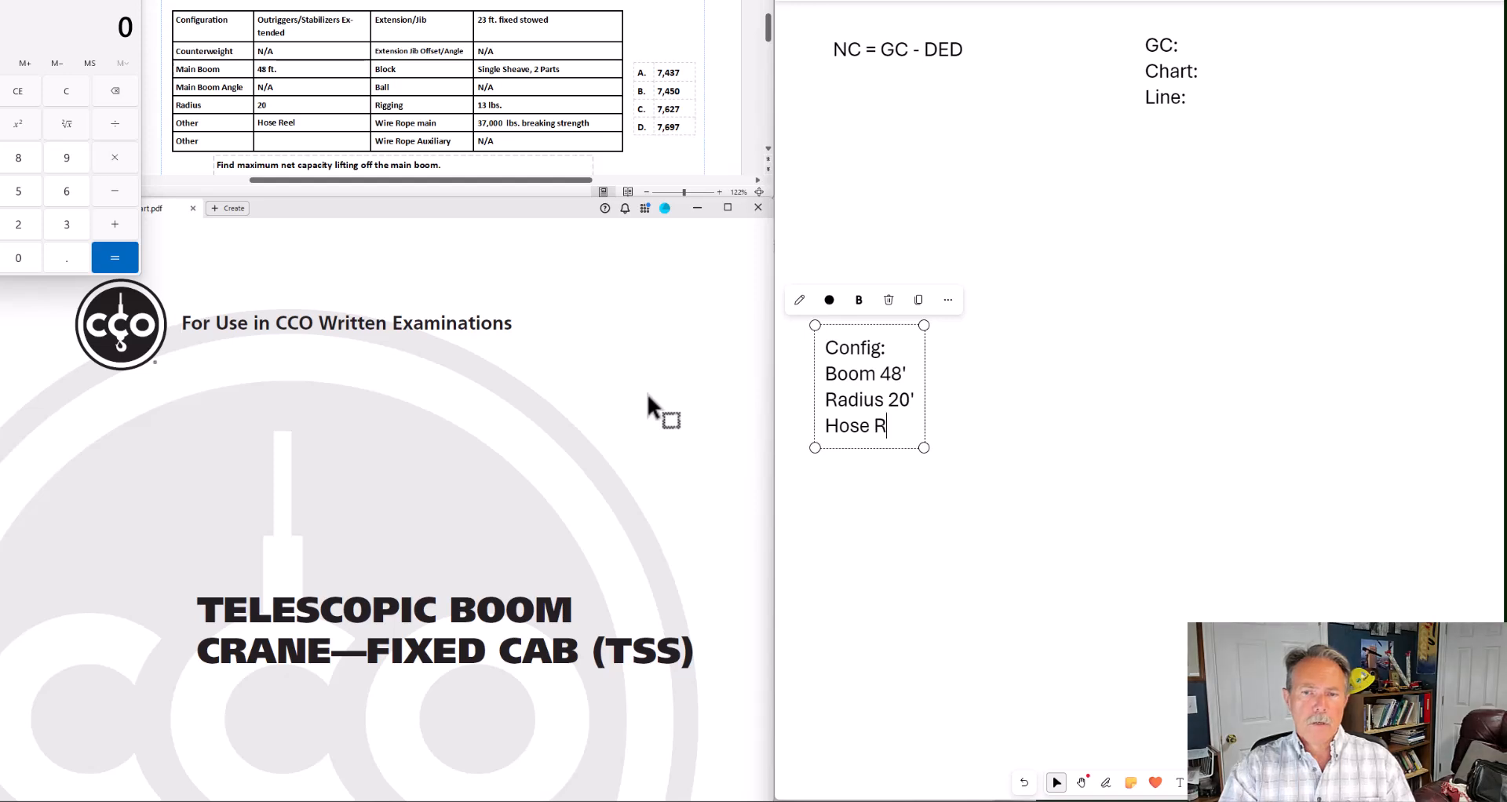
type("eel")
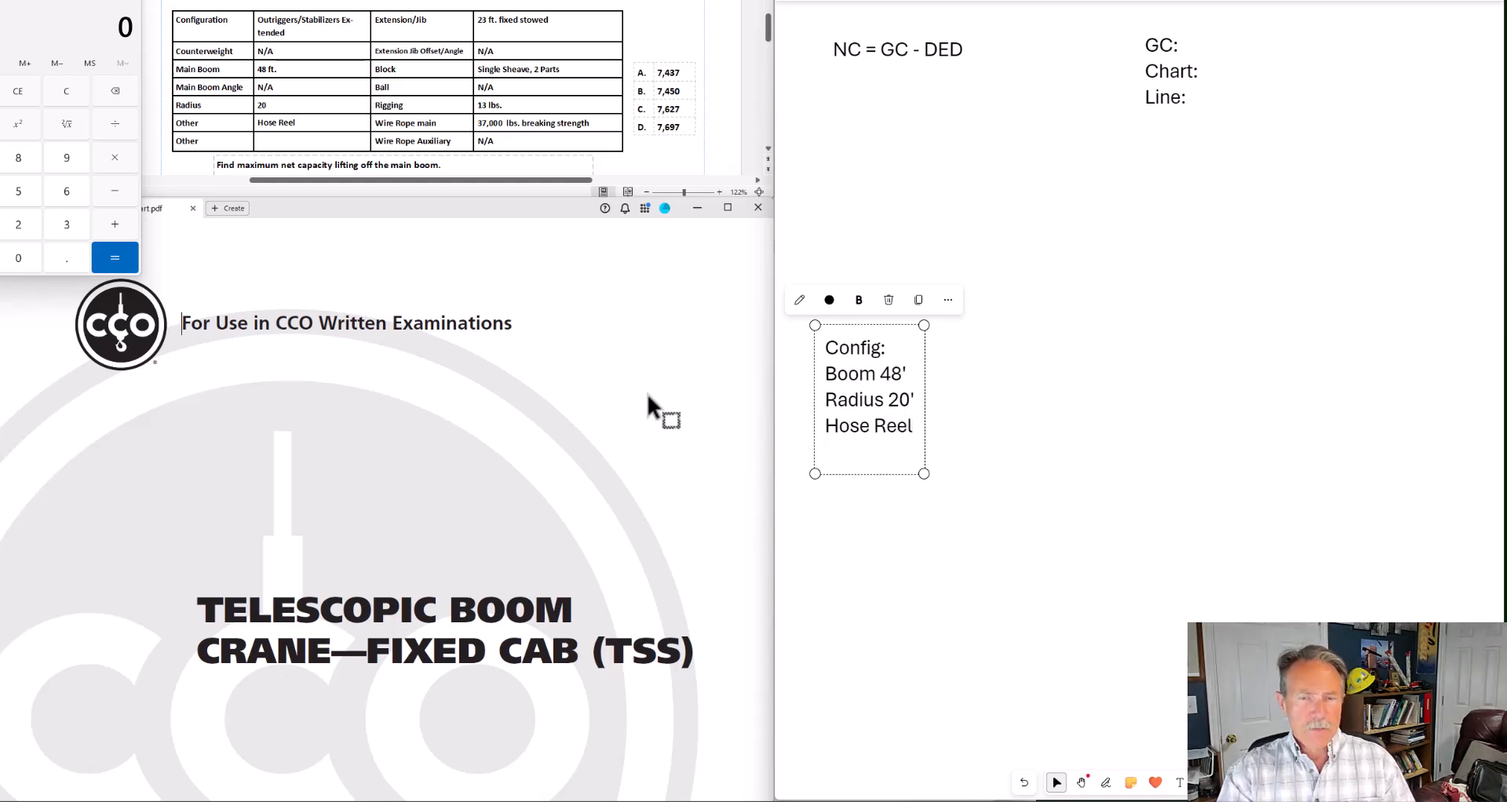
Add Jib: 23' stowed, Block: SS 2 parts and Rigging: 13 to the Config note
type("Jib:")
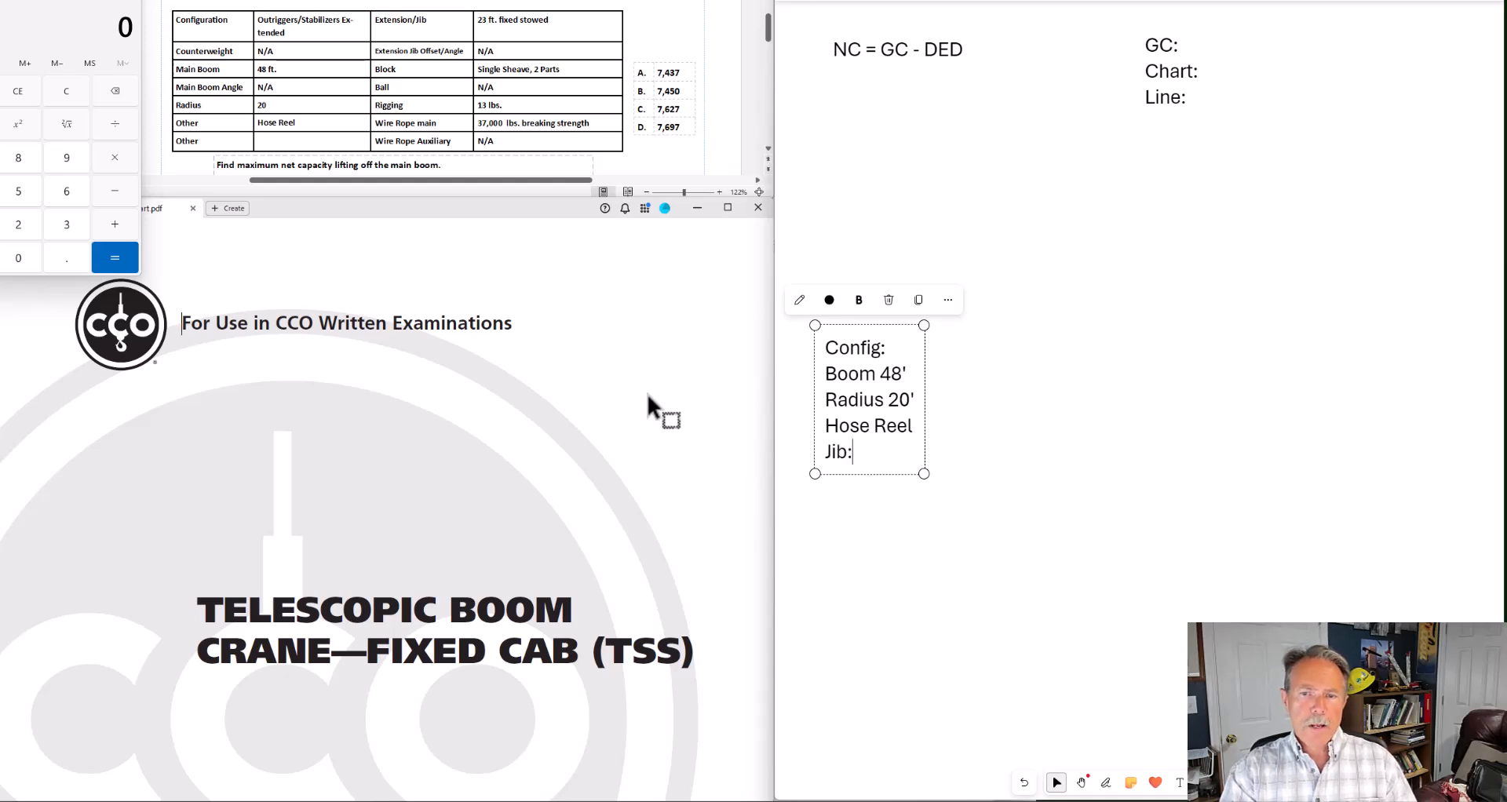
type("23' stowed")
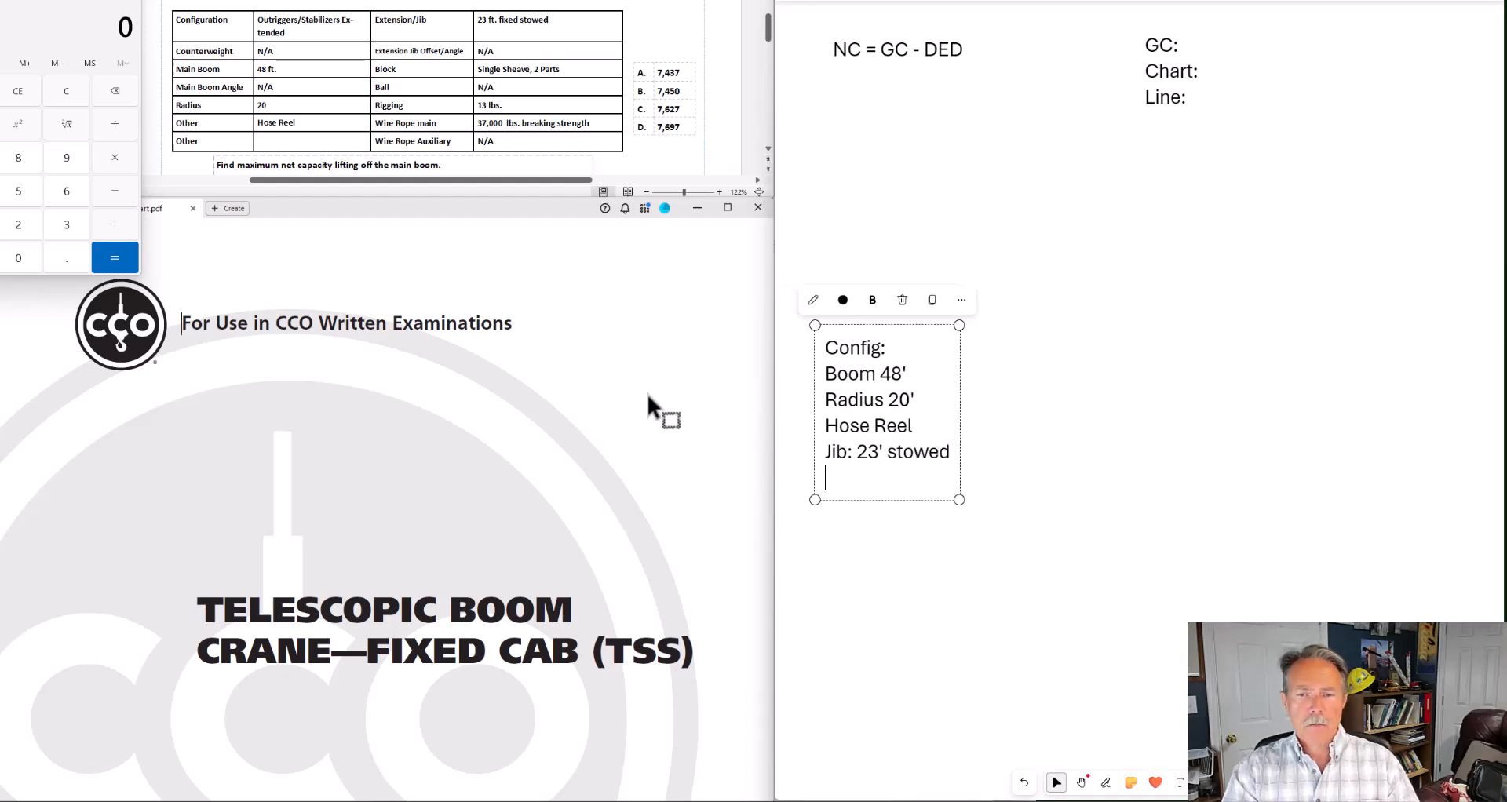
type("Block:")
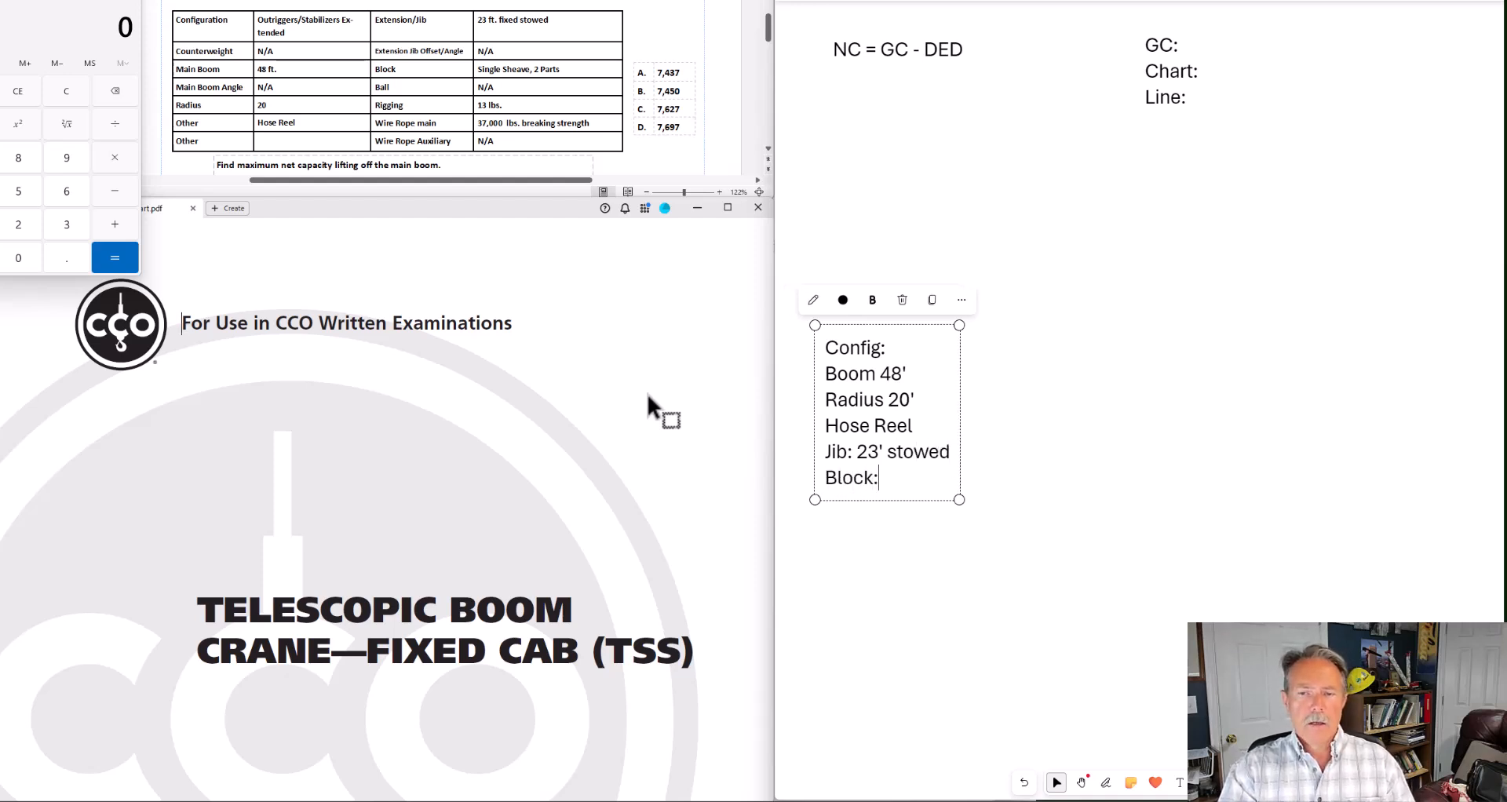
type("SS")
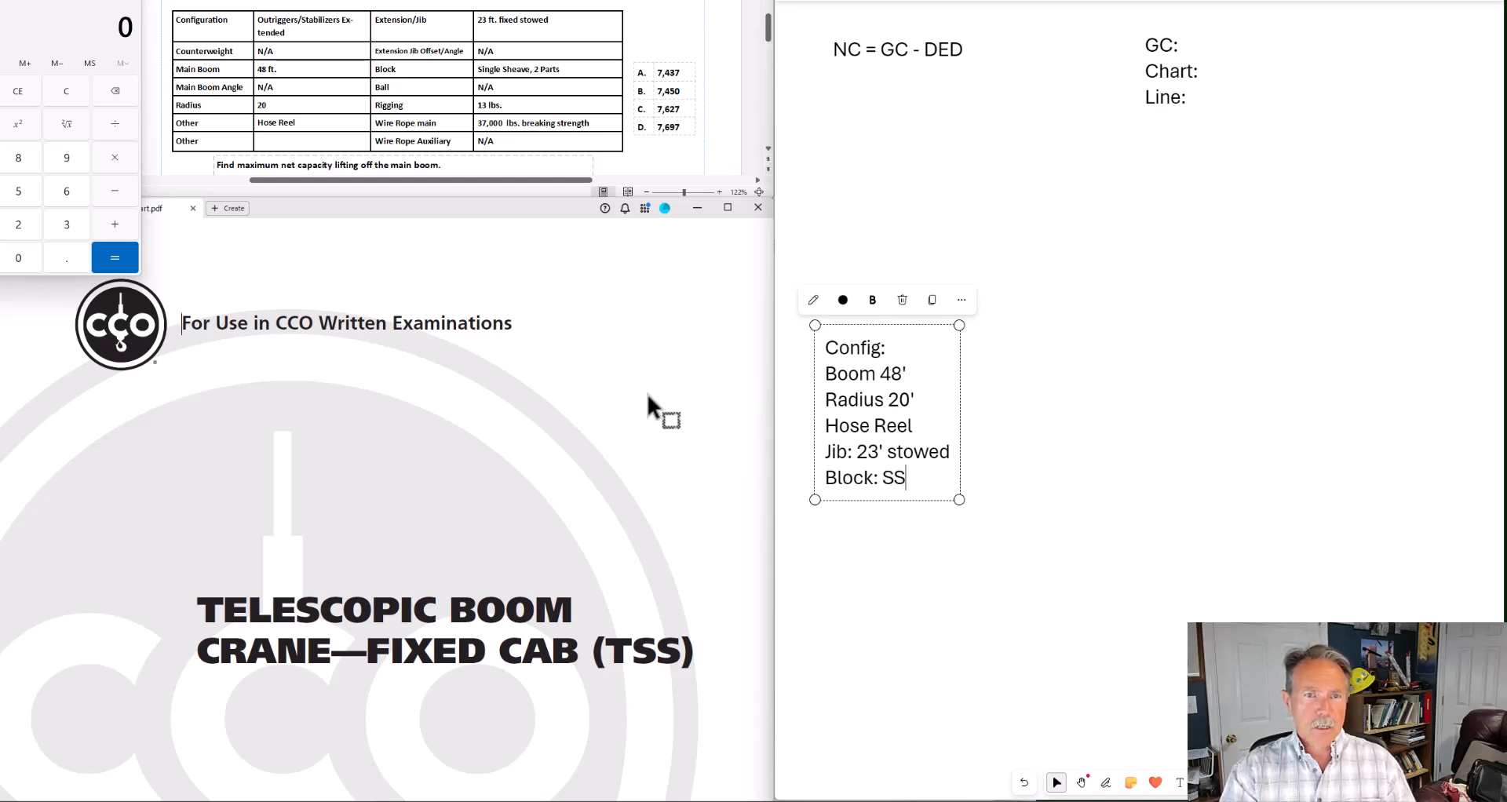
type("2 parts")
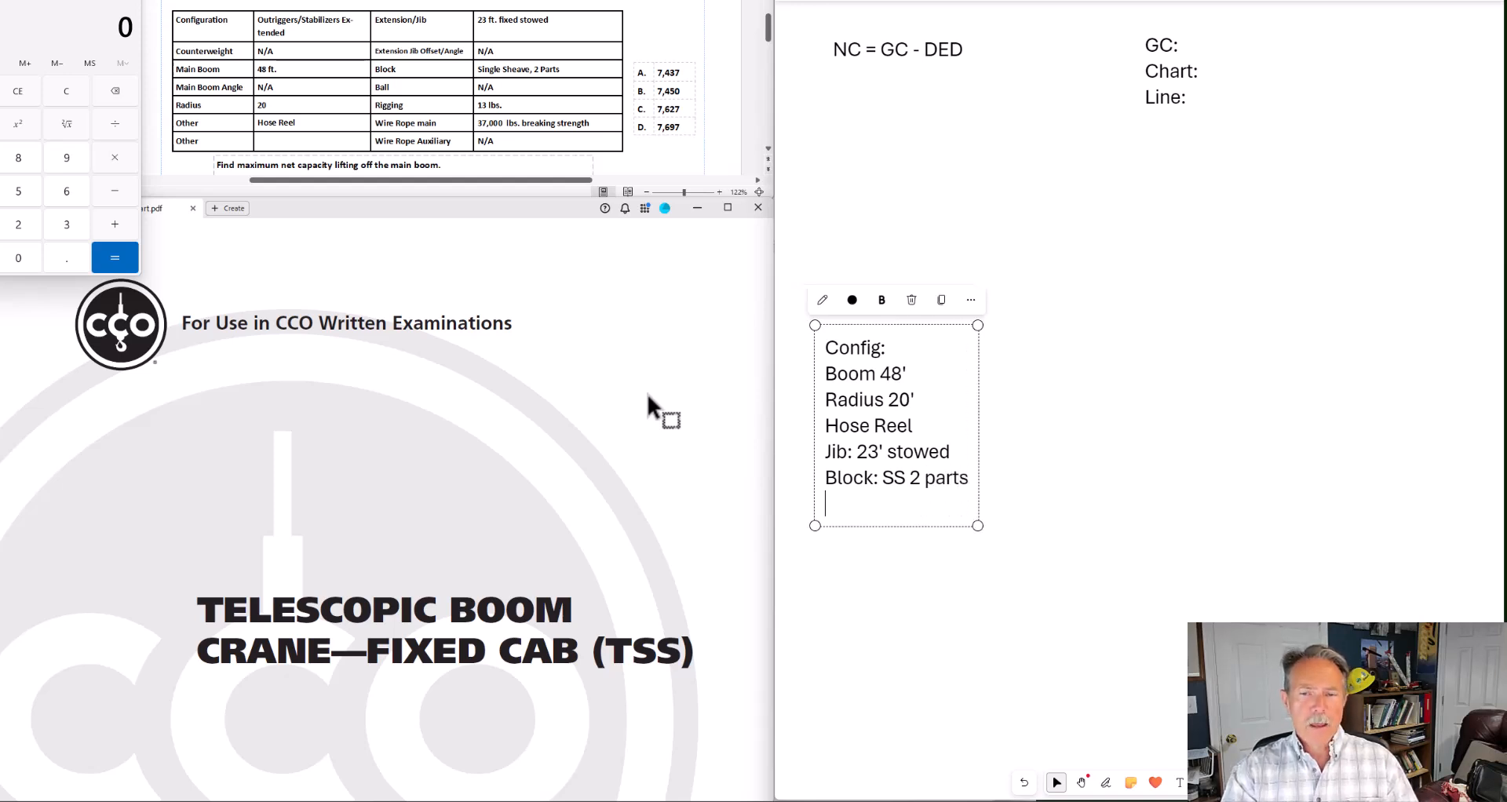
type("Rigging")
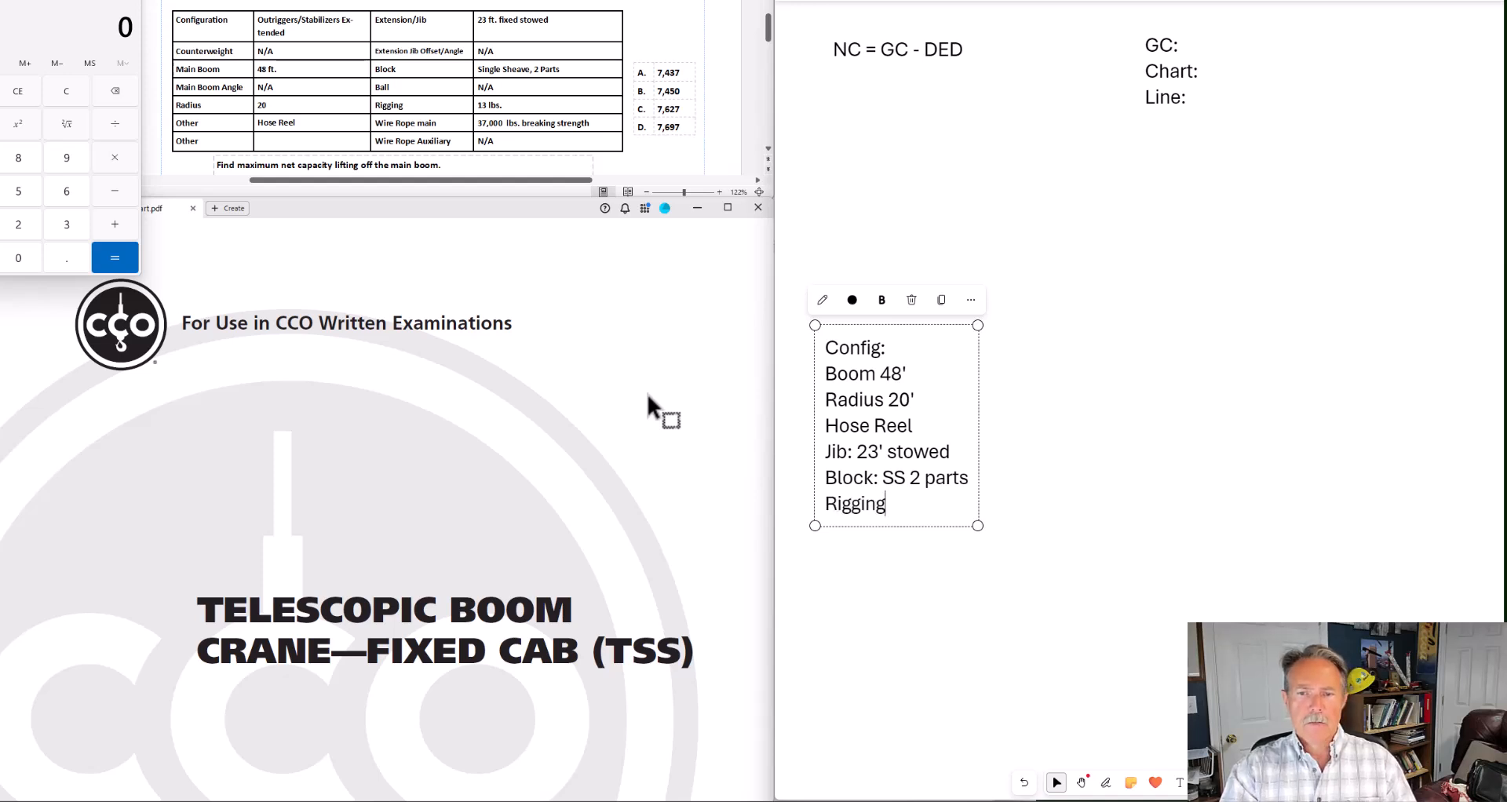
type(": 13")
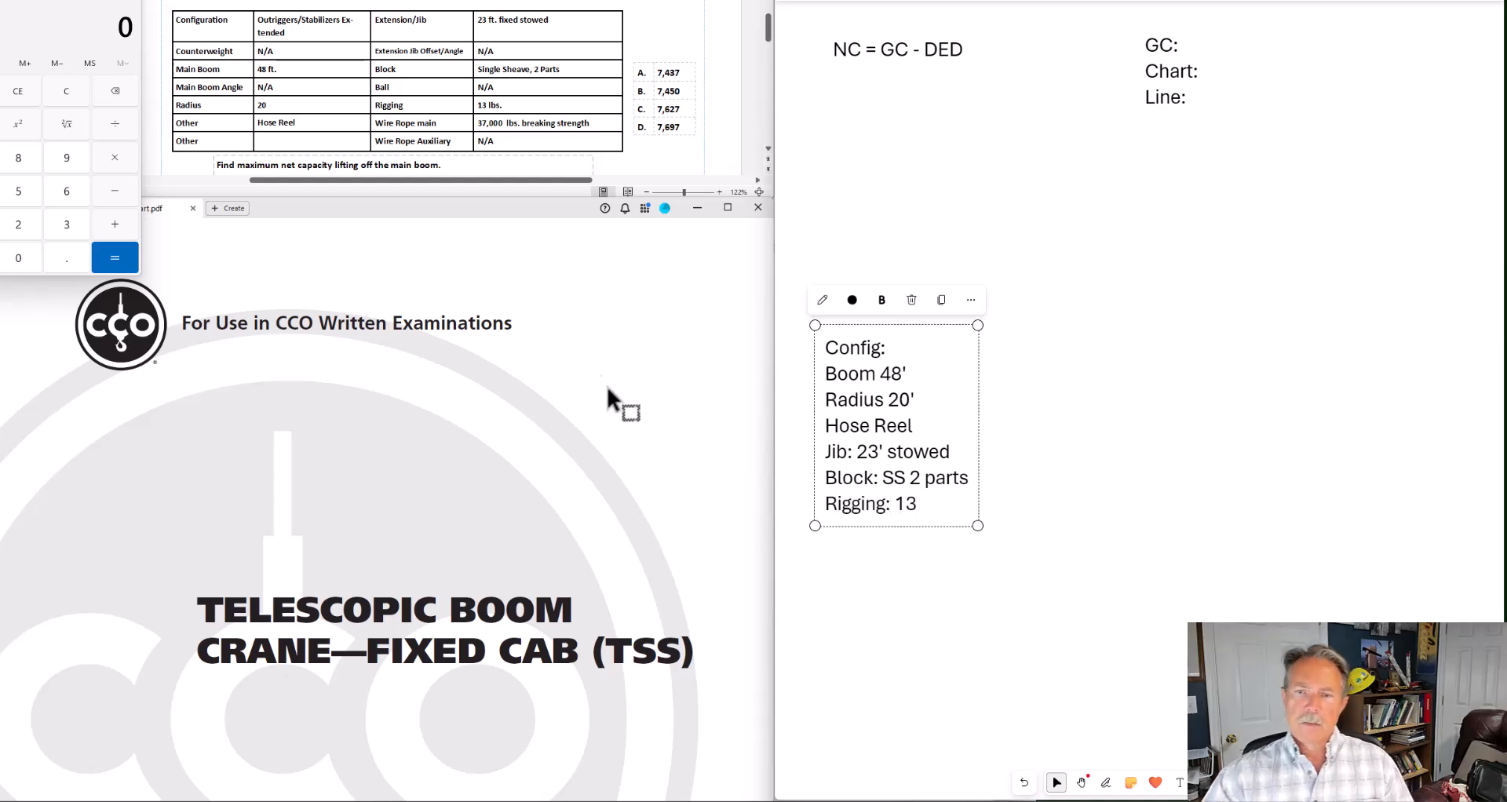
mouse_move(531, 153)
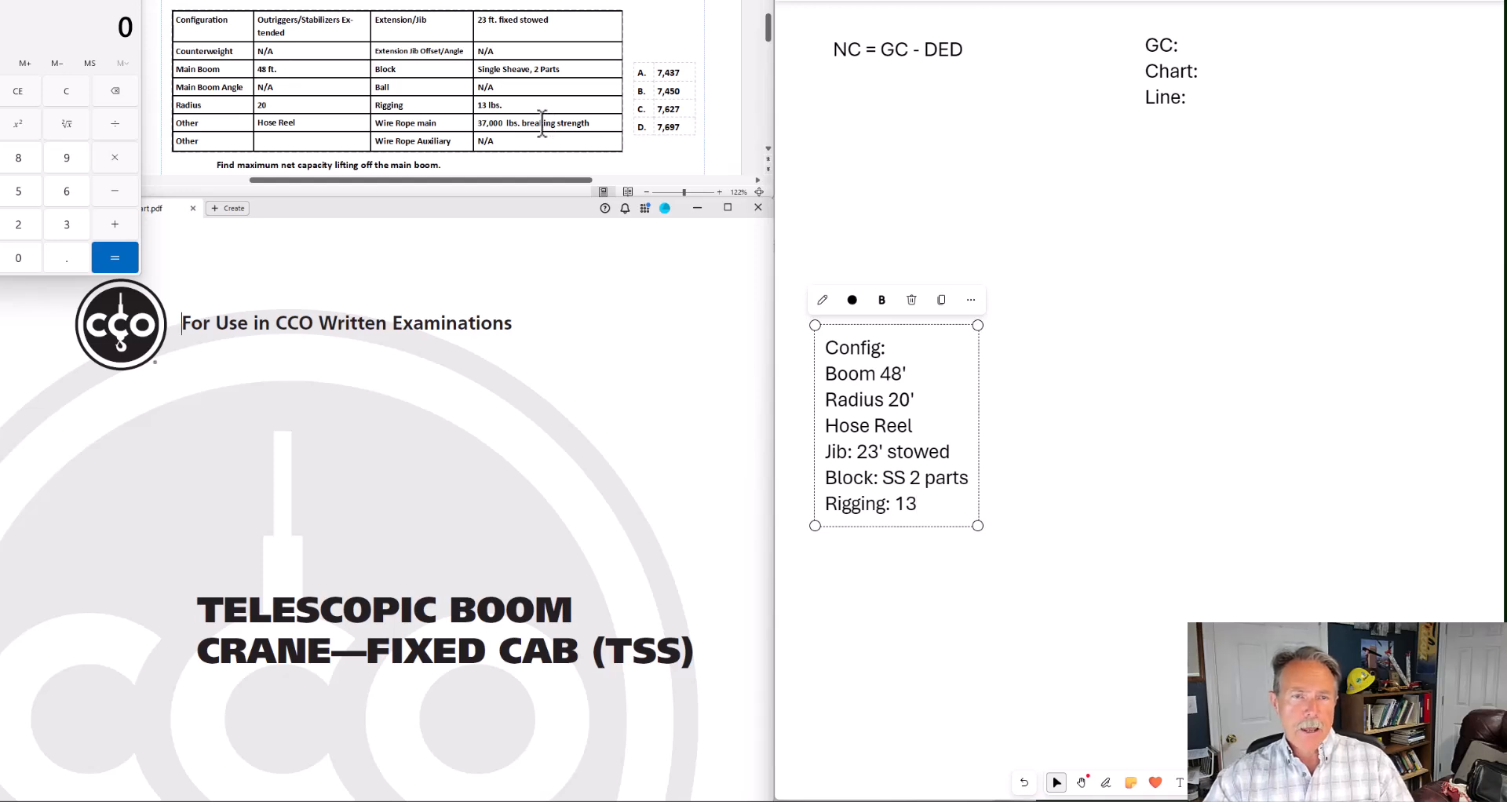
Scroll the PDF to the TSS load chart showing 8,160 lbs at 48 ft boom, 20 ft radius
left_click(1158, 70)
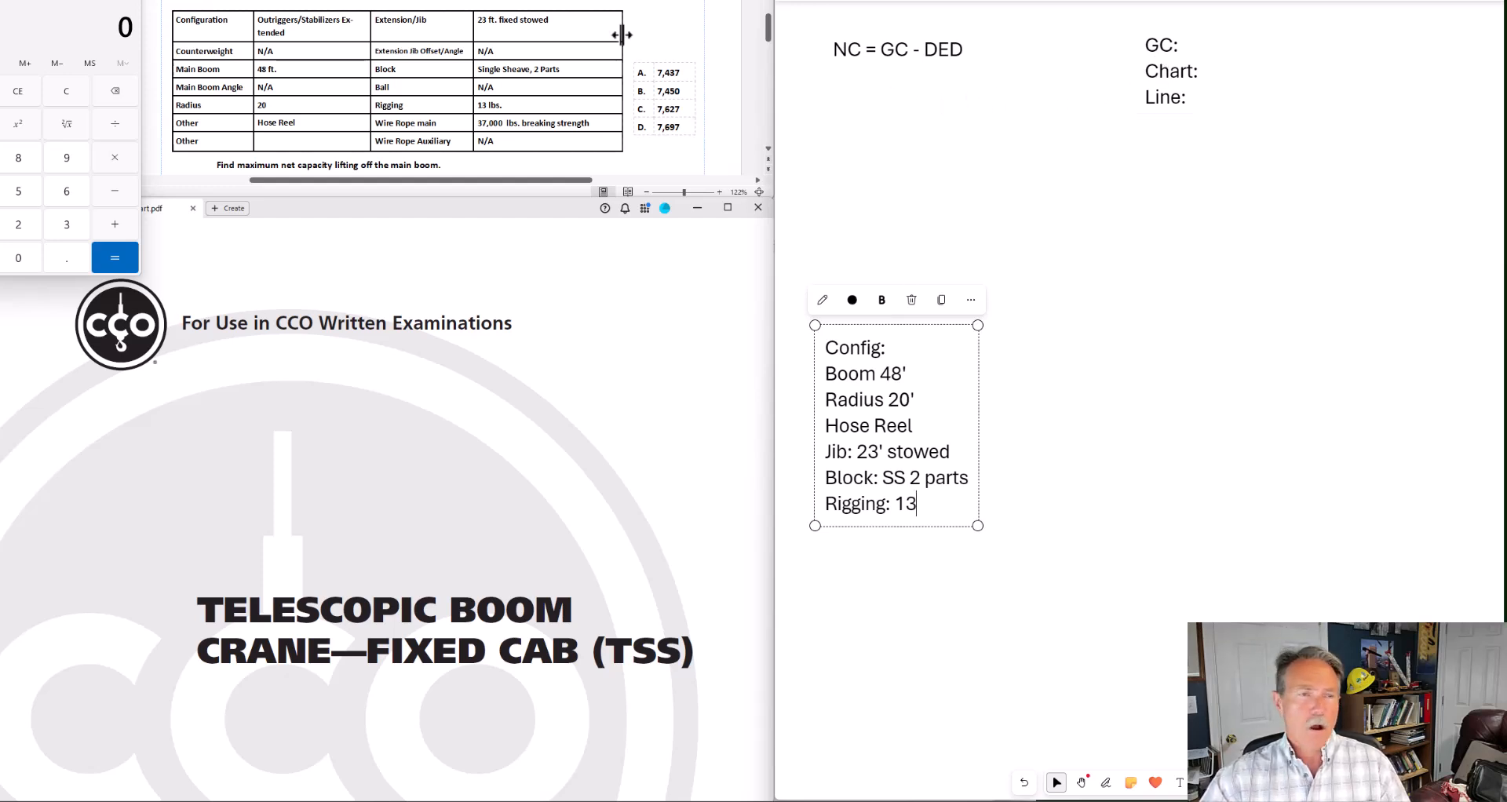
left_click(1169, 70)
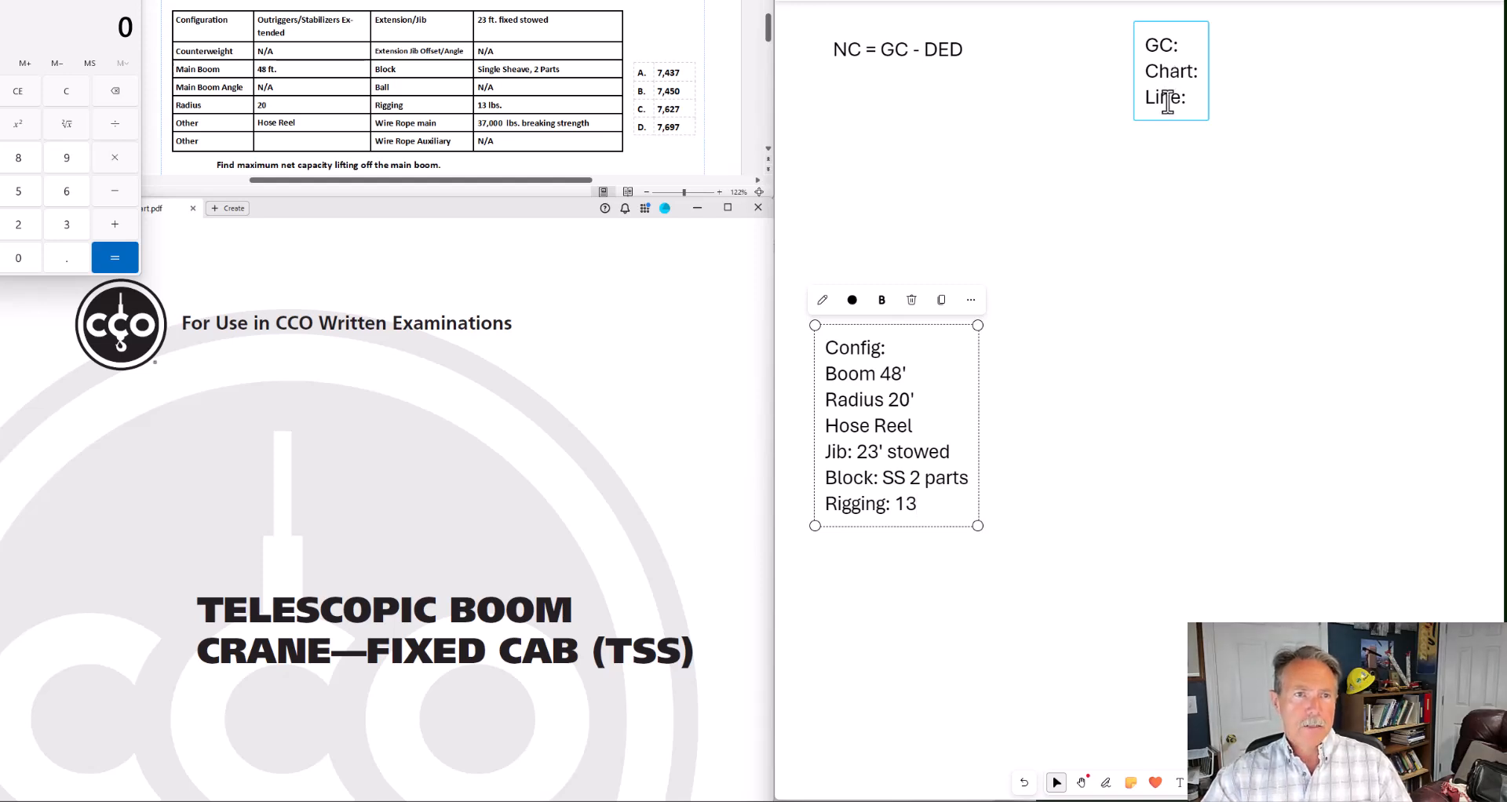
left_click(408, 379)
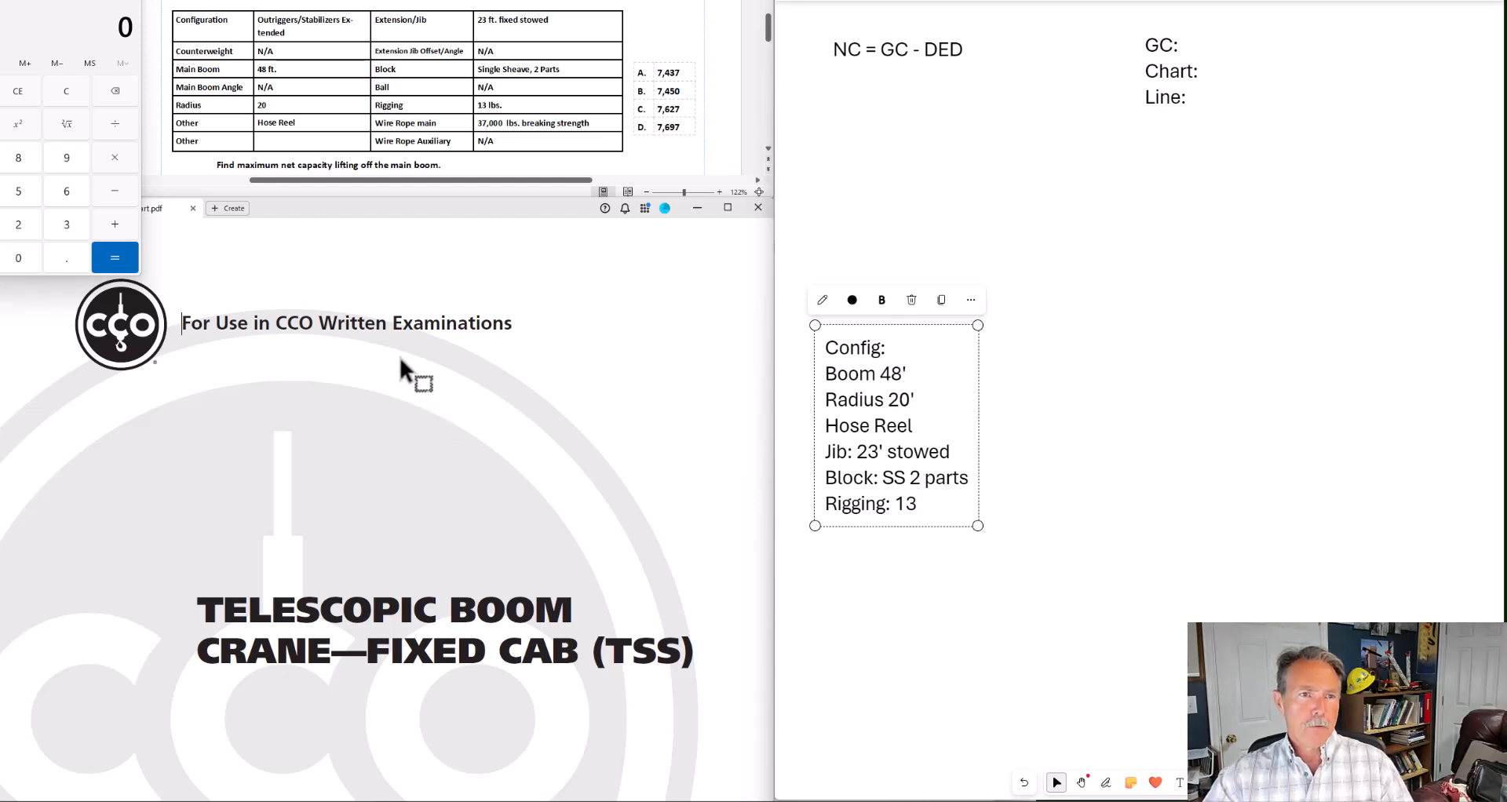
scroll("down", 3)
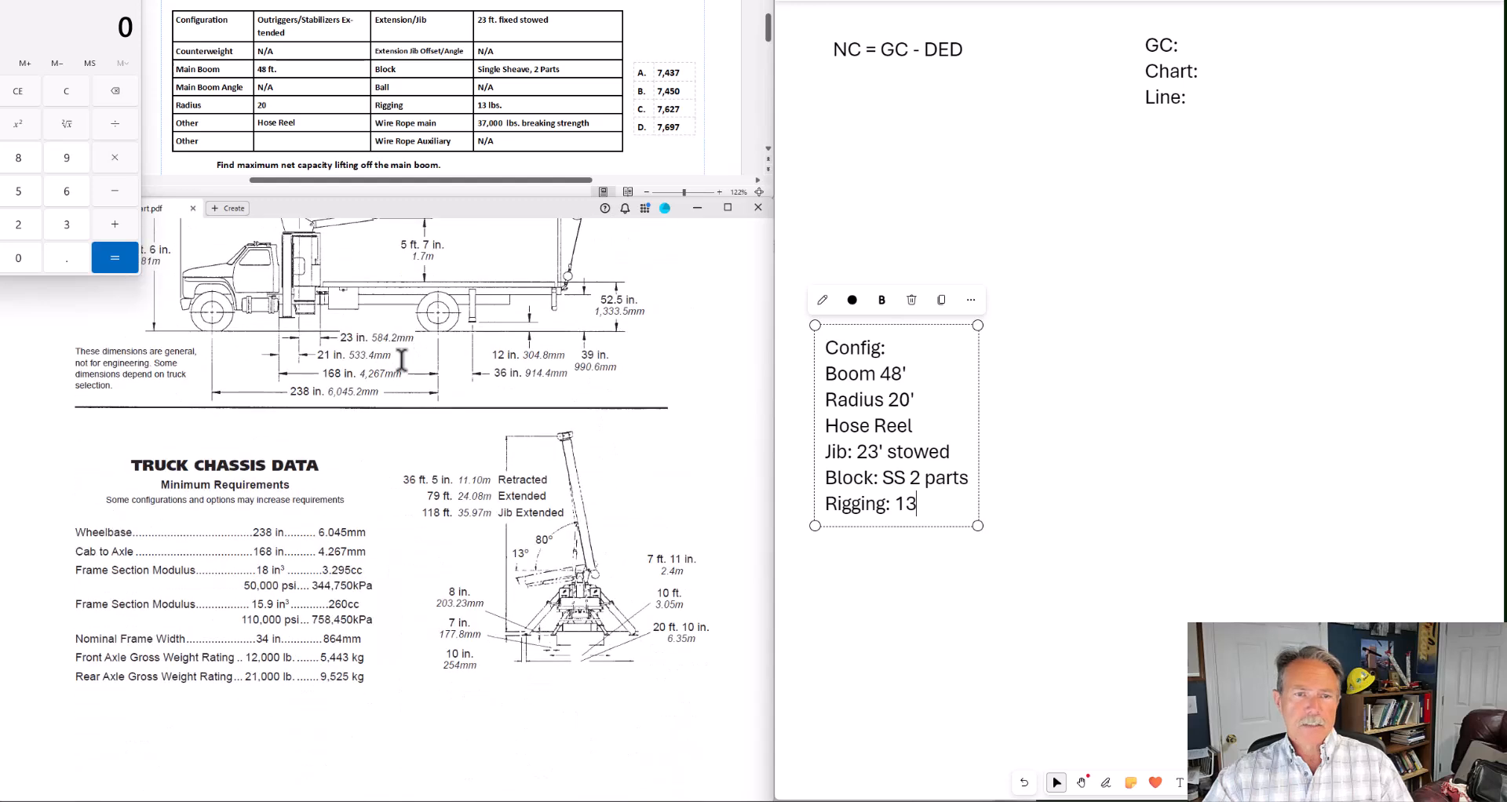
scroll("down", 3)
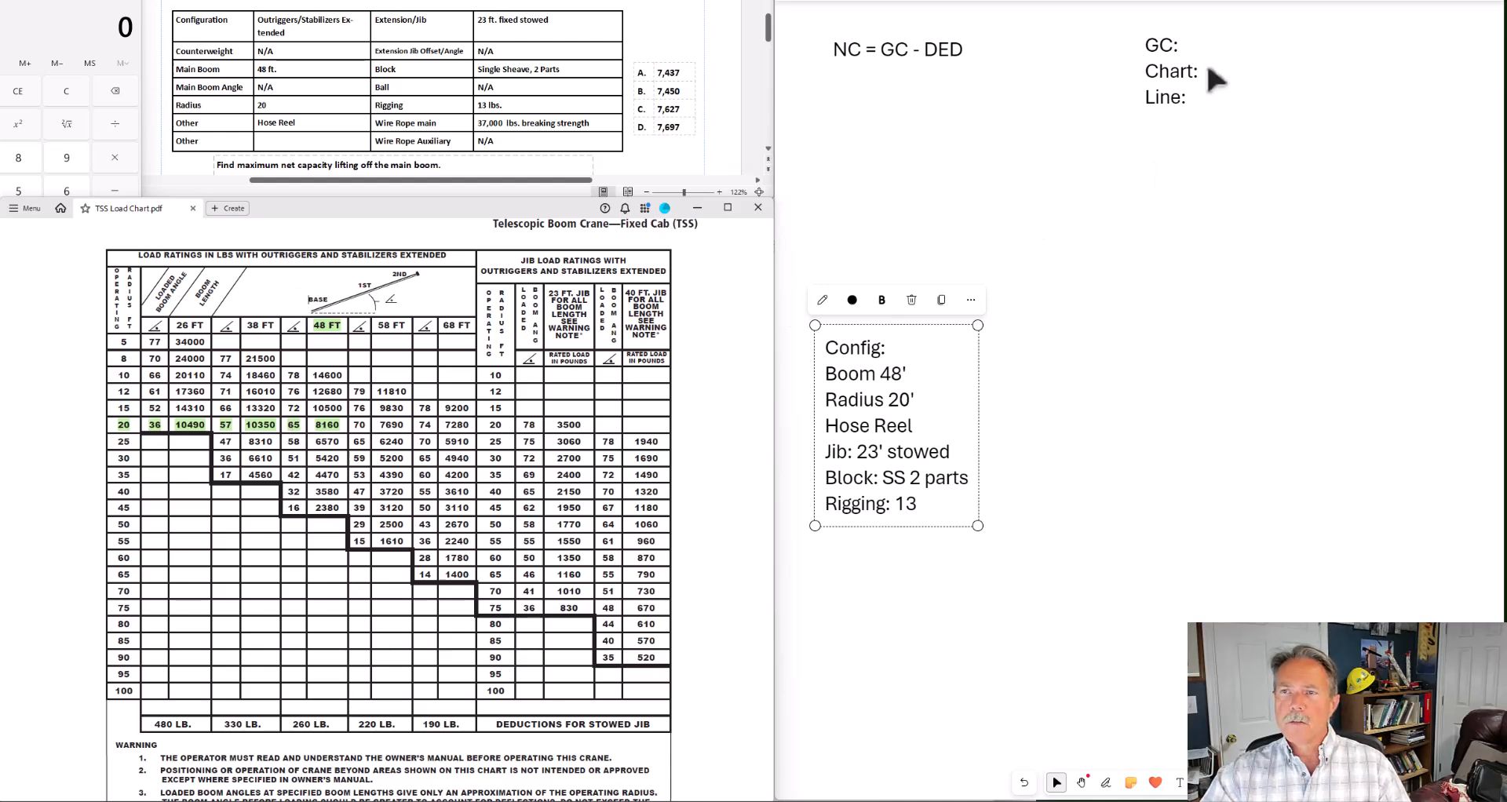
Enter 8160 after 'Chart:' in the GC note
left_click(1170, 73)
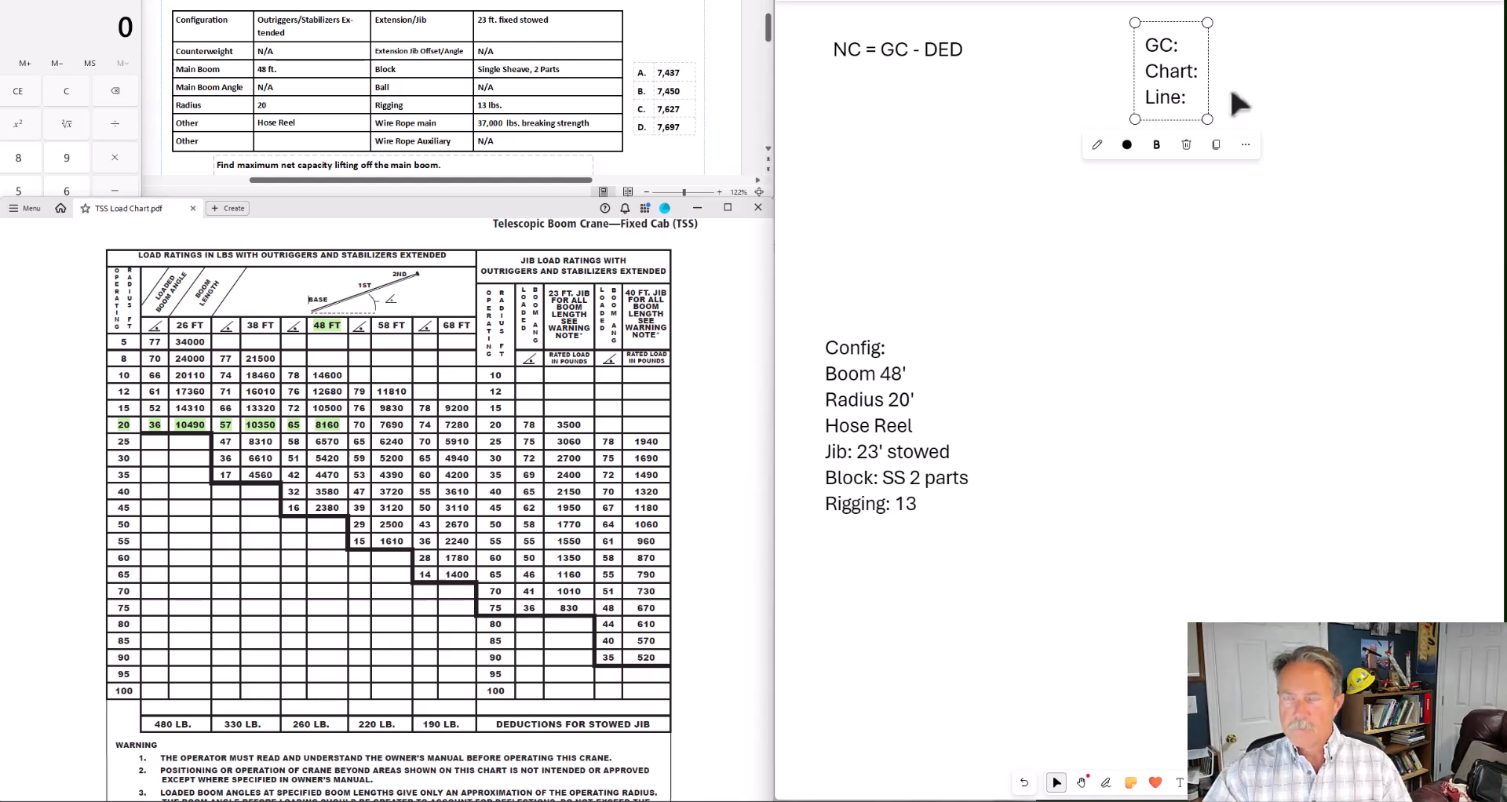
type("81")
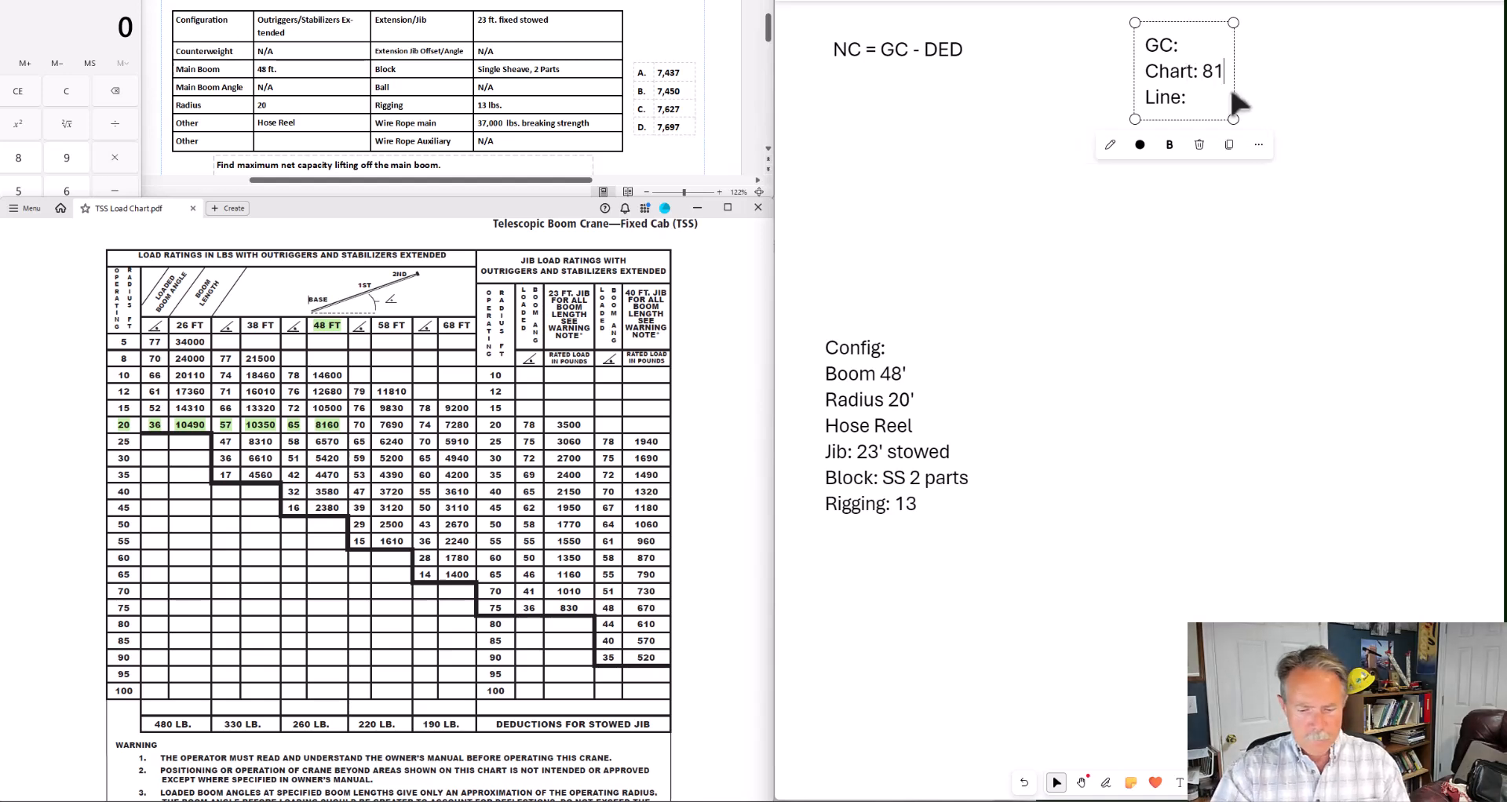
type("60")
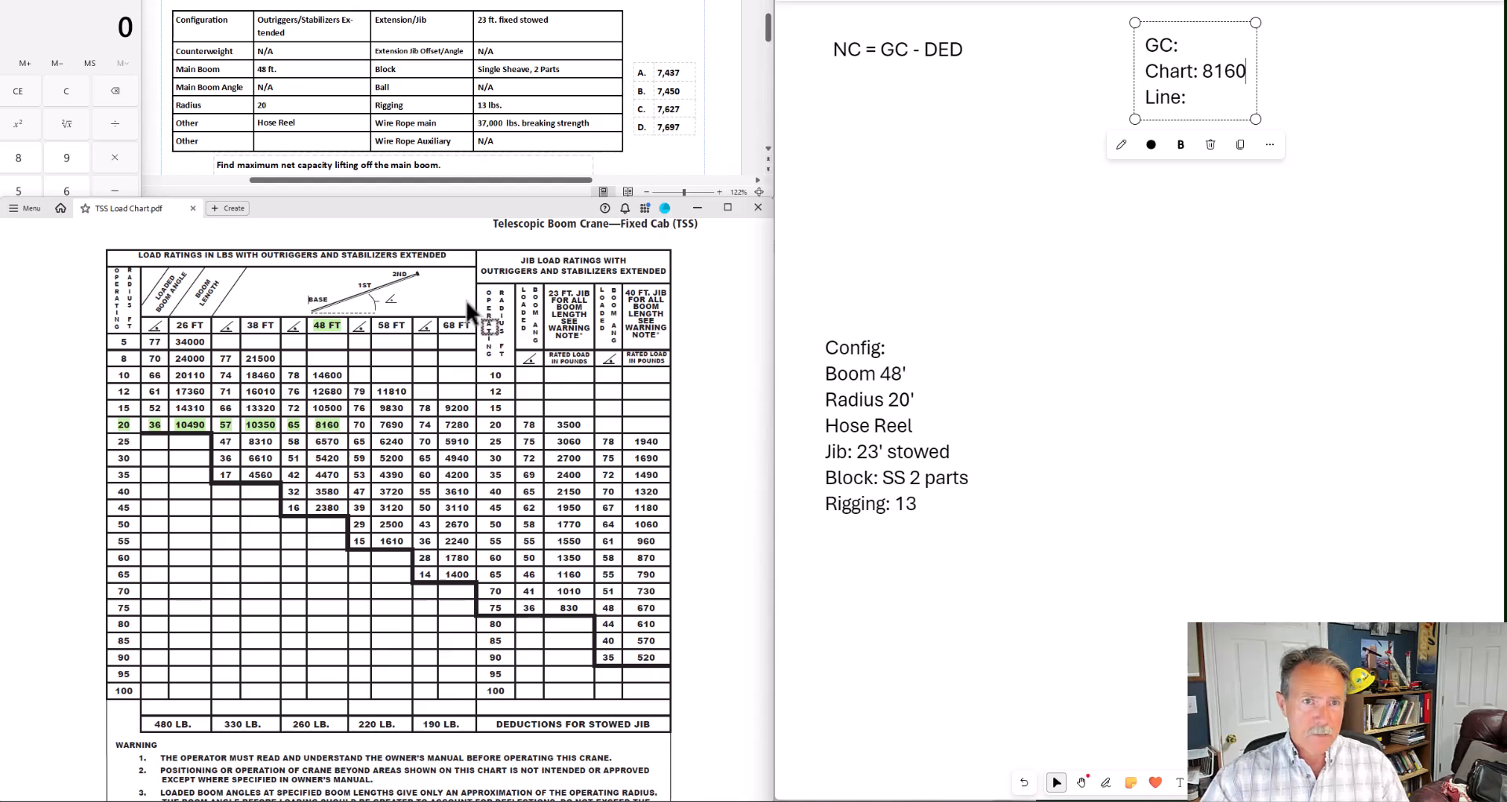
mouse_move(471, 394)
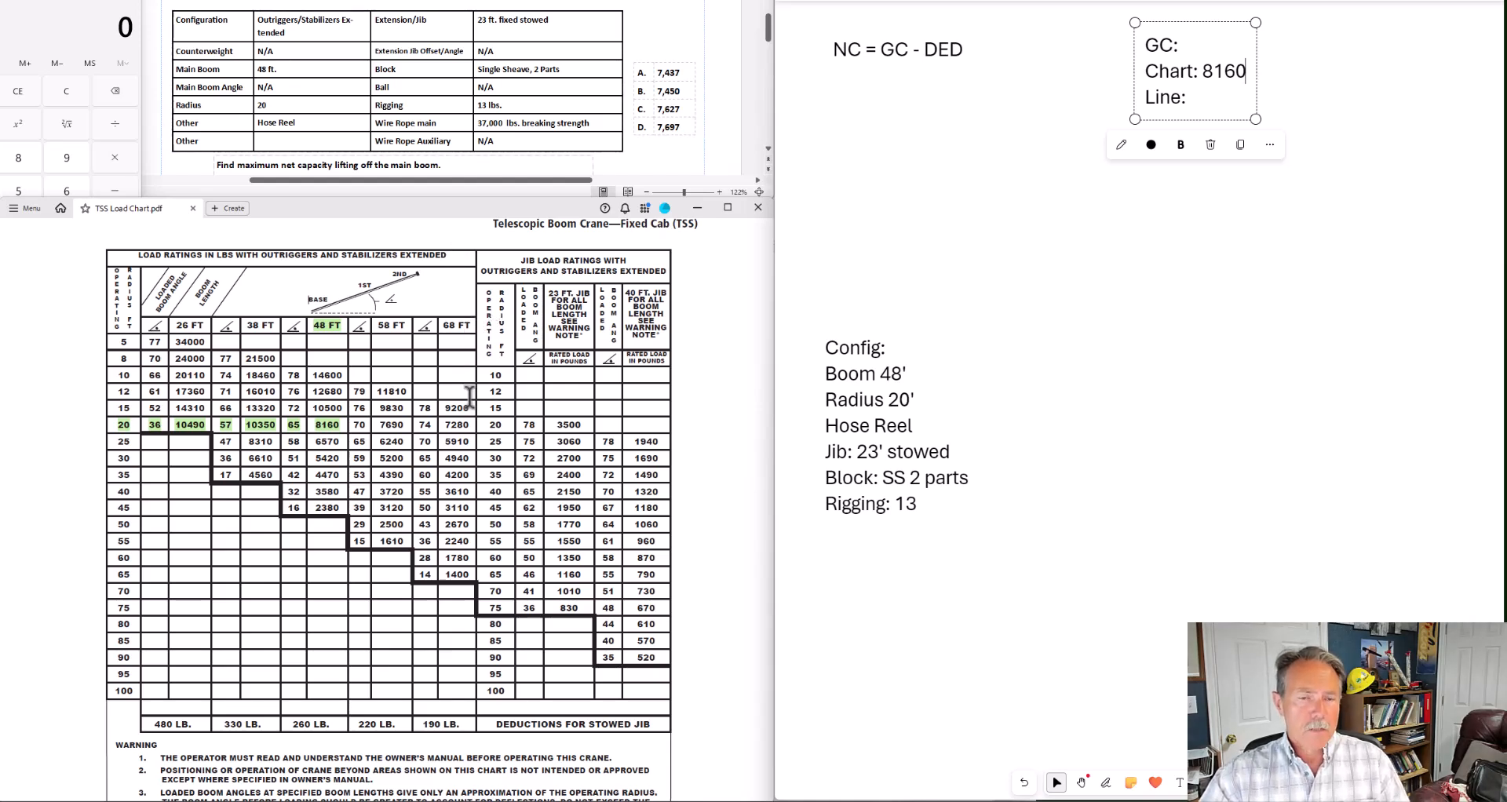
Highlight the 37,000 and 14,800 figures in the PDF and enter 14,800 on the Line row
scroll("down", 3)
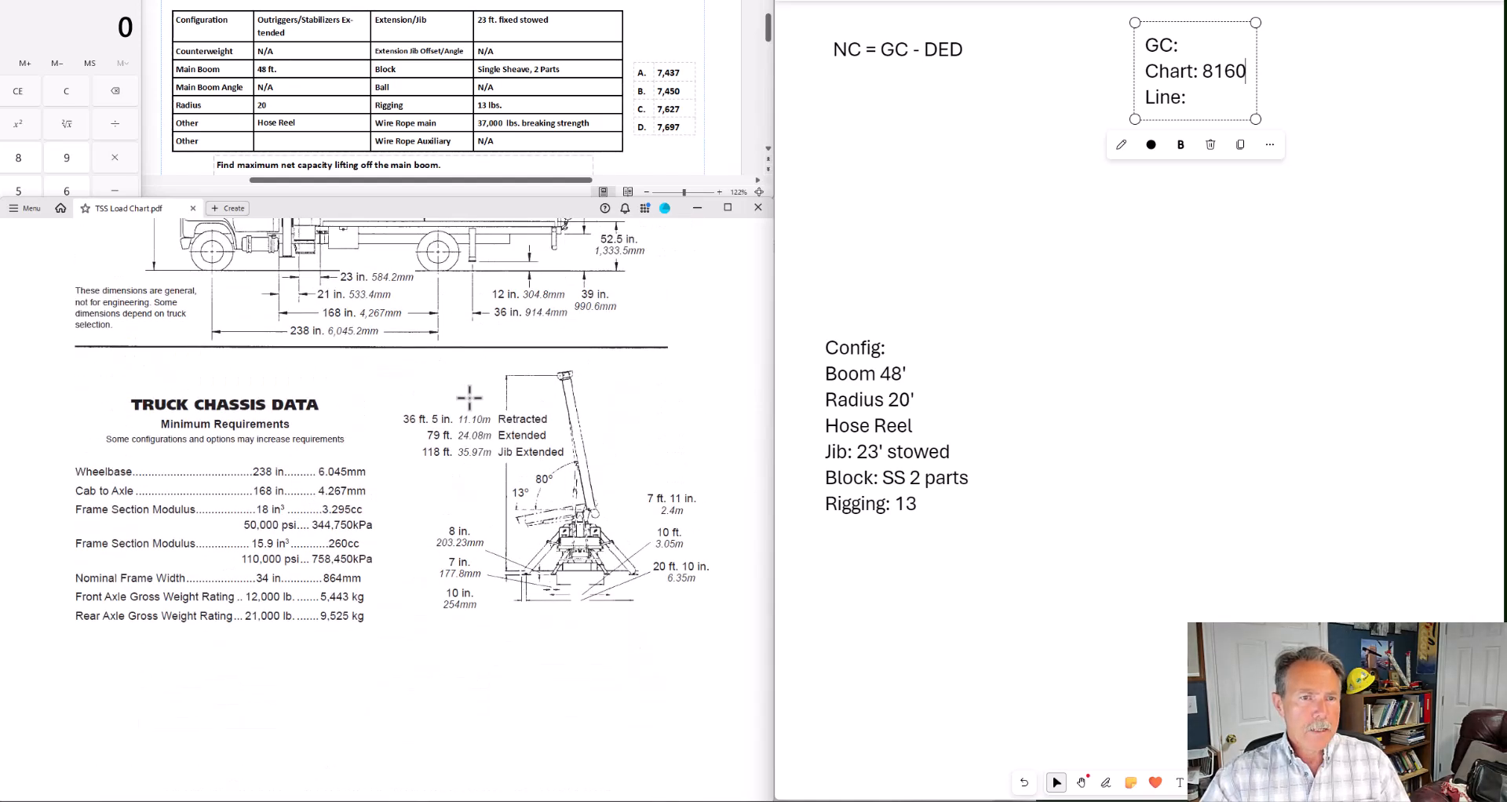
scroll("down", 3)
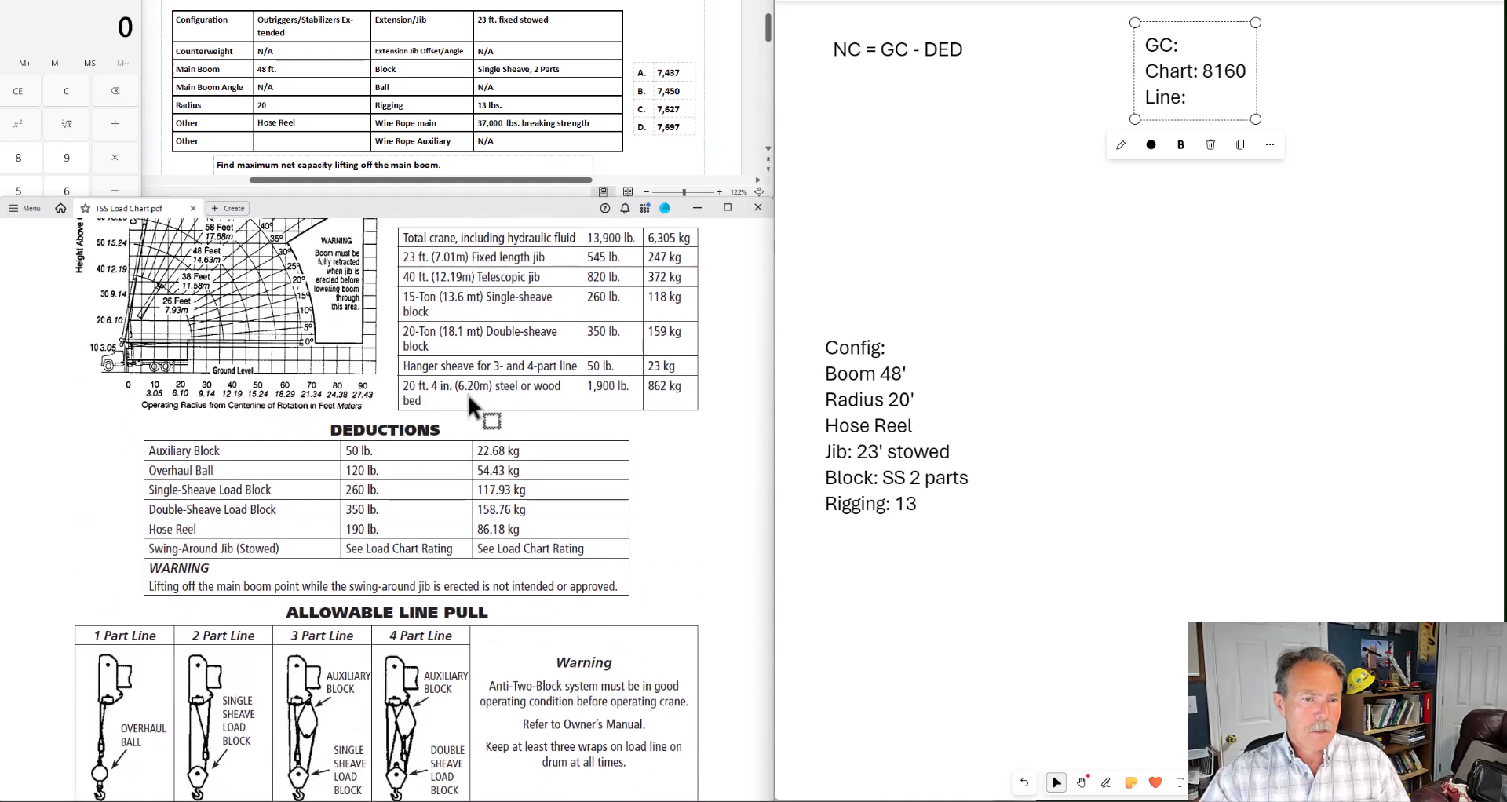
scroll("down", 3)
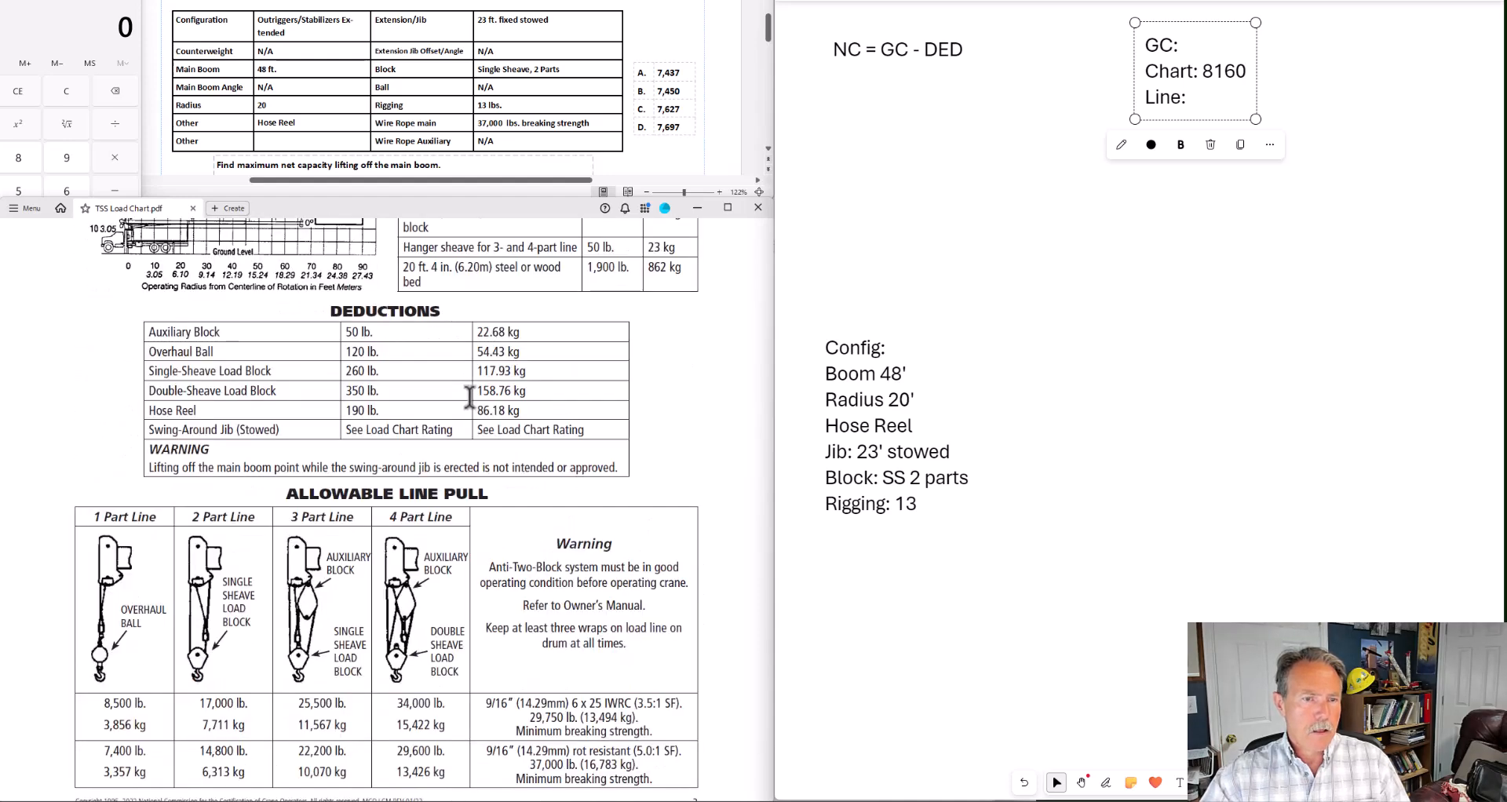
mouse_move(144, 610)
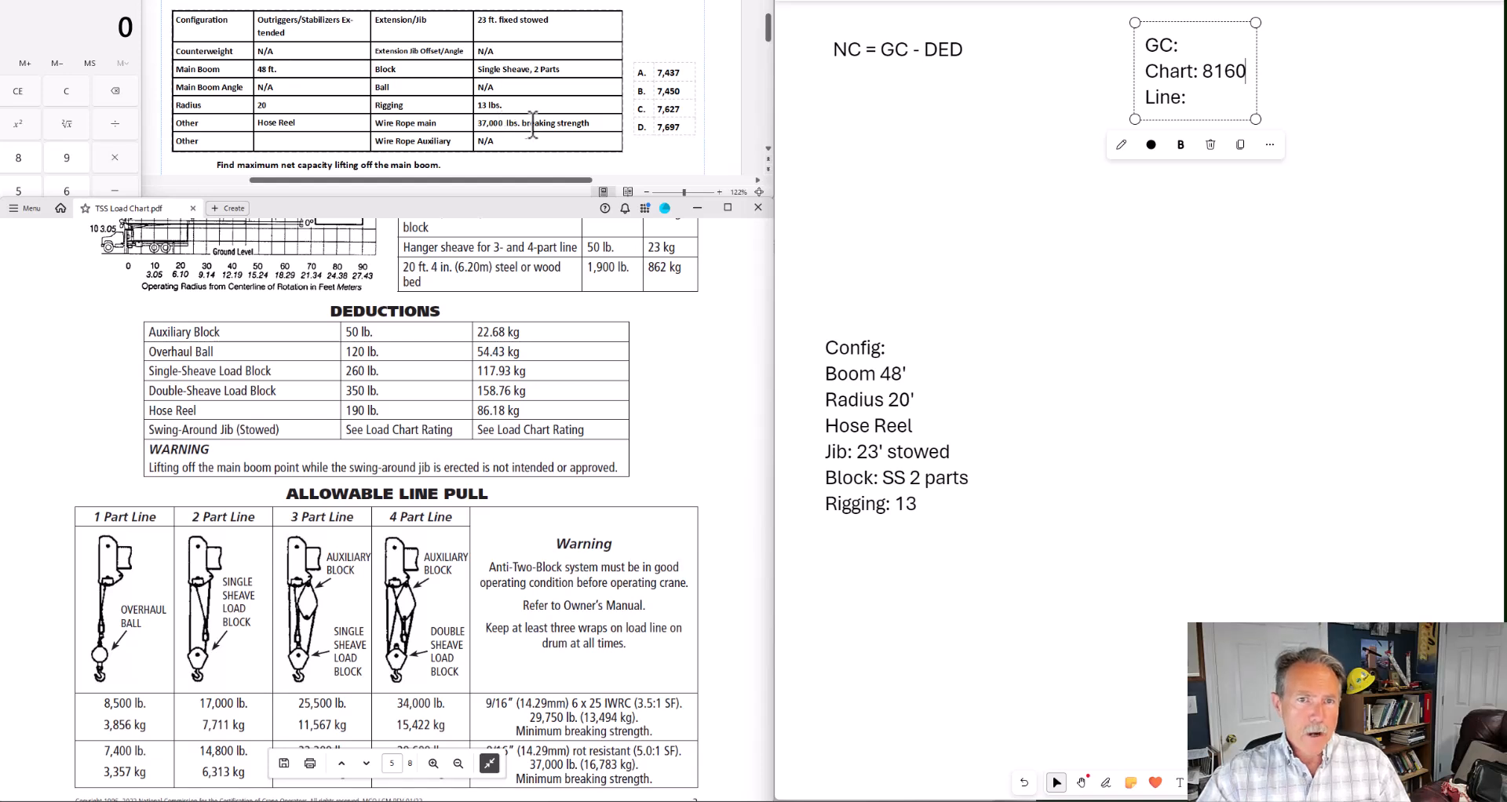
scroll("down", 3)
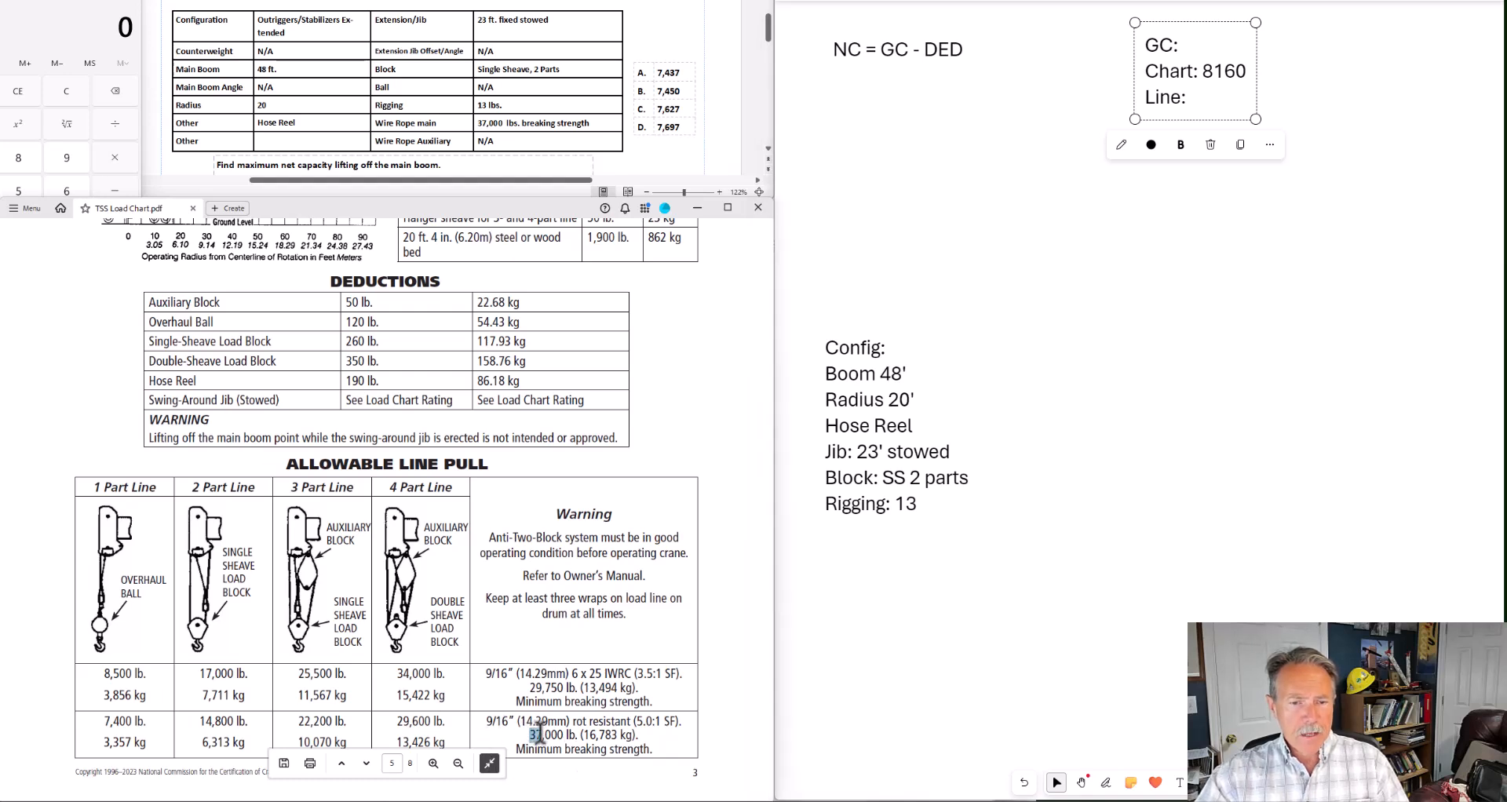
double_click(581, 734)
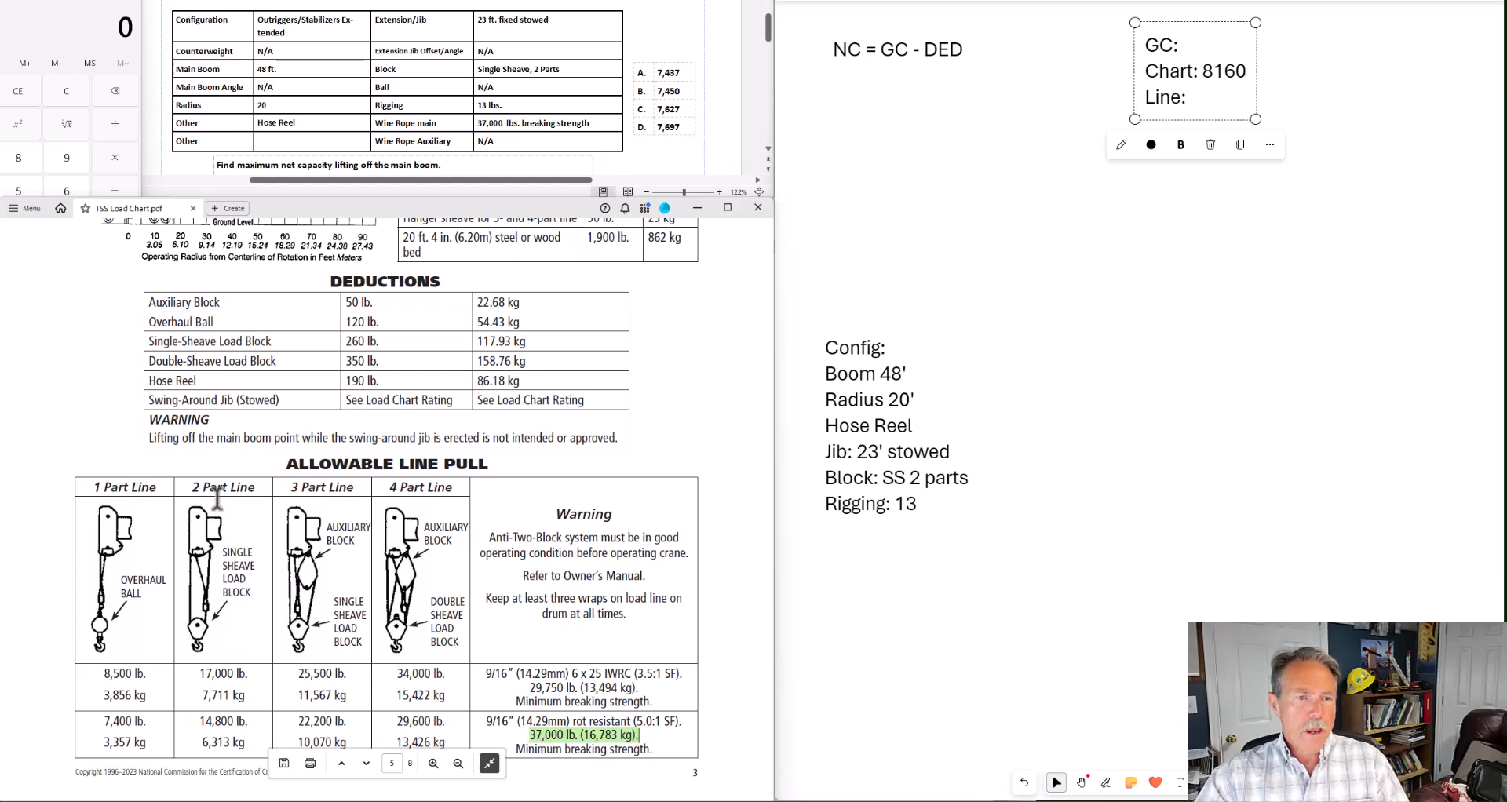
mouse_move(365, 519)
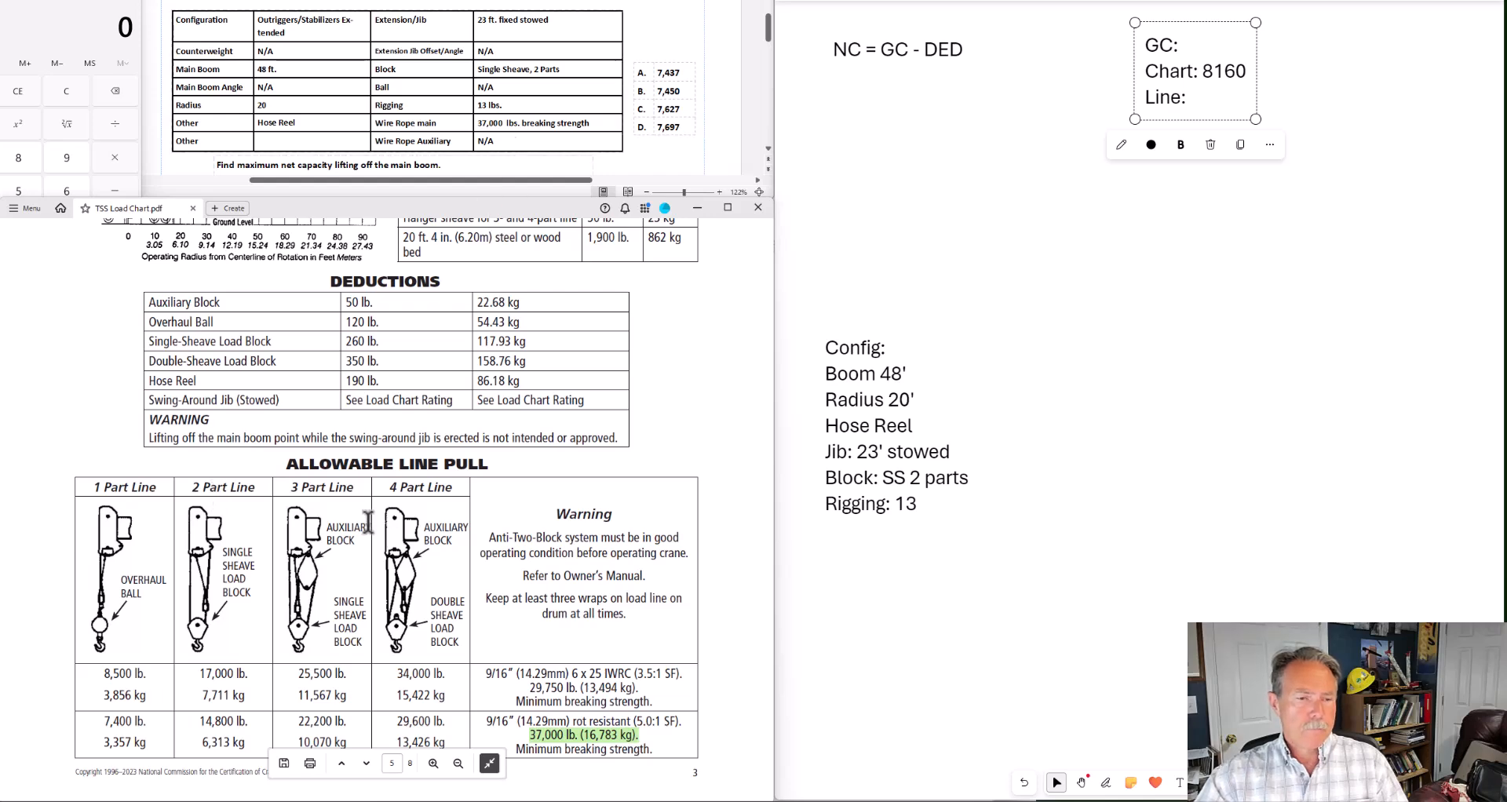
double_click(222, 721)
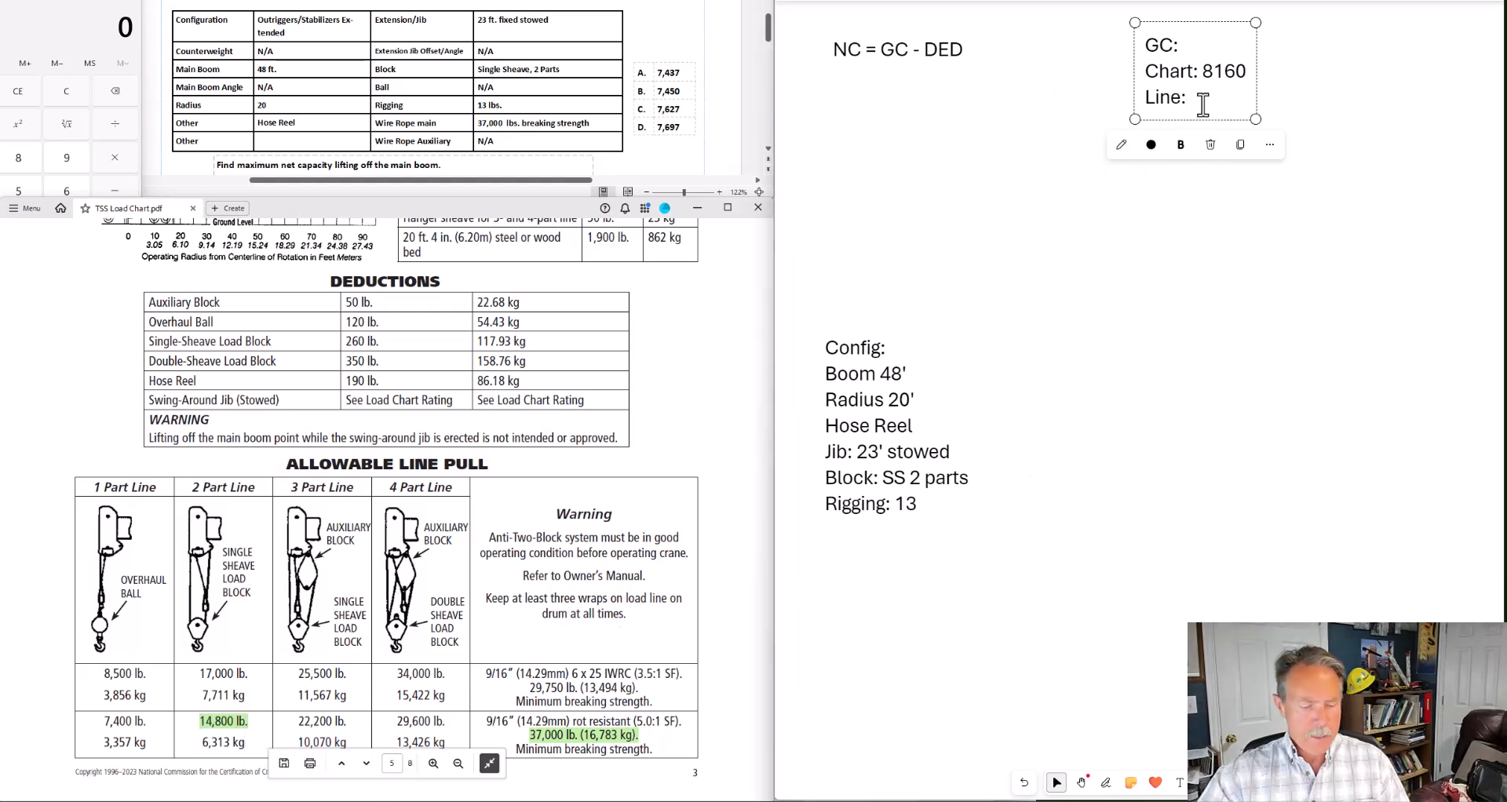
type("14,8")
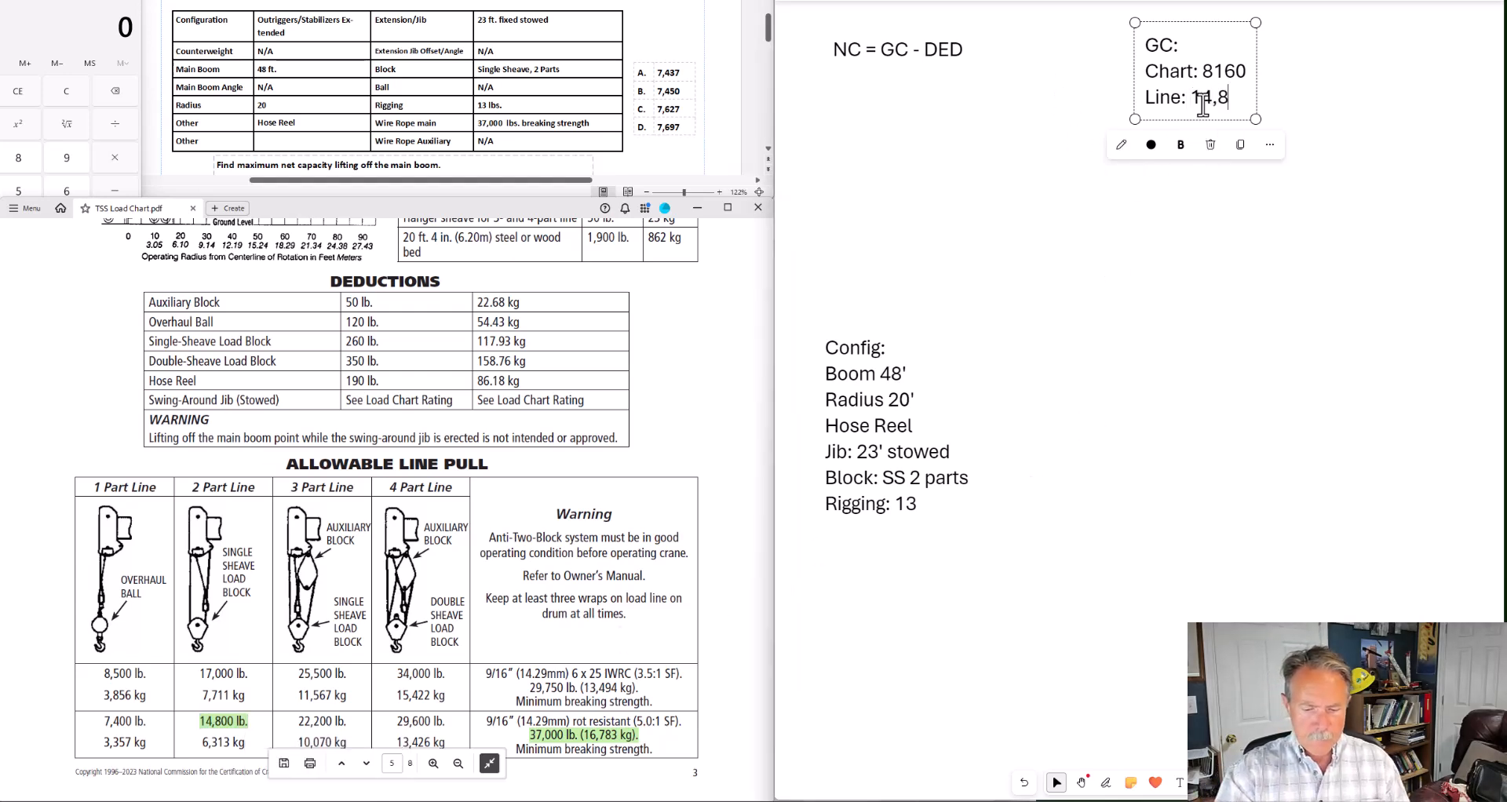
type("00")
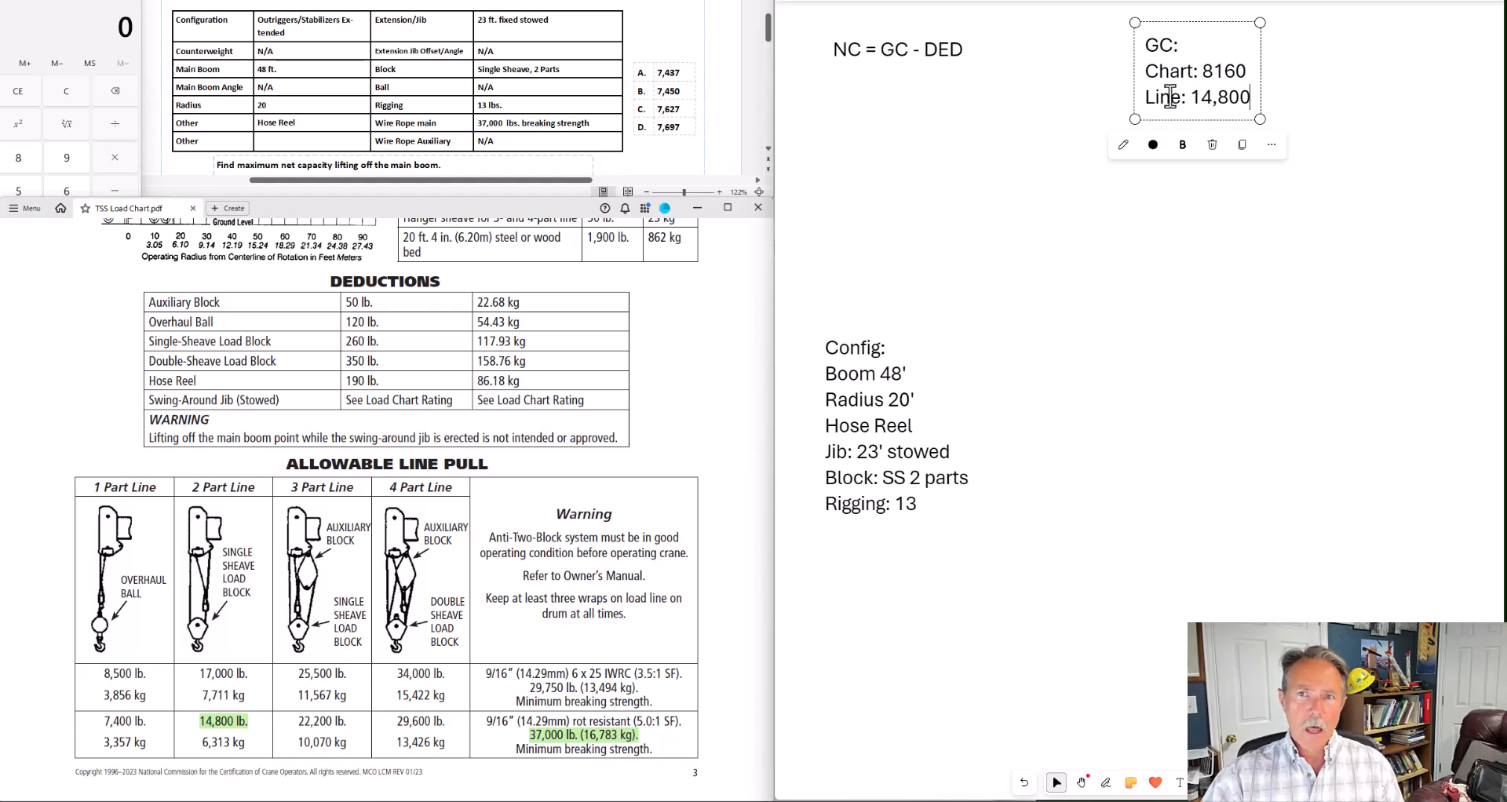
Add 'NC = 8160 - DED' as a new line beneath the net capacity formula
left_click(896, 48)
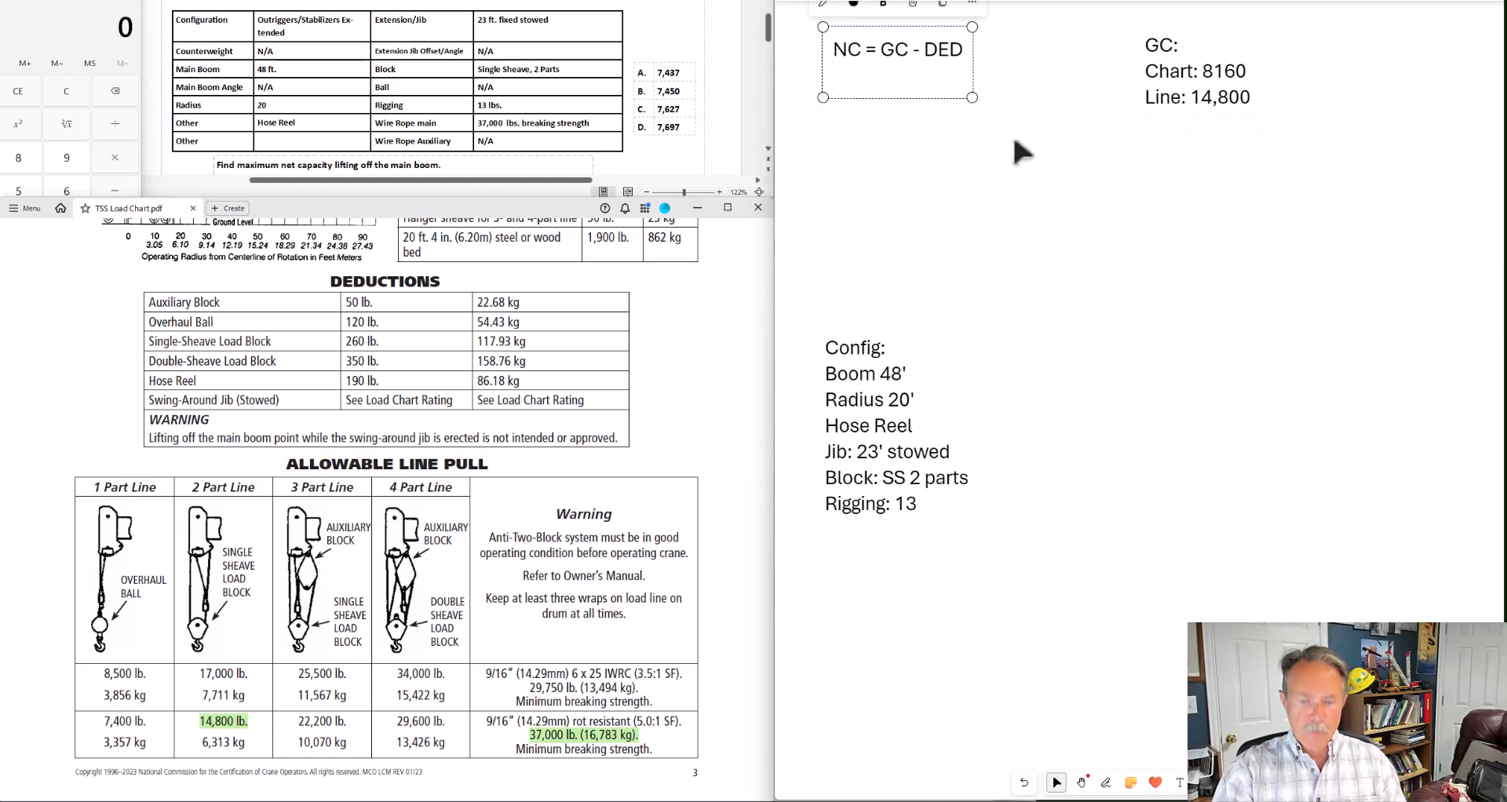
type("NC =")
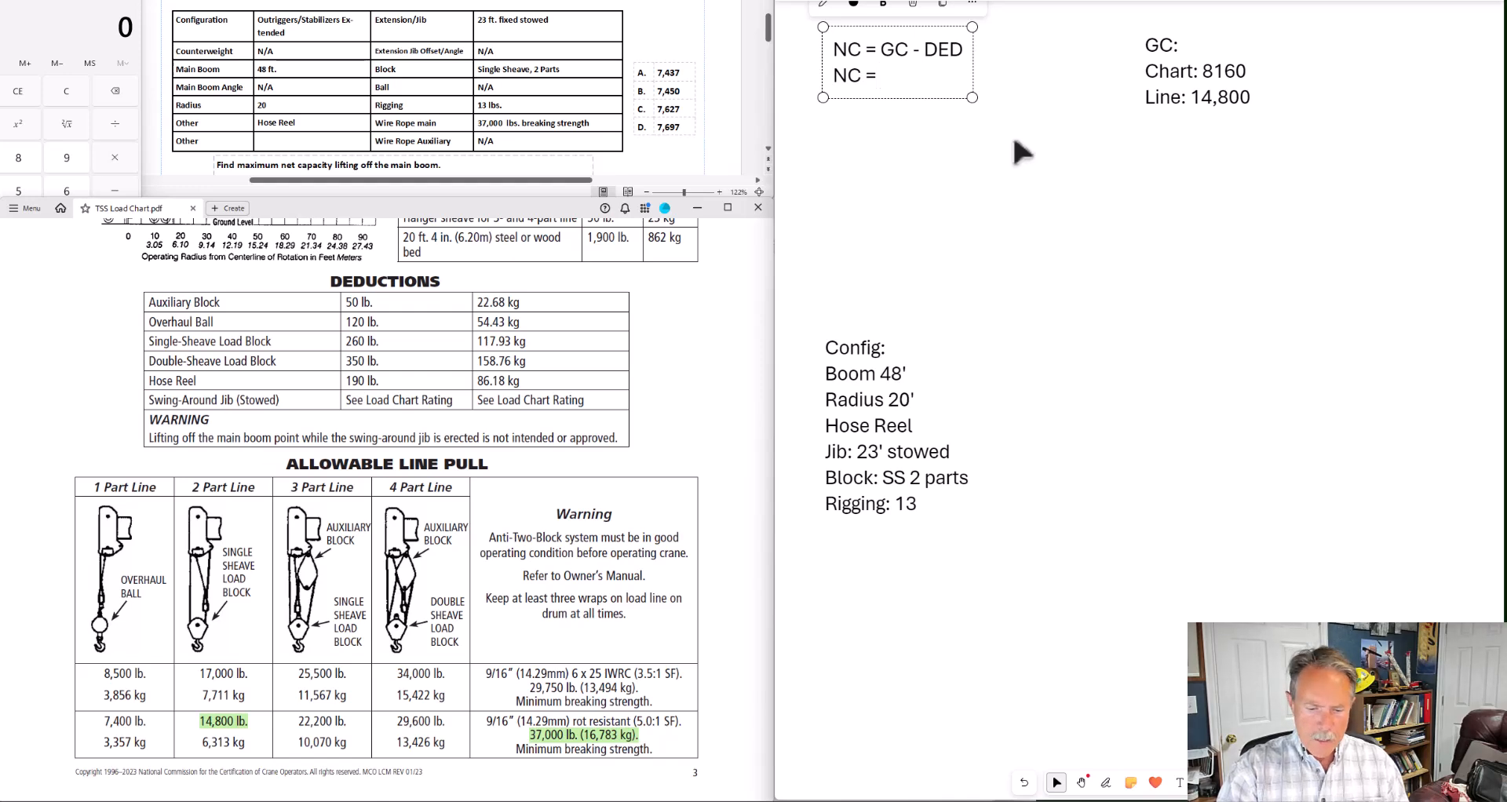
type("8160")
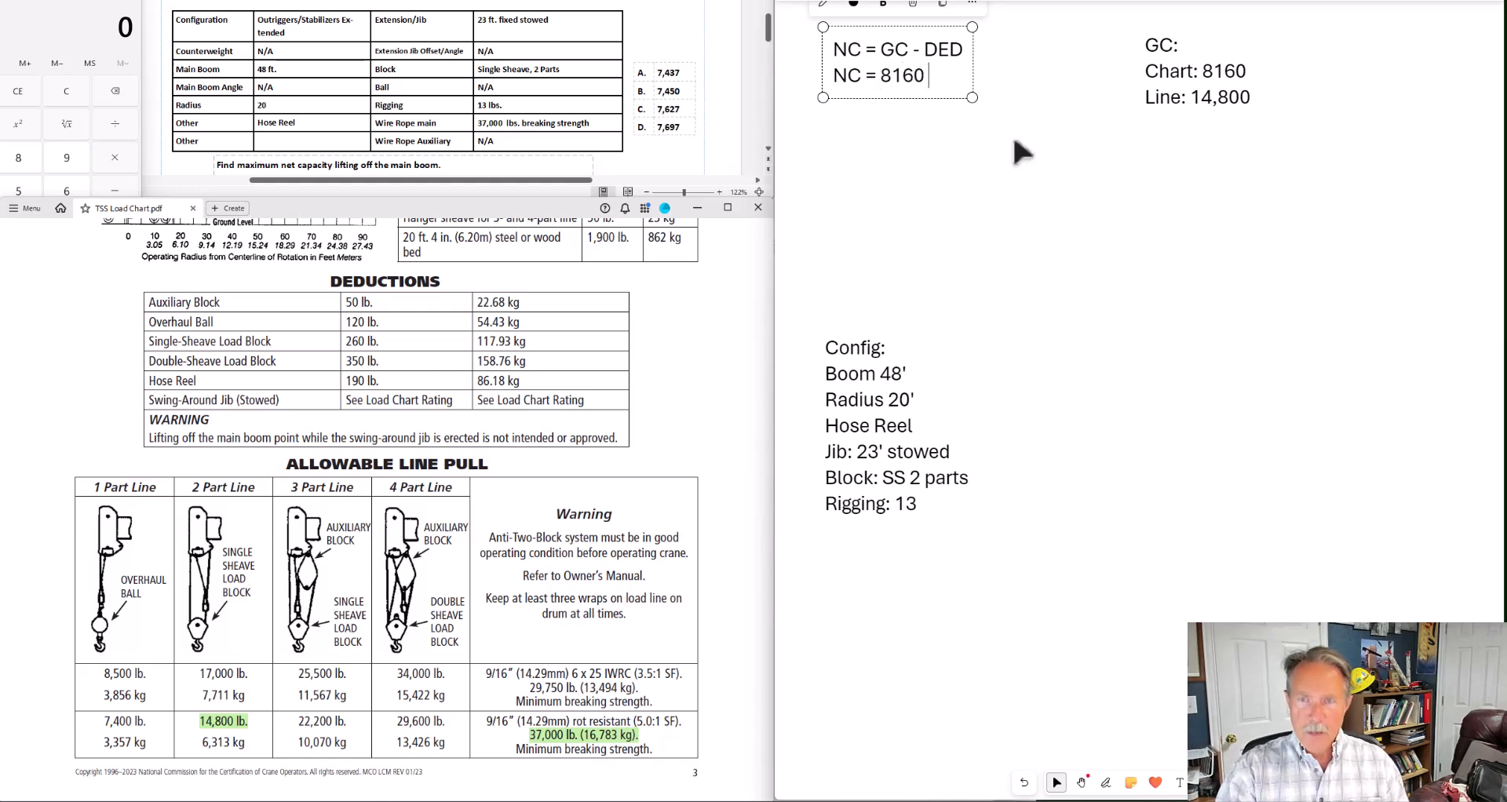
type("- DE")
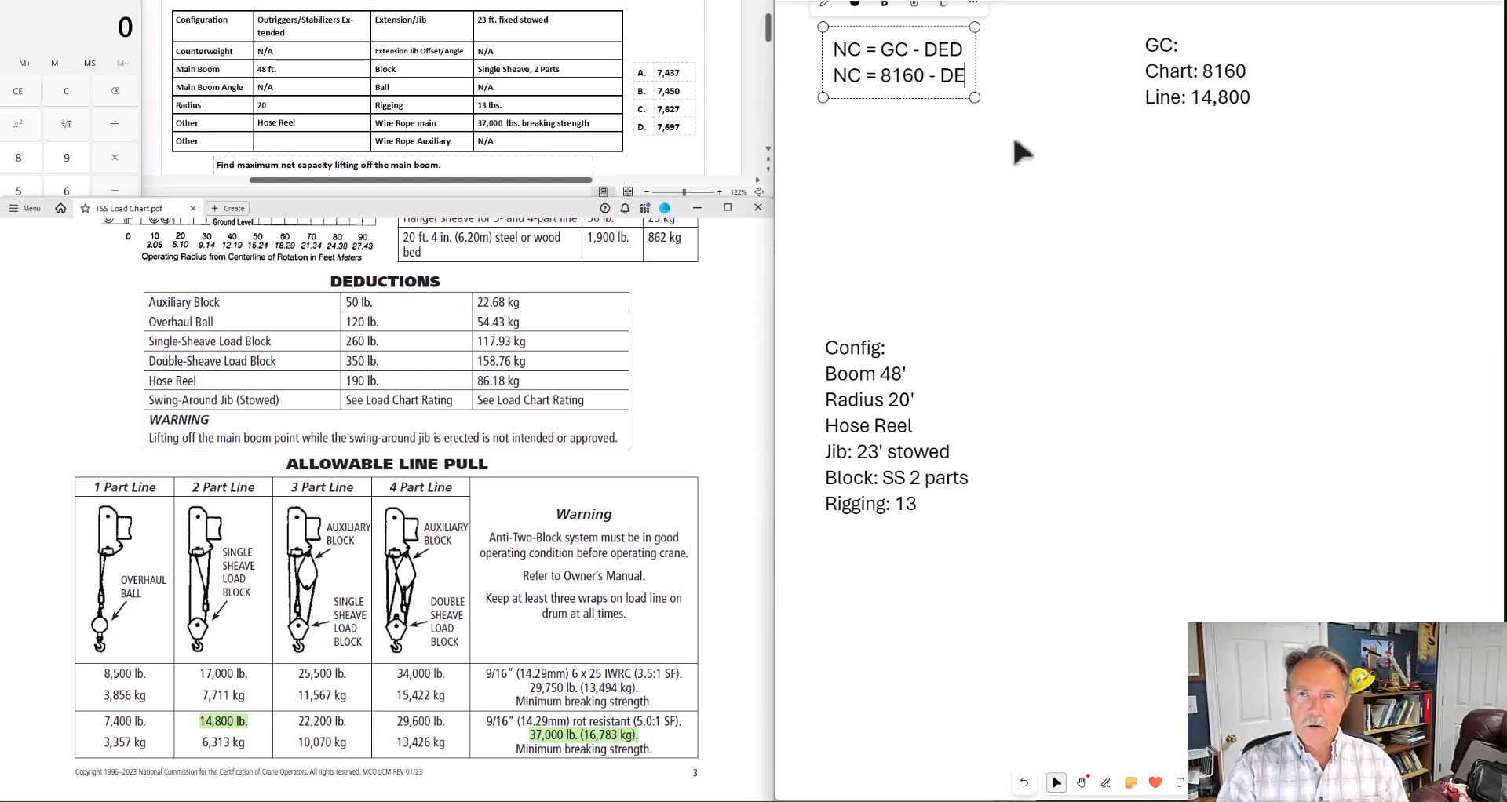
type("D")
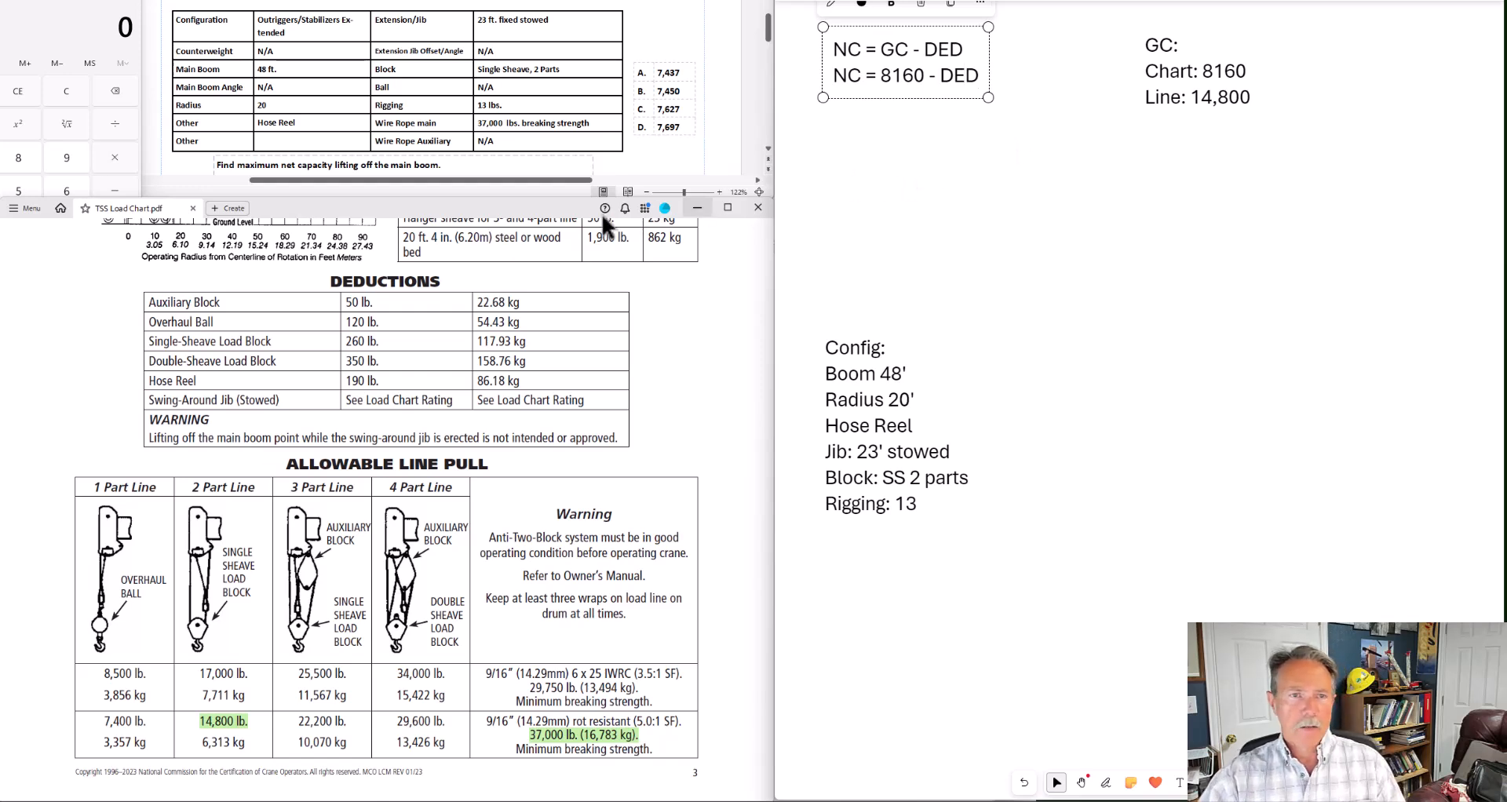
mouse_move(721, 428)
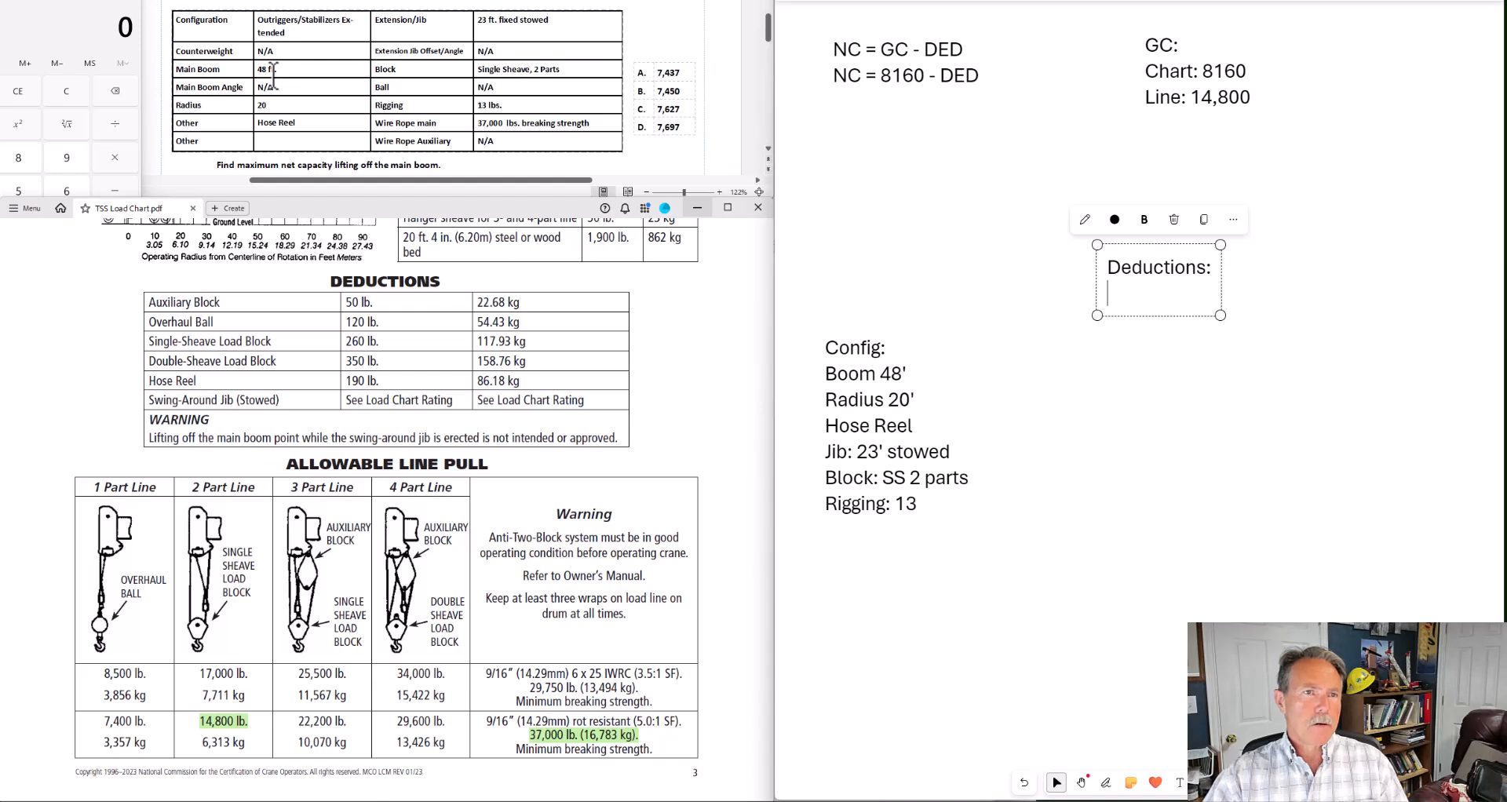
Type 'Hose Reel' in the Deductions note and scroll the PDF to the deductions table
type("H")
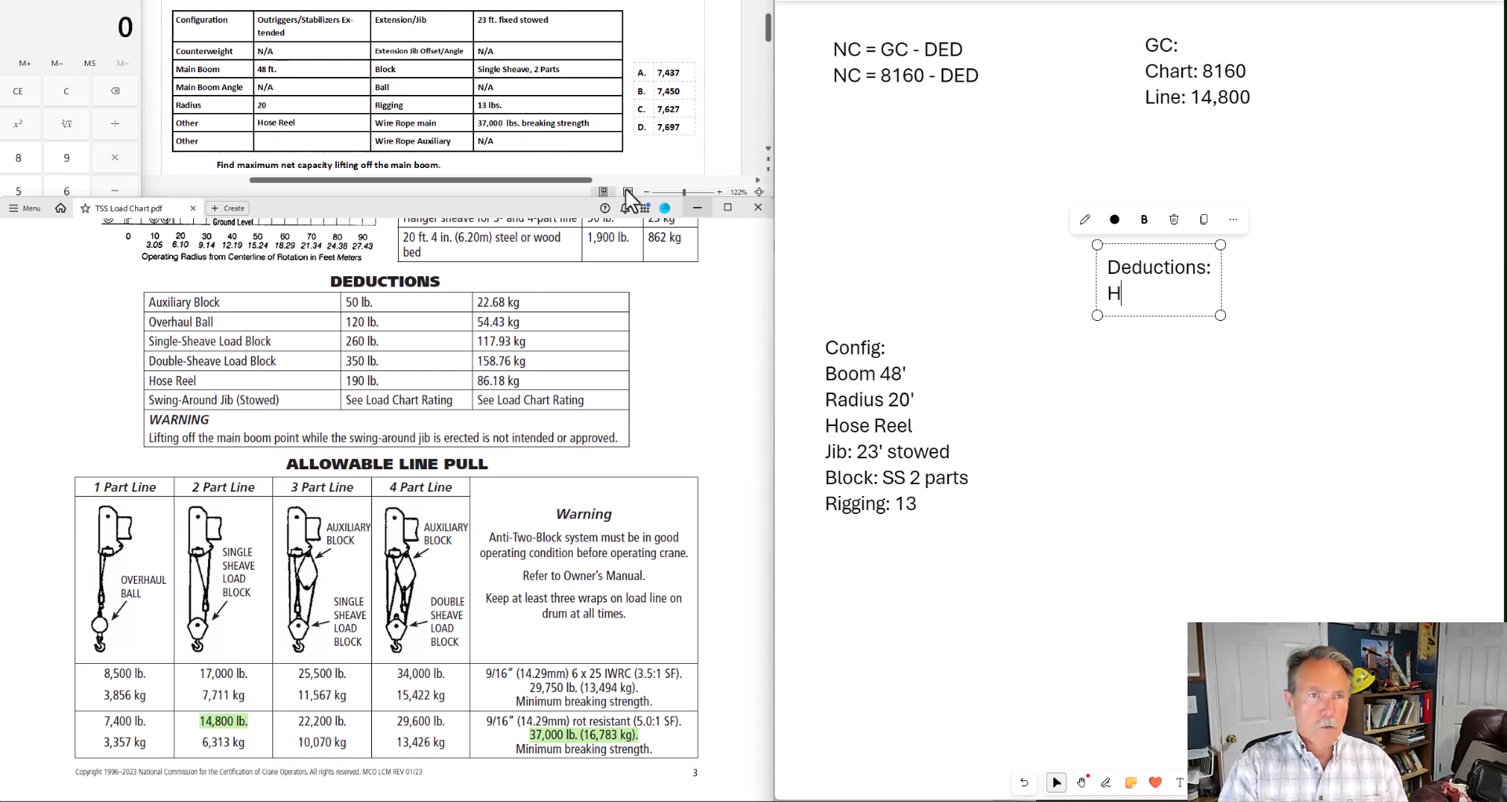
type("ose Reel")
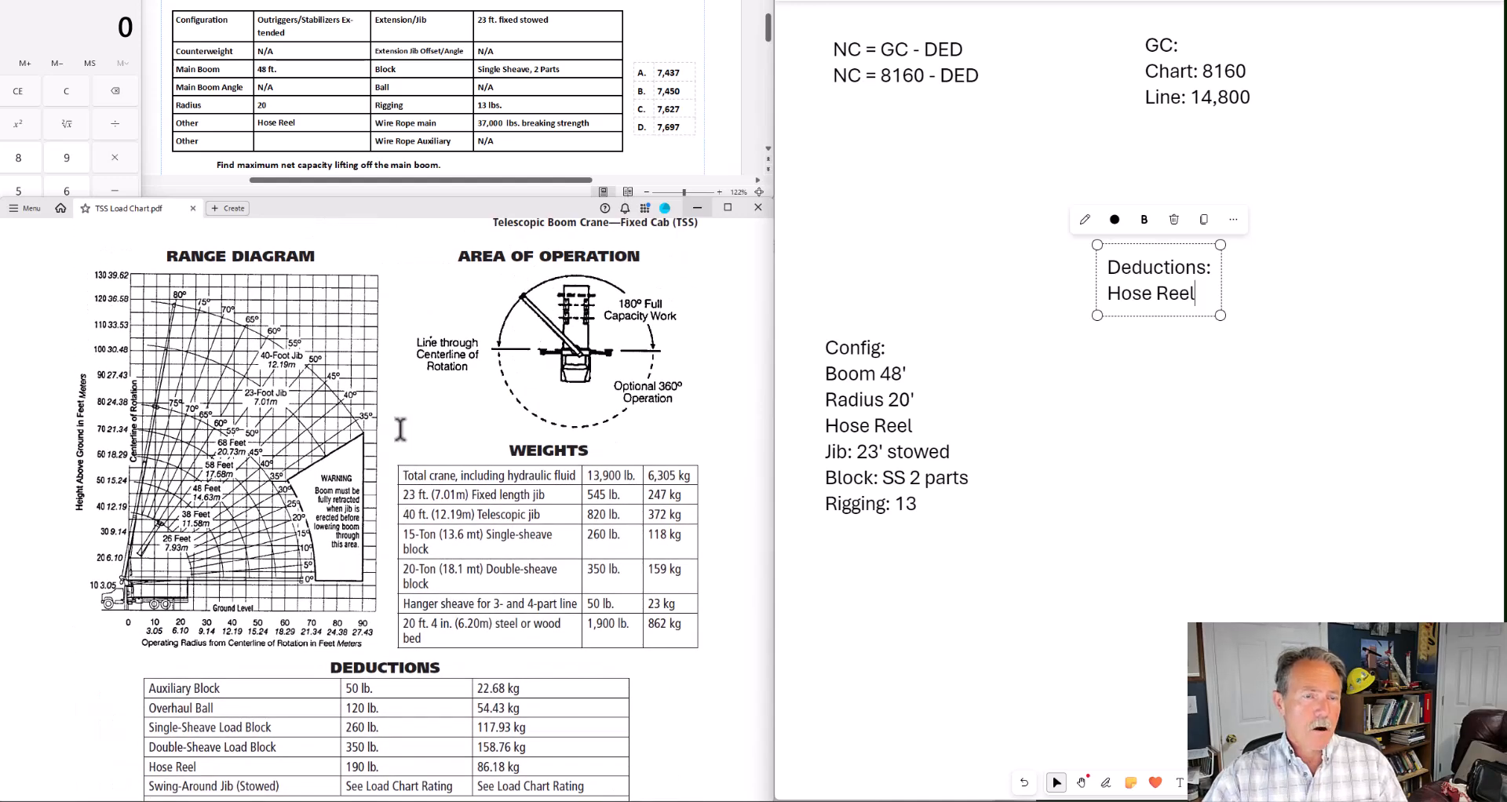
scroll("down", 3)
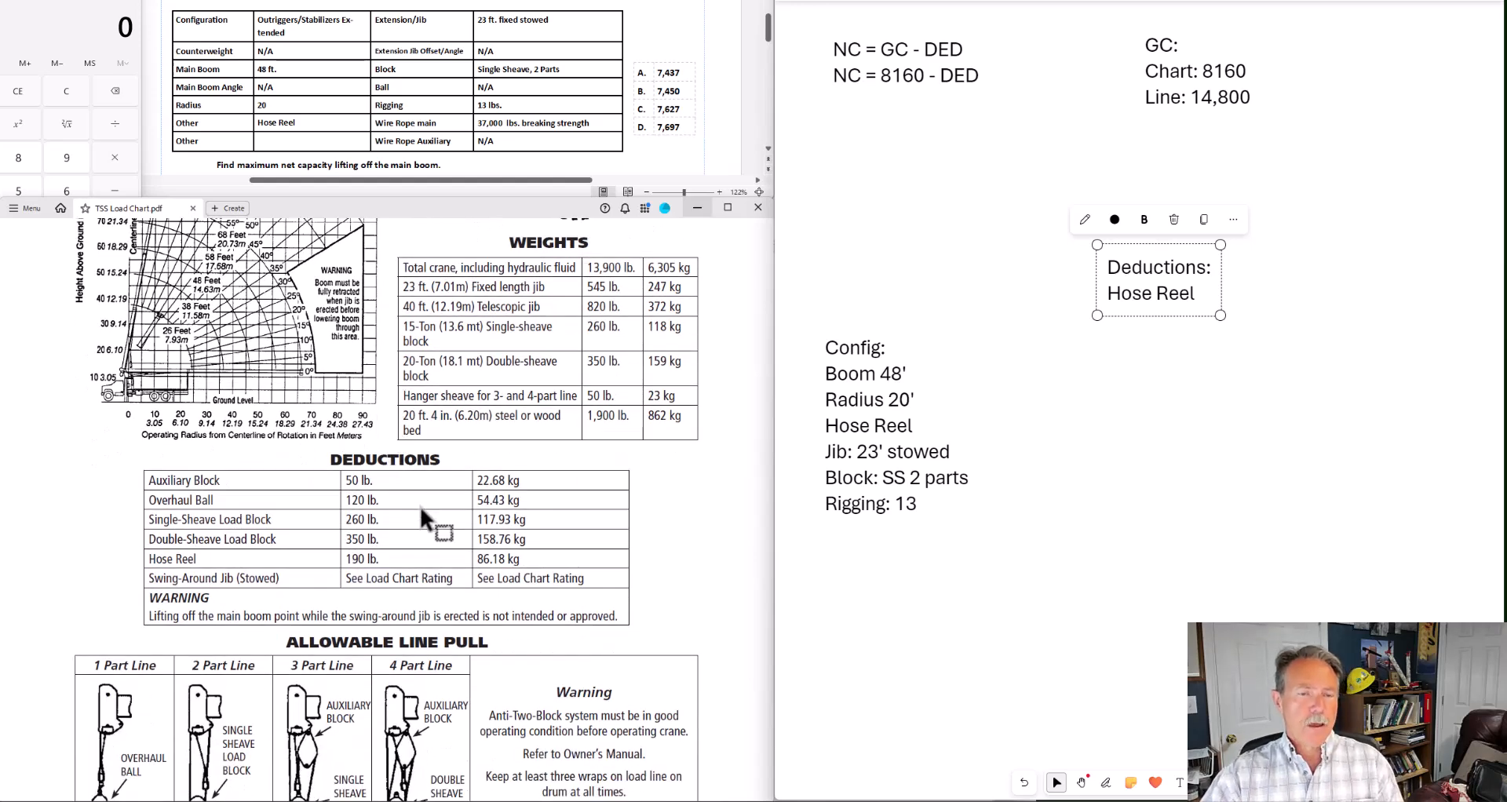
scroll("down", 3)
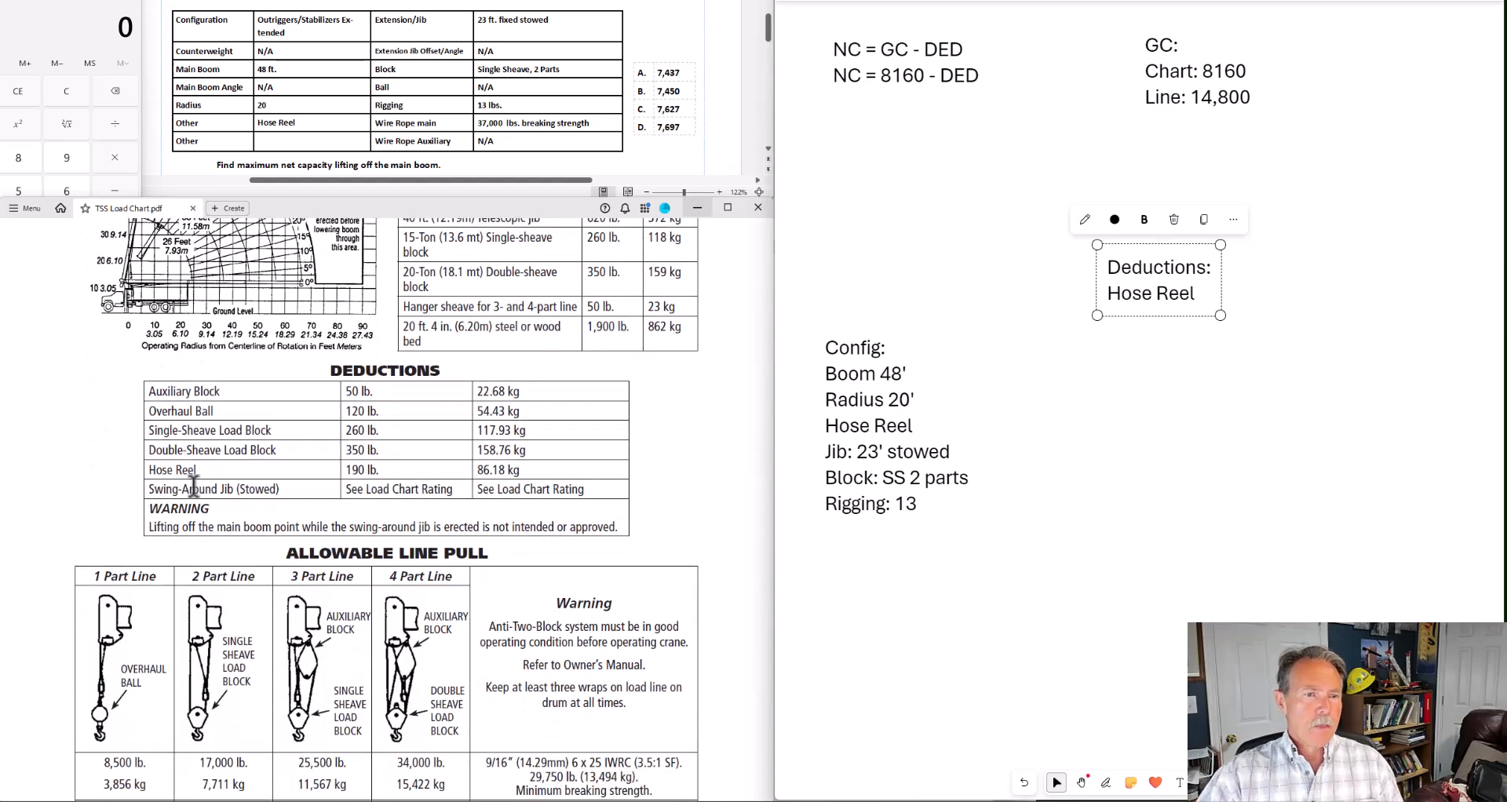
mouse_move(1091, 408)
type(": 190")
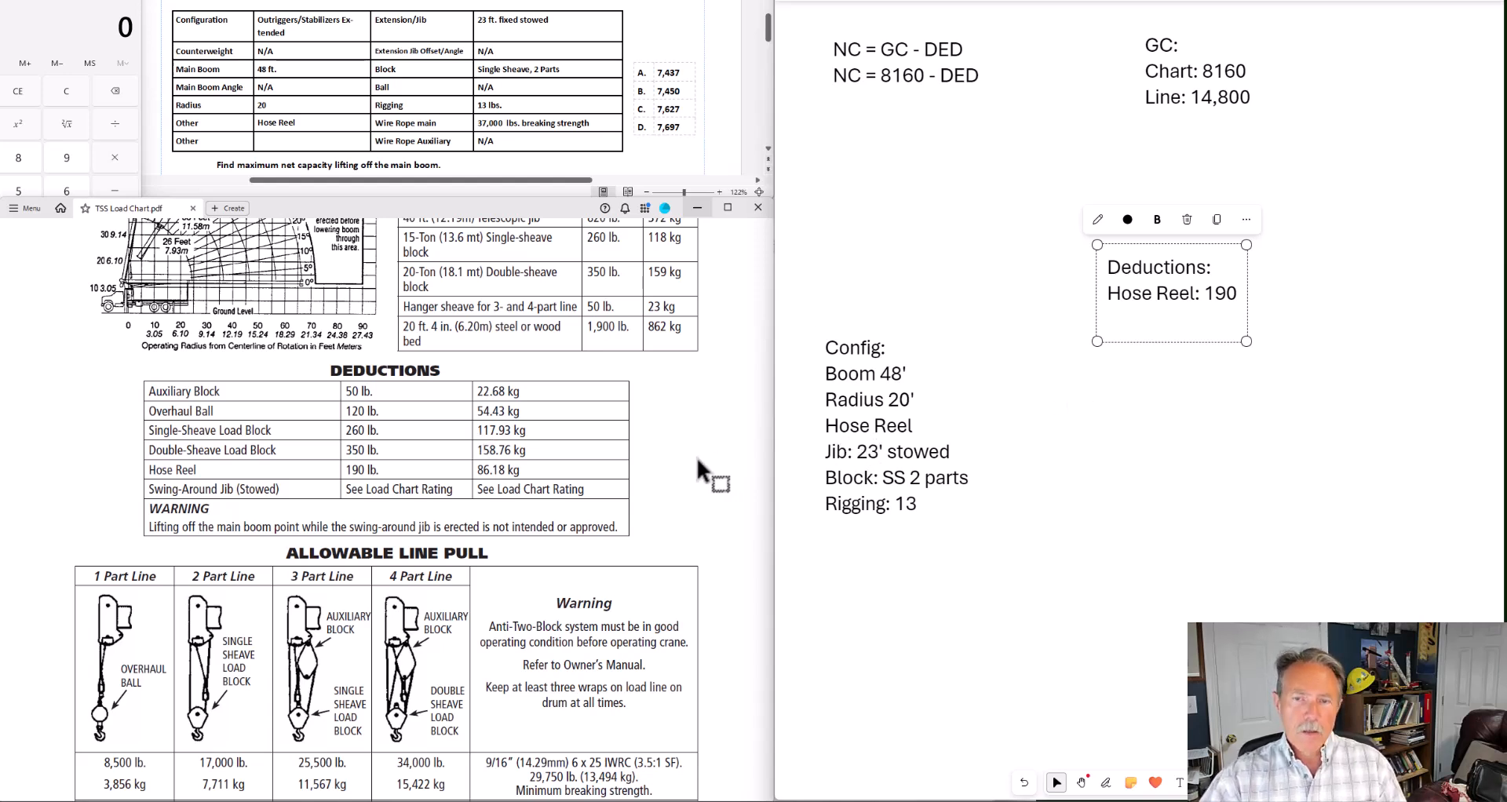
mouse_move(600, 441)
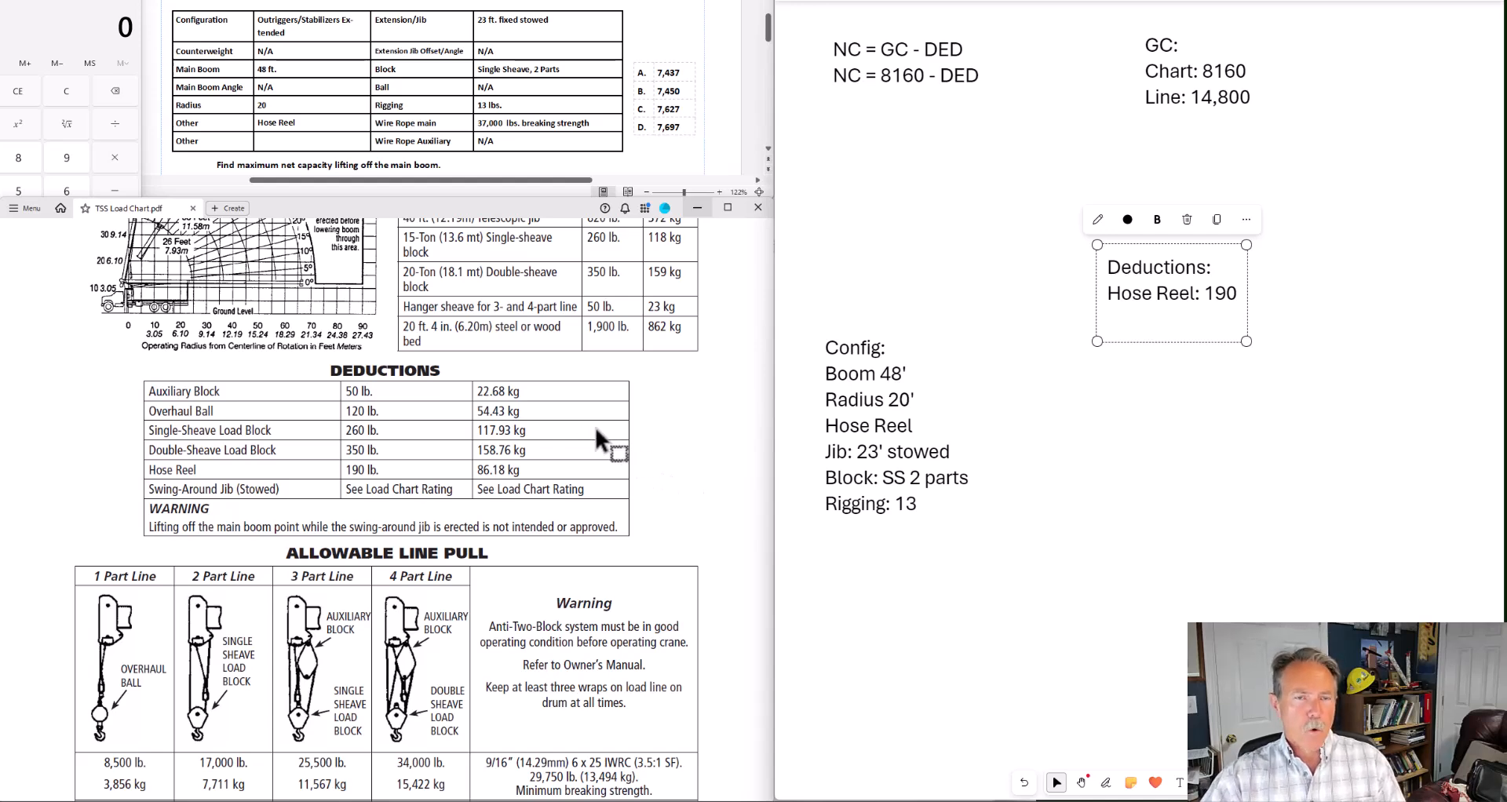
scroll("down", 3)
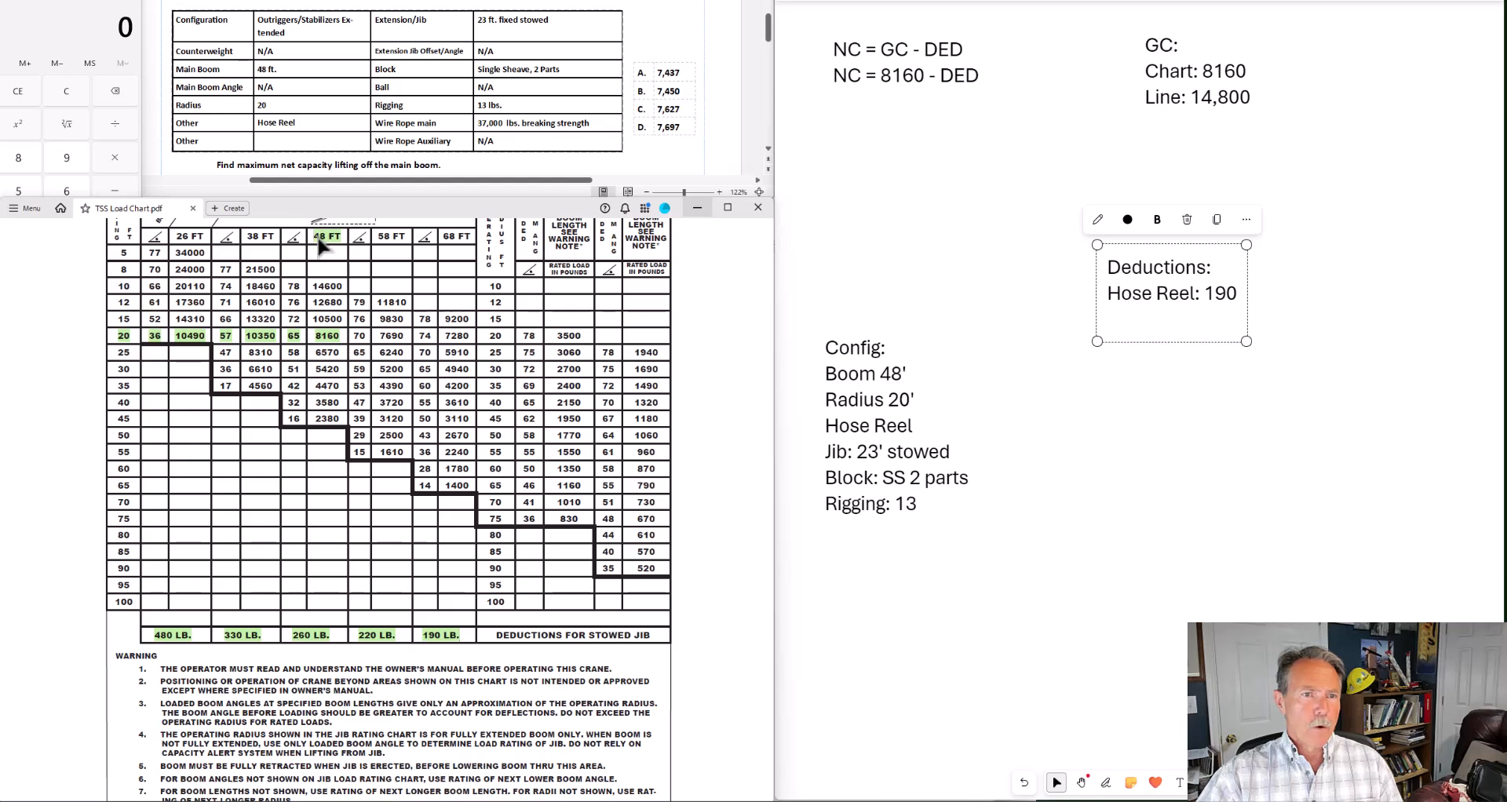
mouse_move(309, 617)
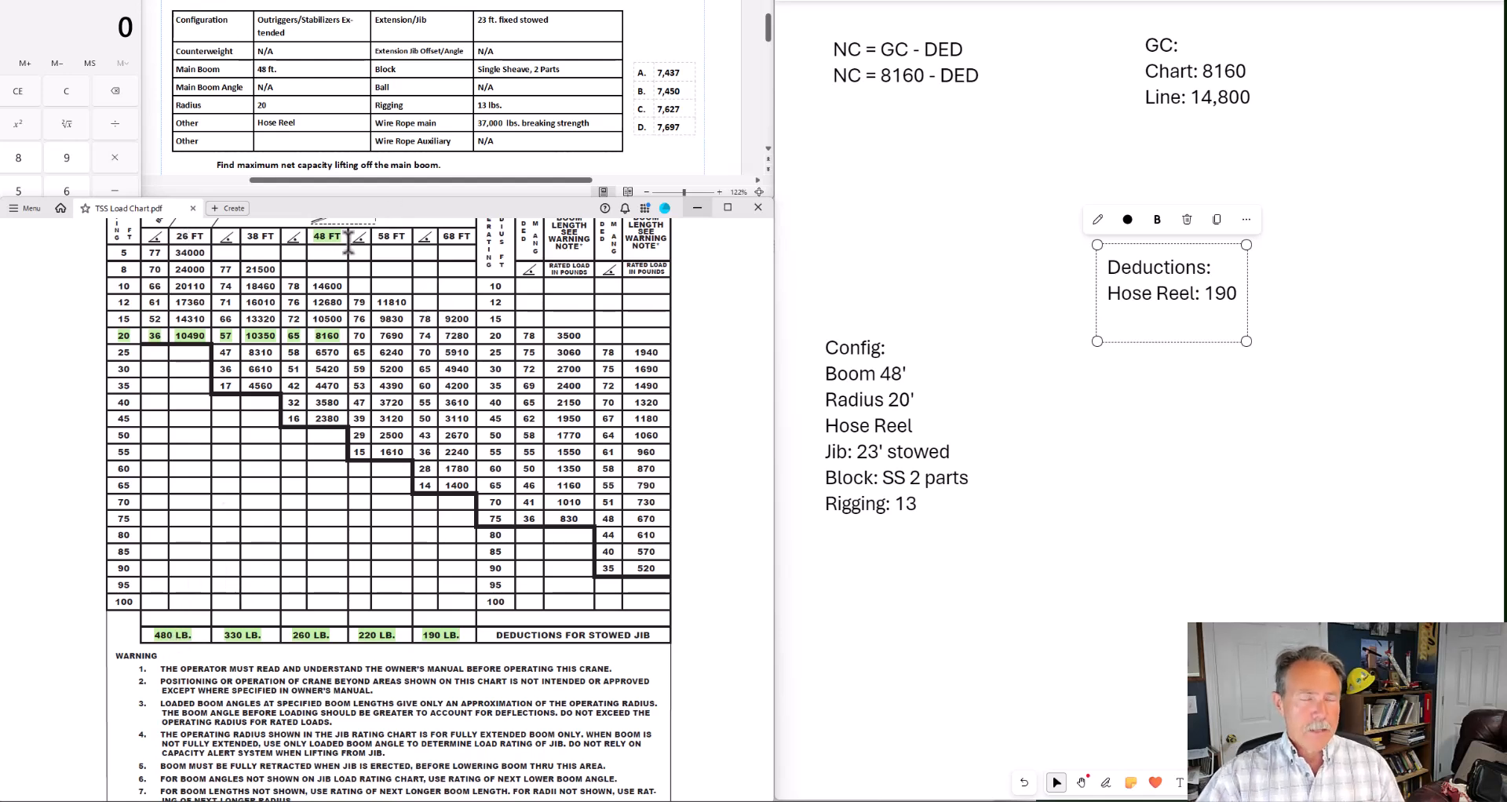
mouse_move(331, 546)
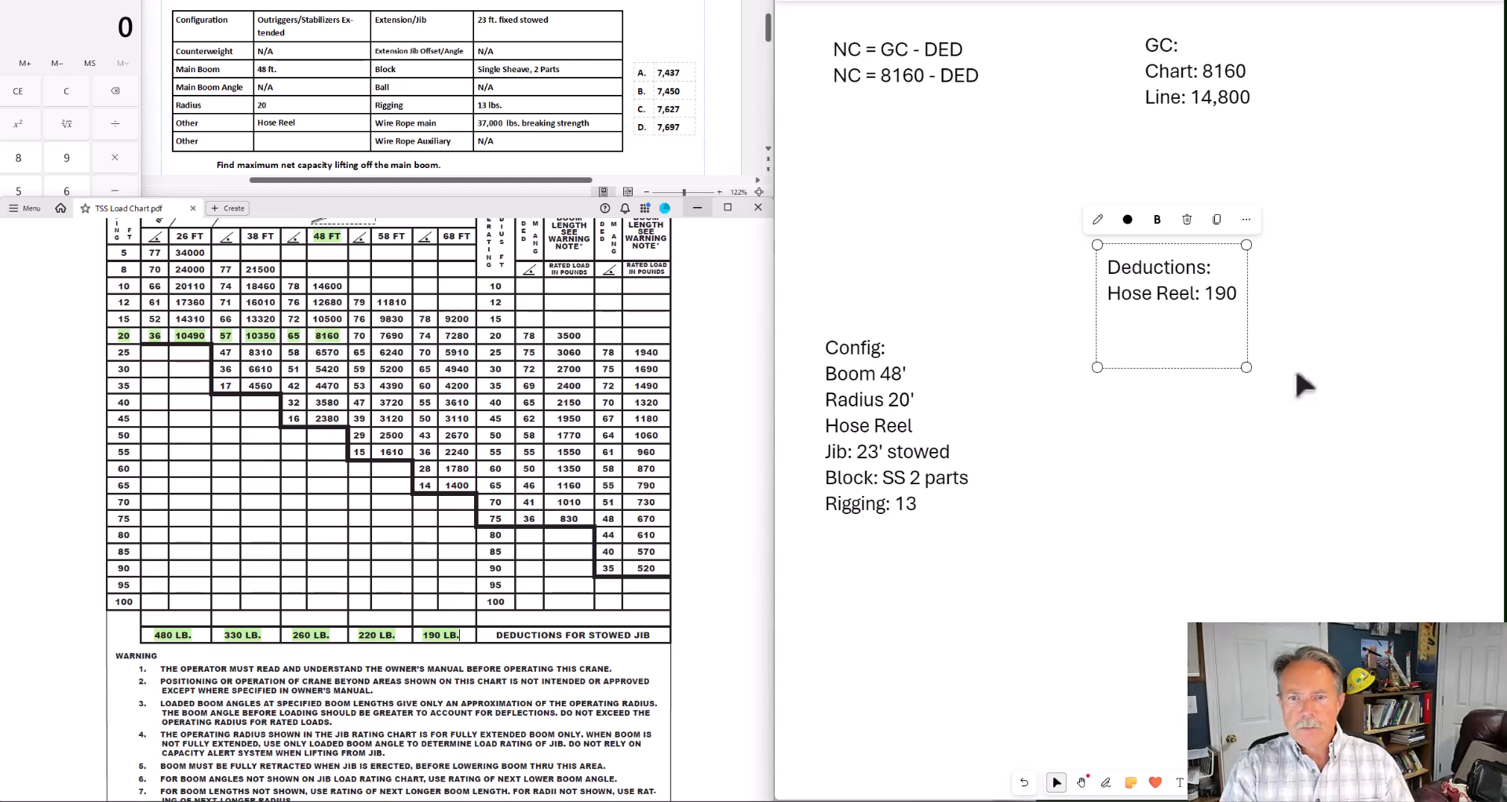
Add 'Jib: 260' to the Deductions note below Hose Reel
type("Jib:")
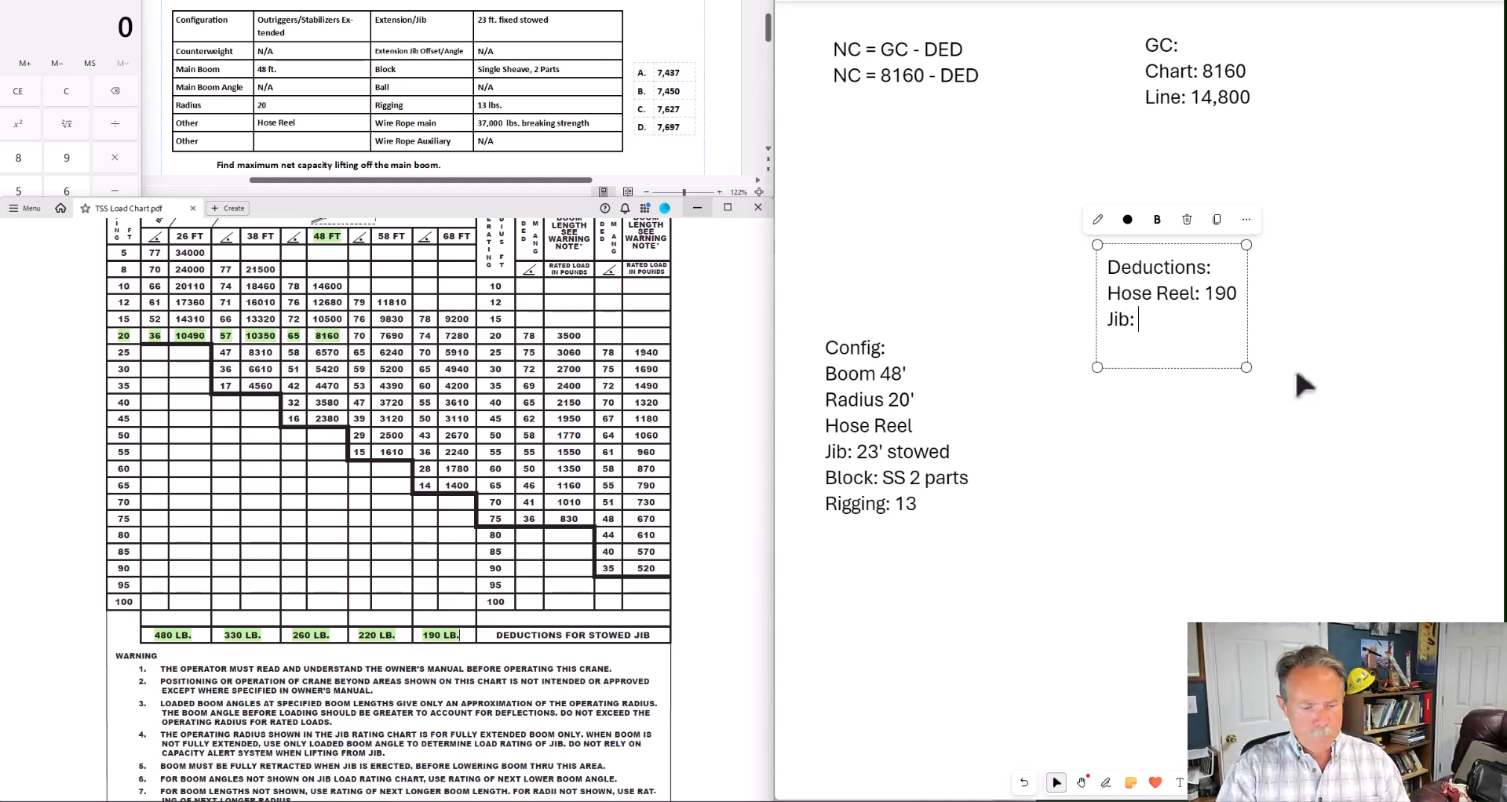
type("260")
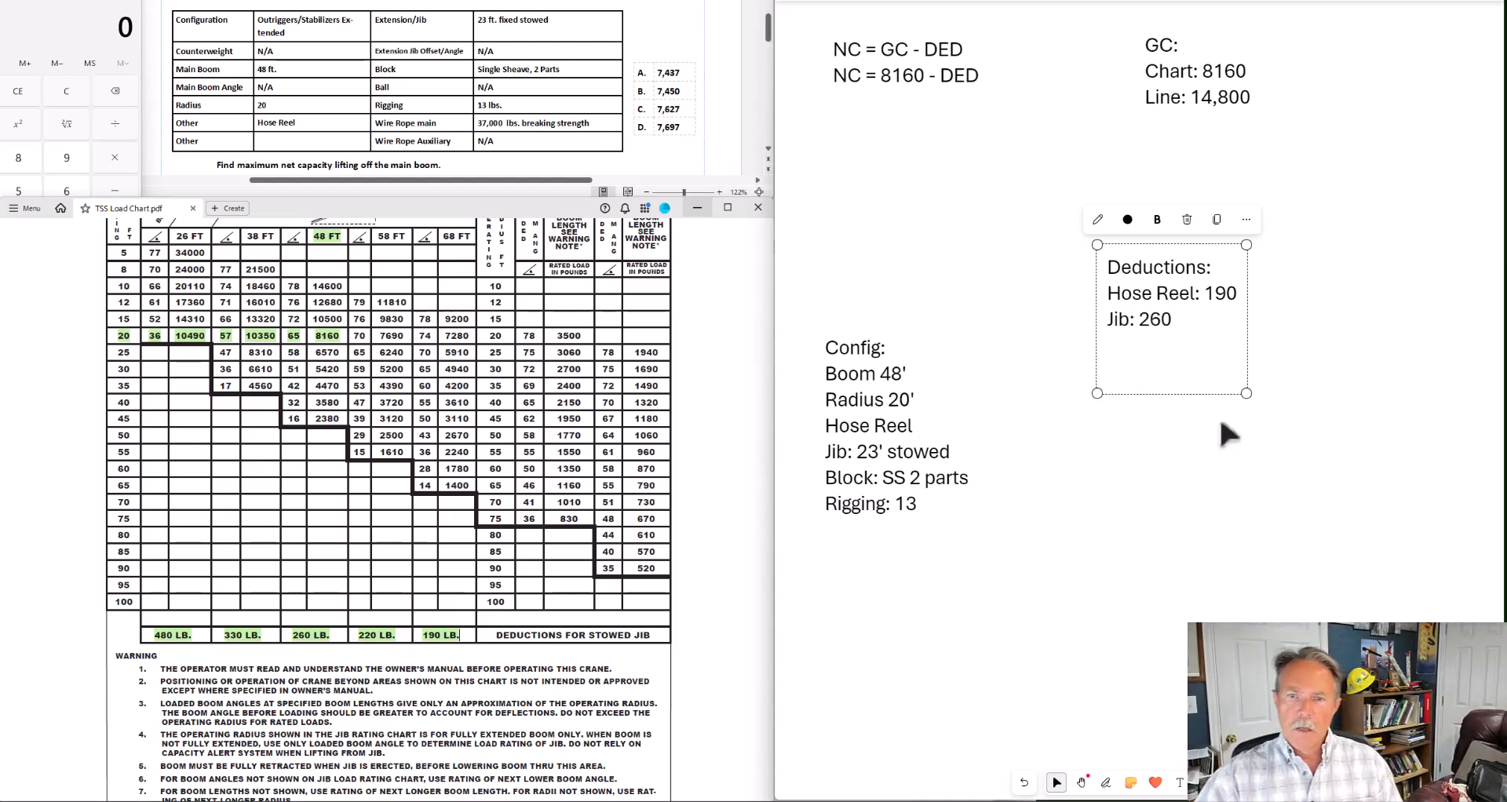
left_click(881, 477)
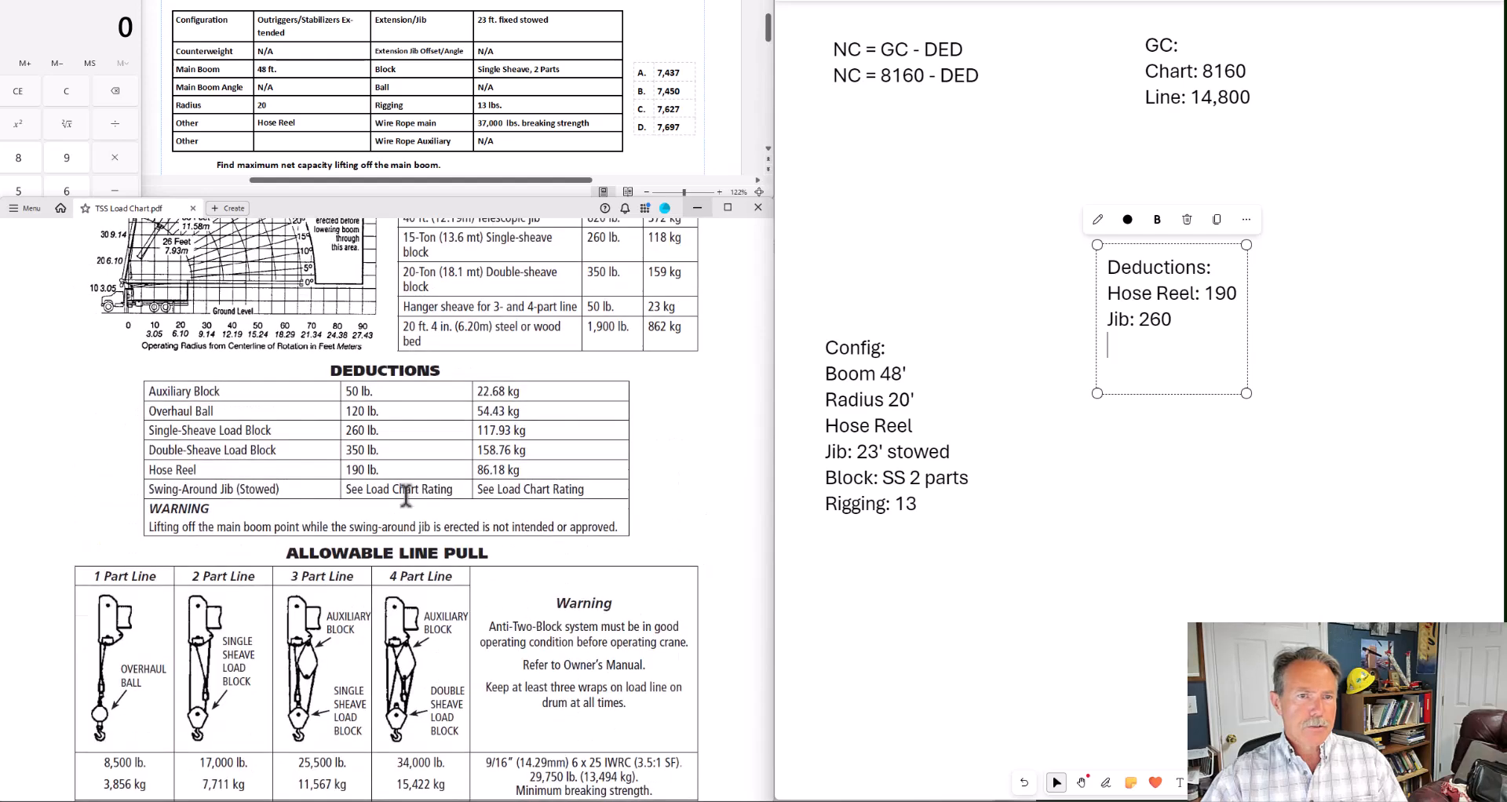
Add 'SS Block: 260' and 'Rigging: 13' as new lines in the Deductions note
scroll("up", 3)
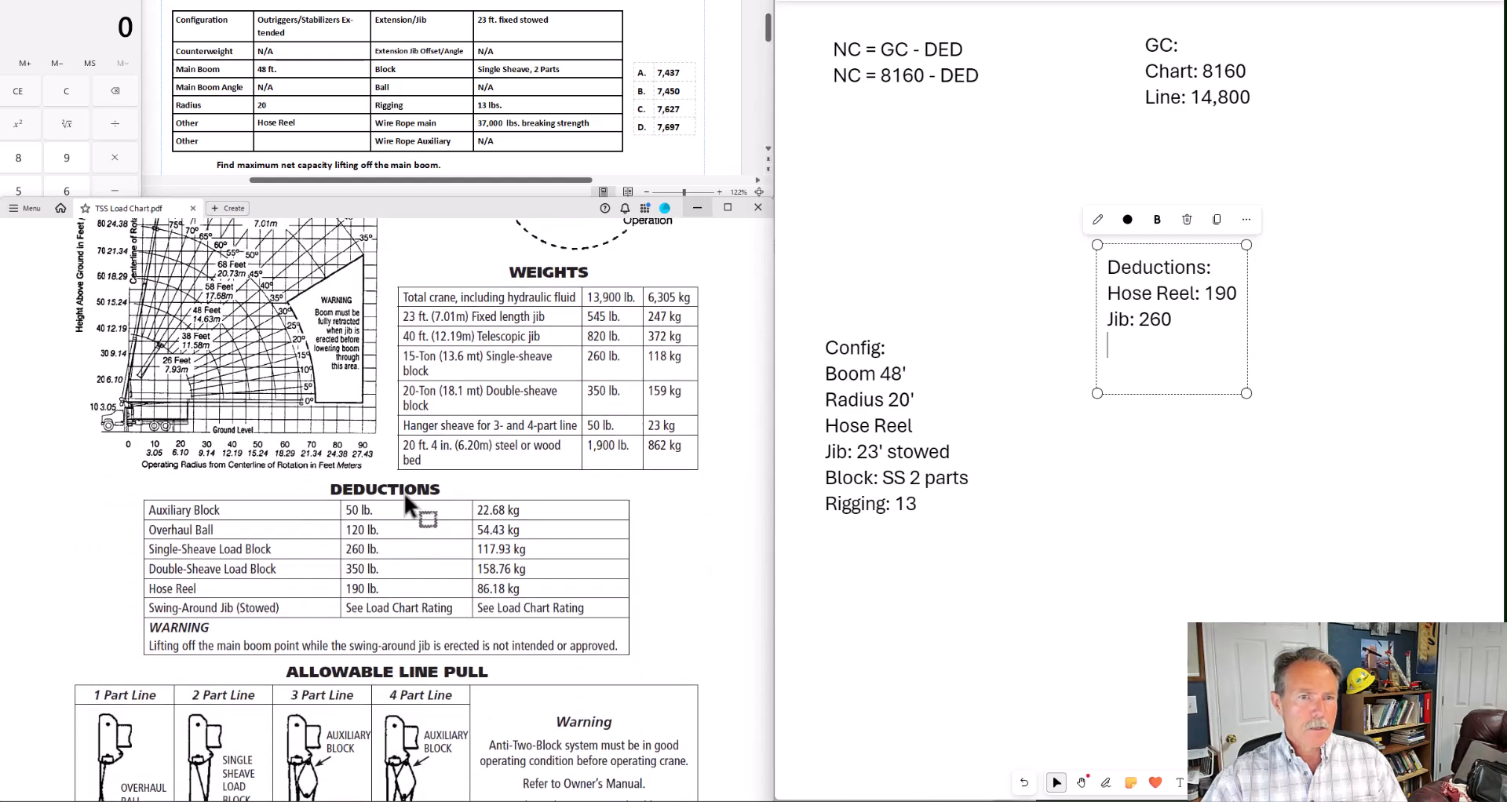
scroll("down", 3)
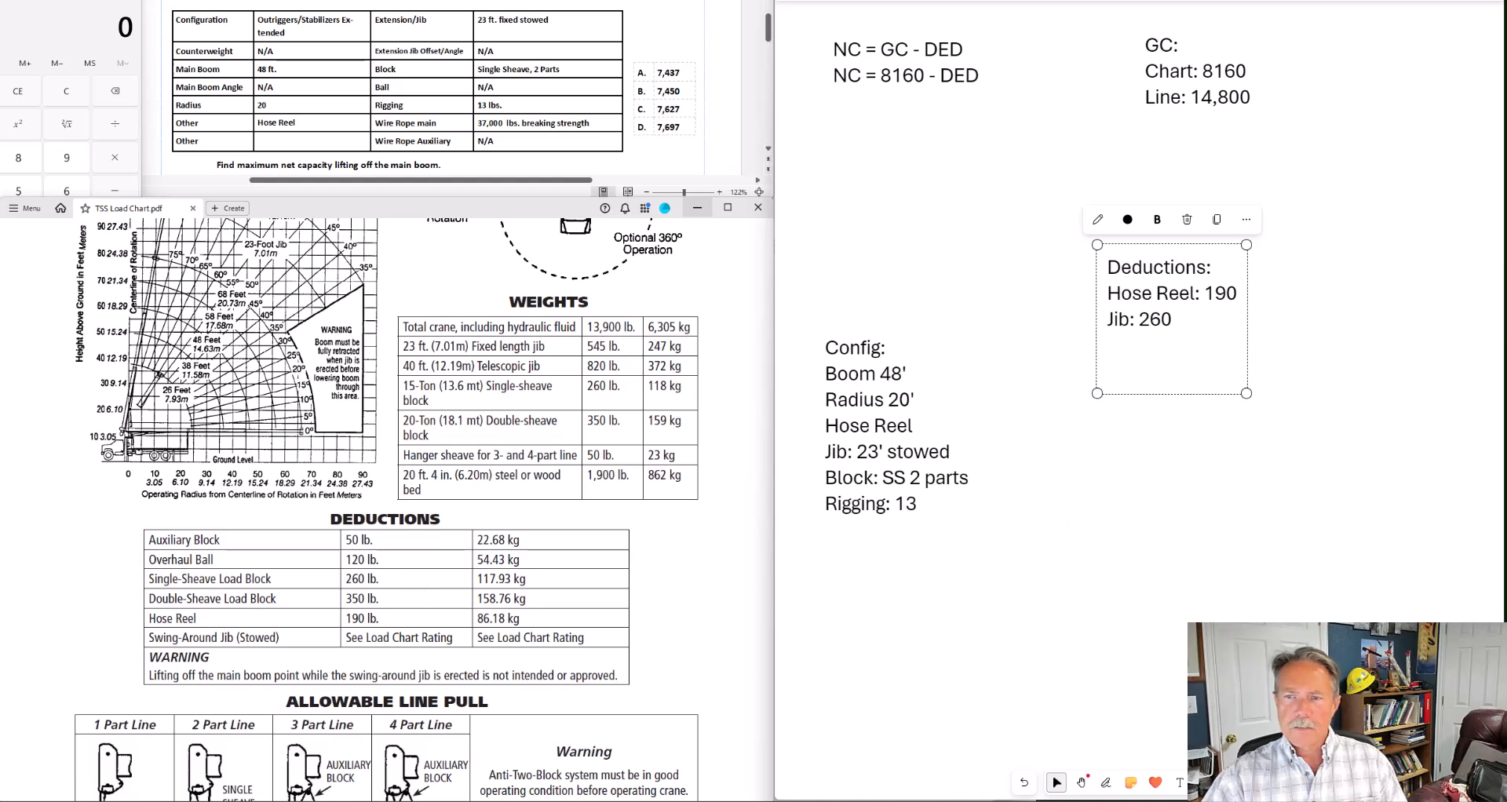
type("SS Bl")
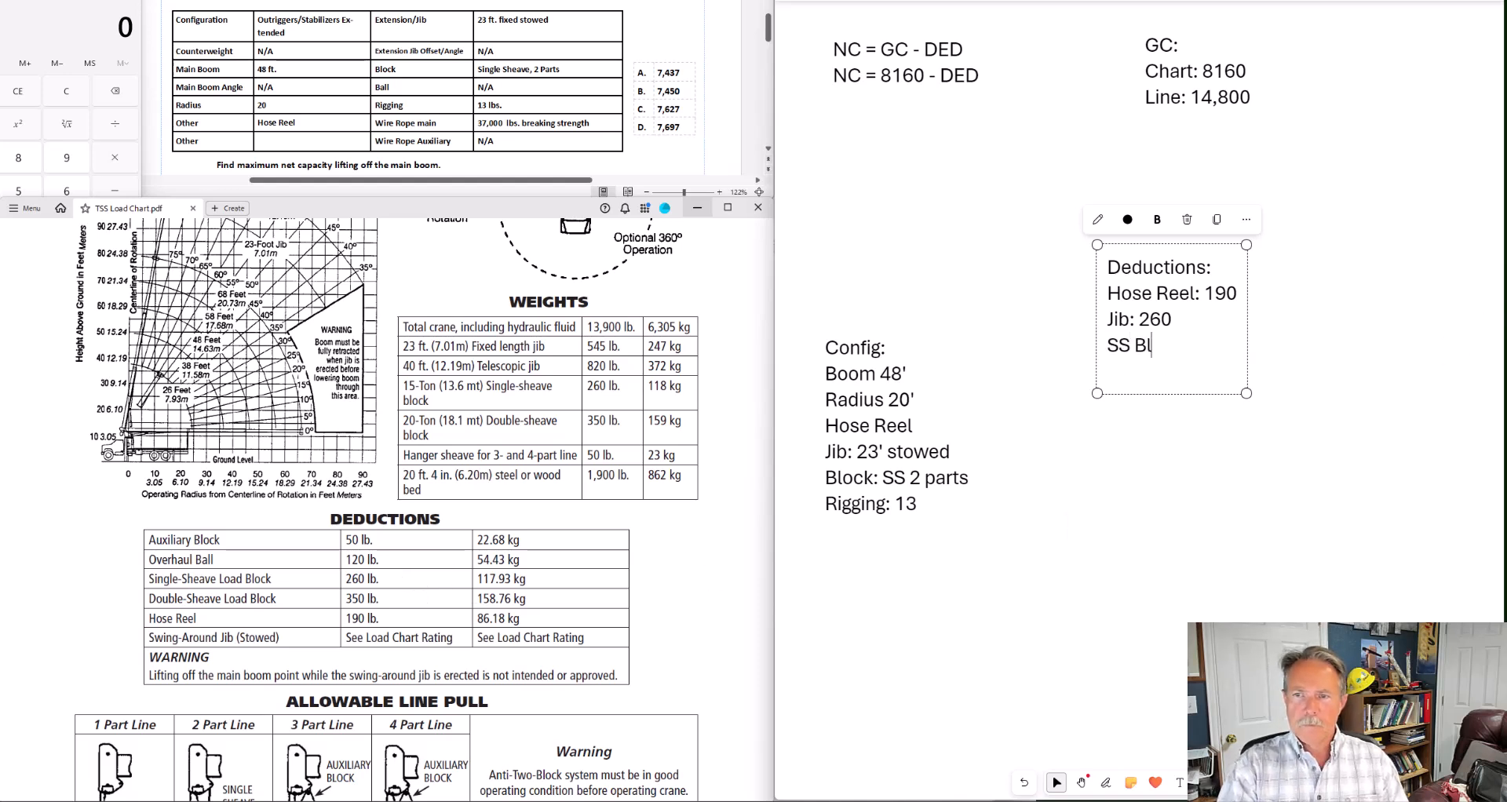
type("ock: 2")
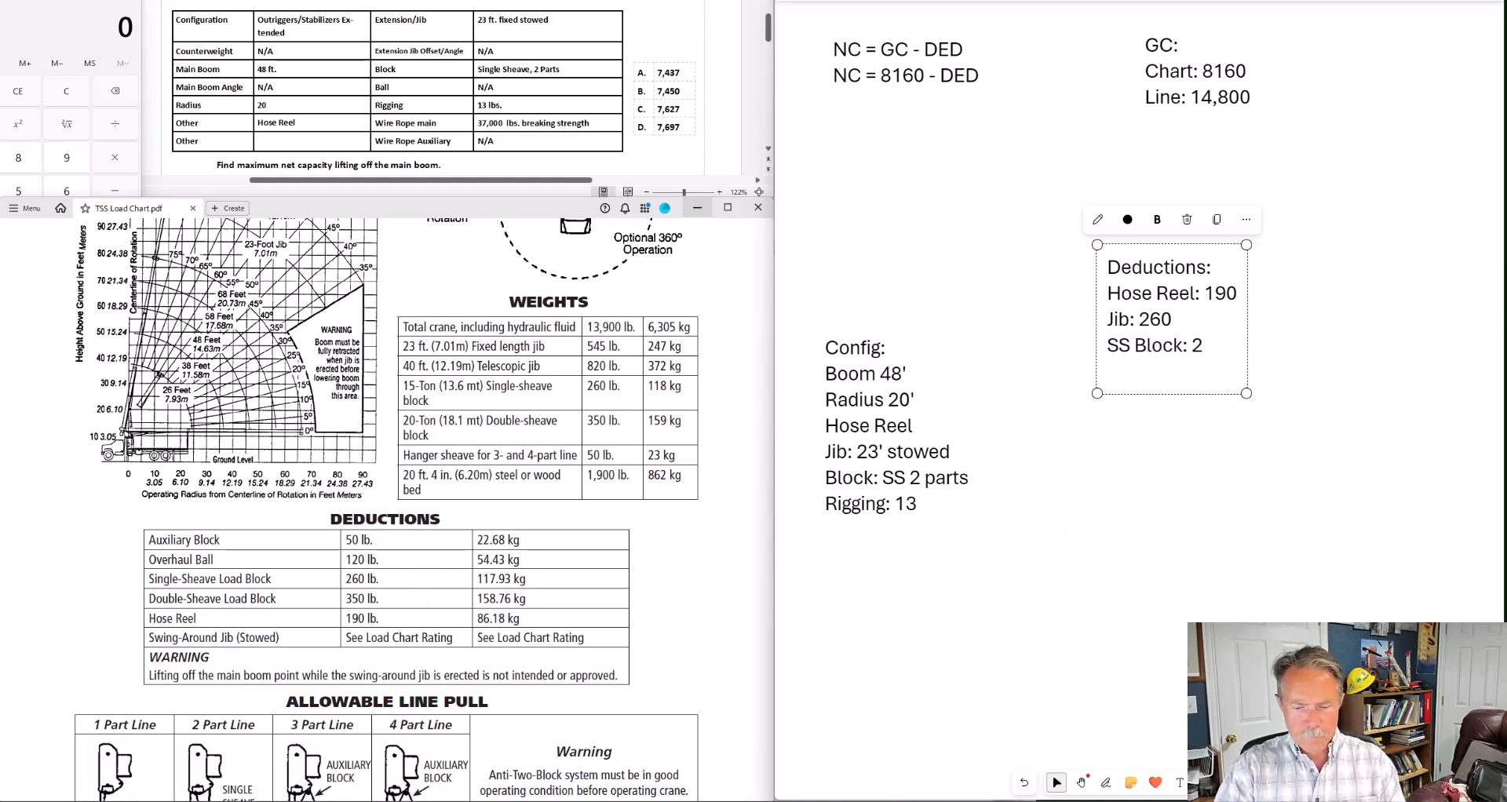
type("60")
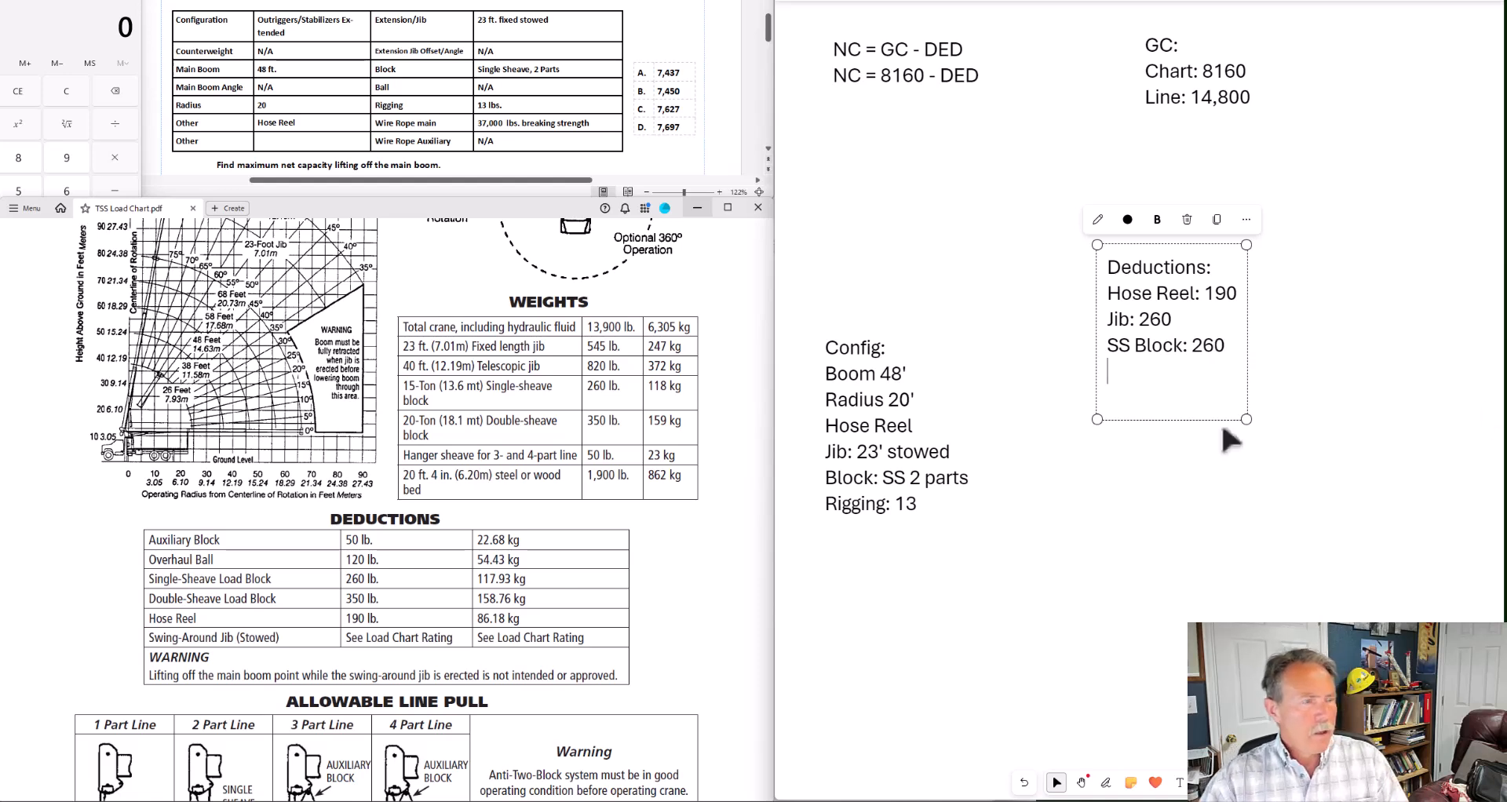
left_click(861, 504)
type("R")
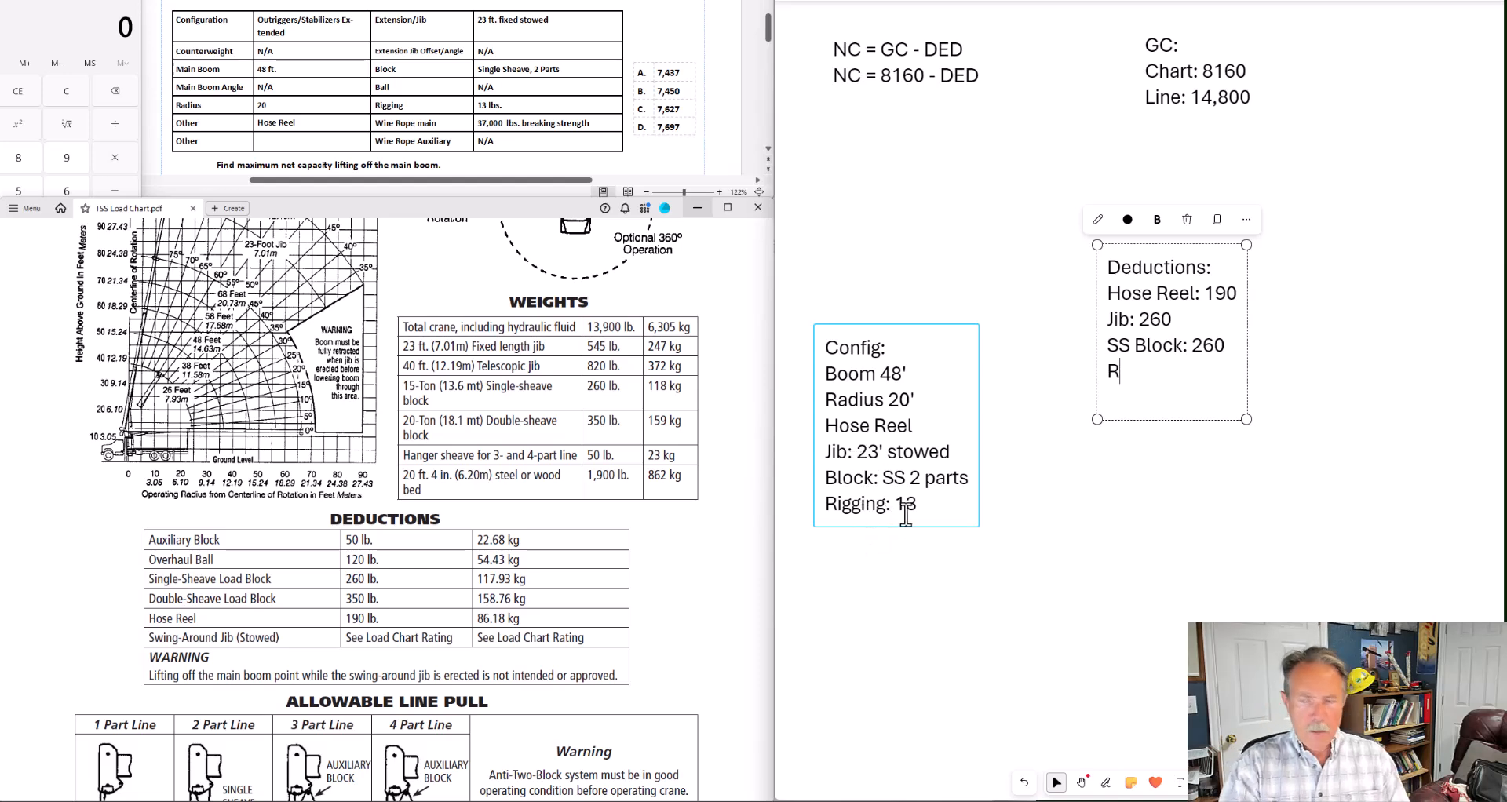
type("igging:")
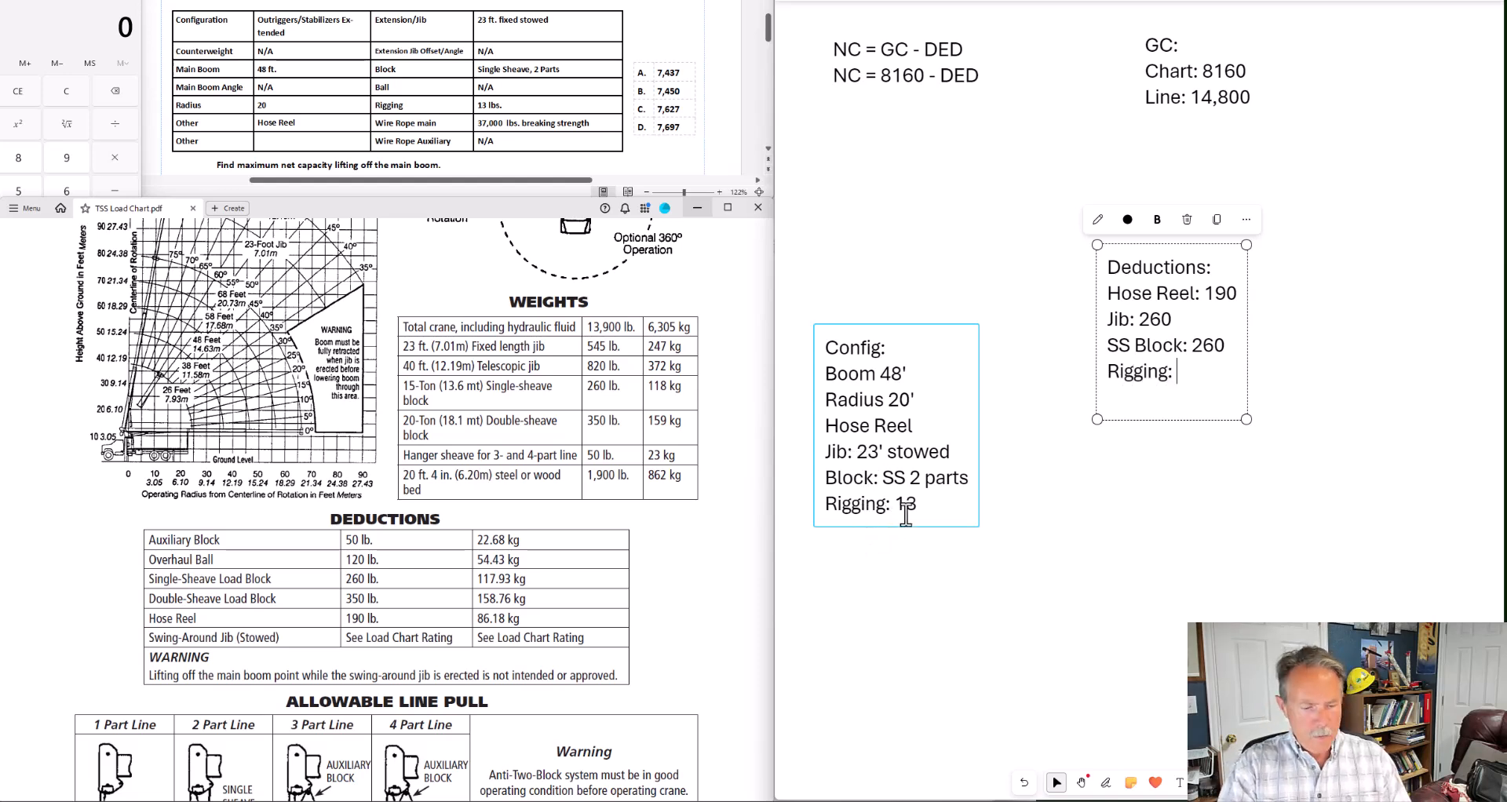
type("3")
type("Total:")
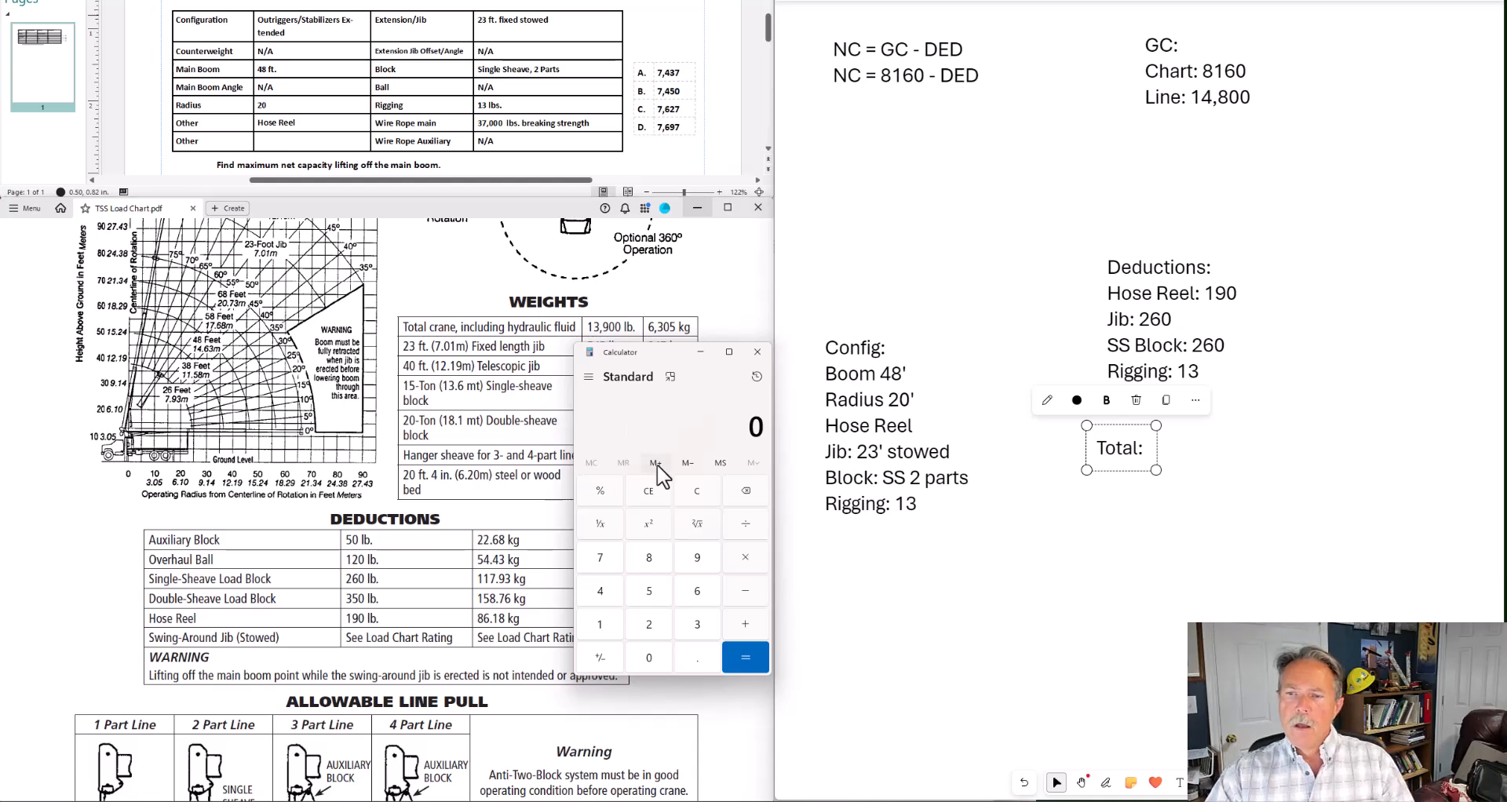
Sum the deductions 190 + 260 + 260 + 13 in Calculator
left_click(599, 624)
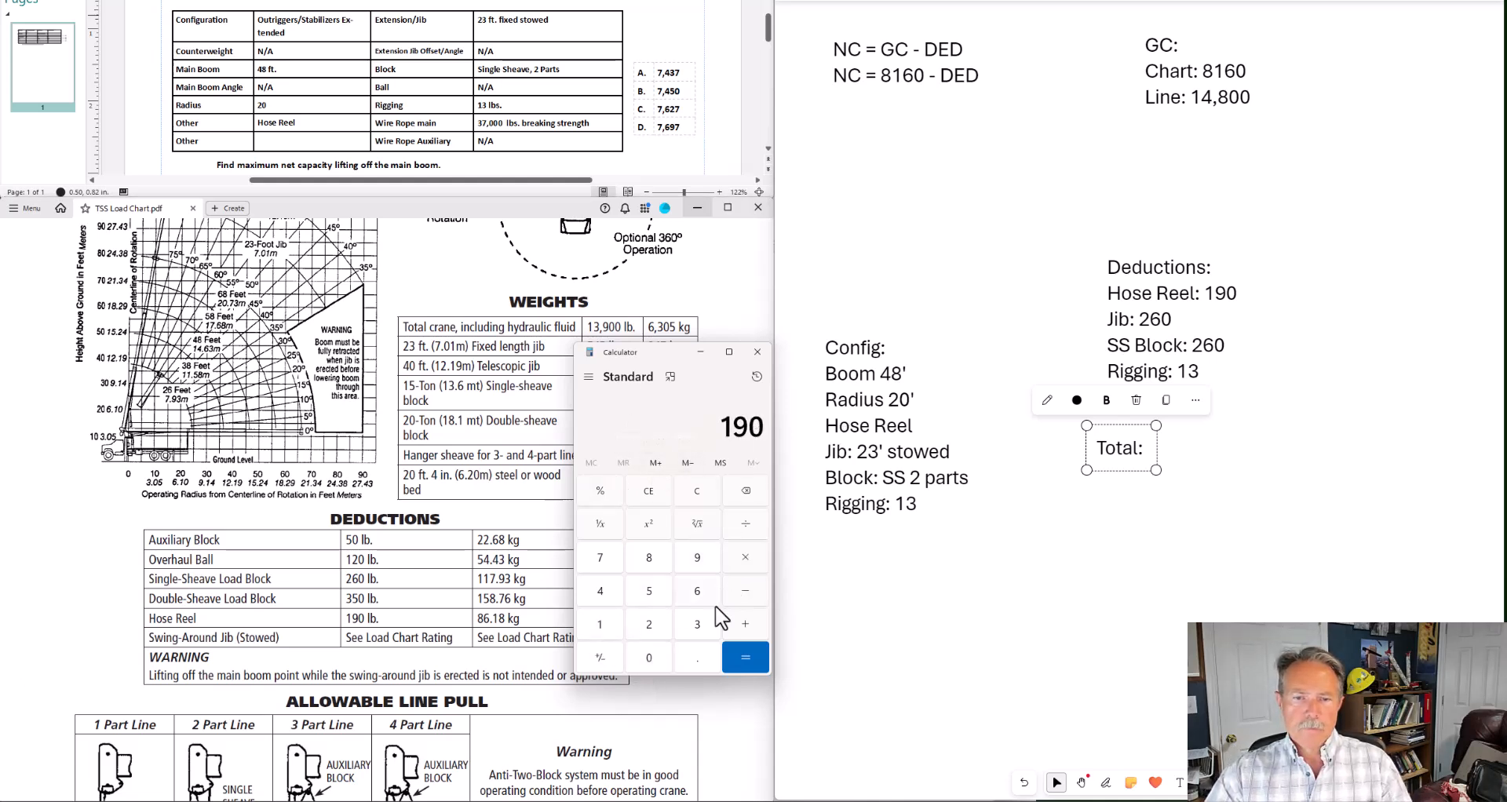
left_click(745, 624)
type("260")
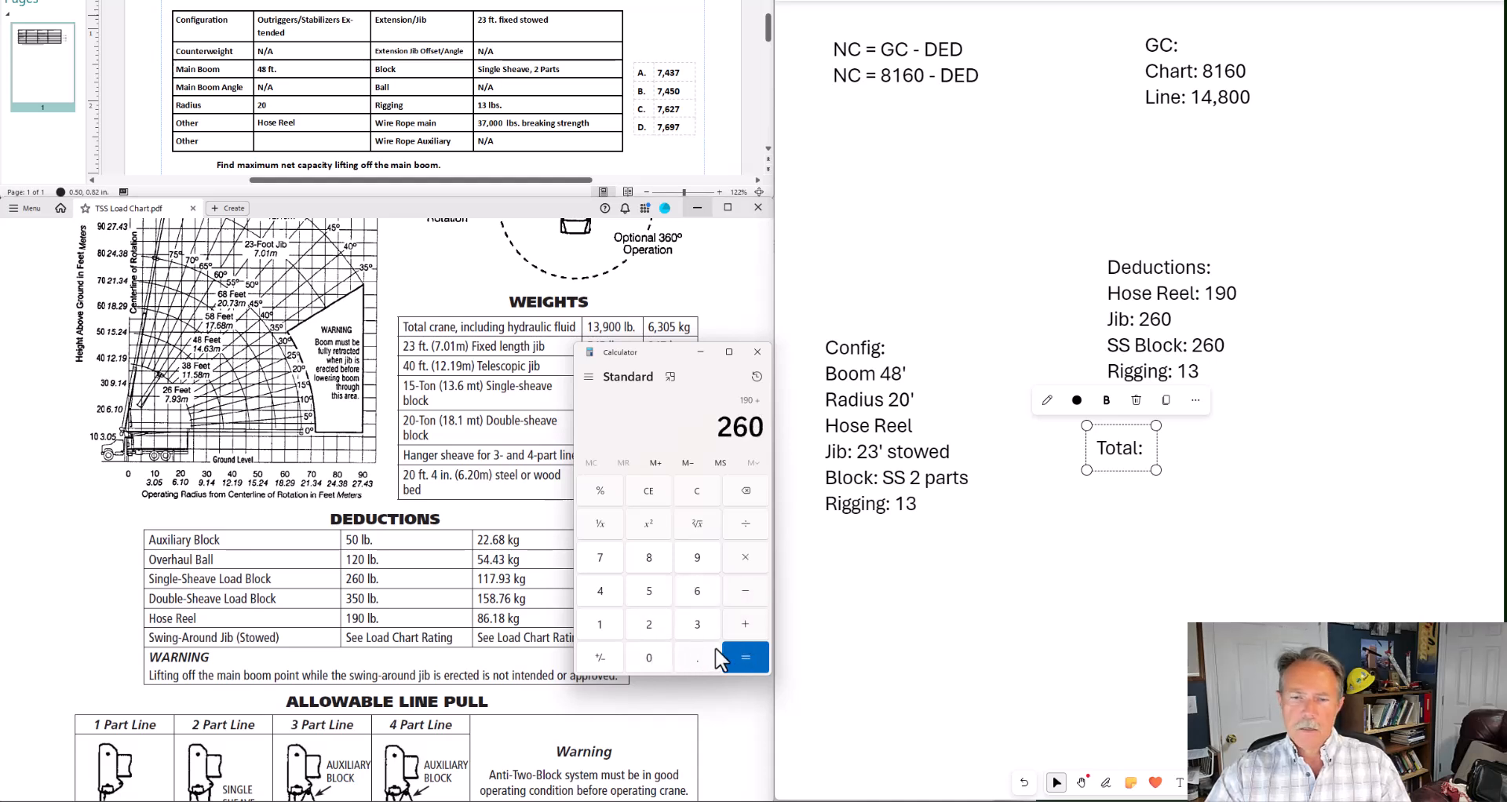
left_click(744, 490)
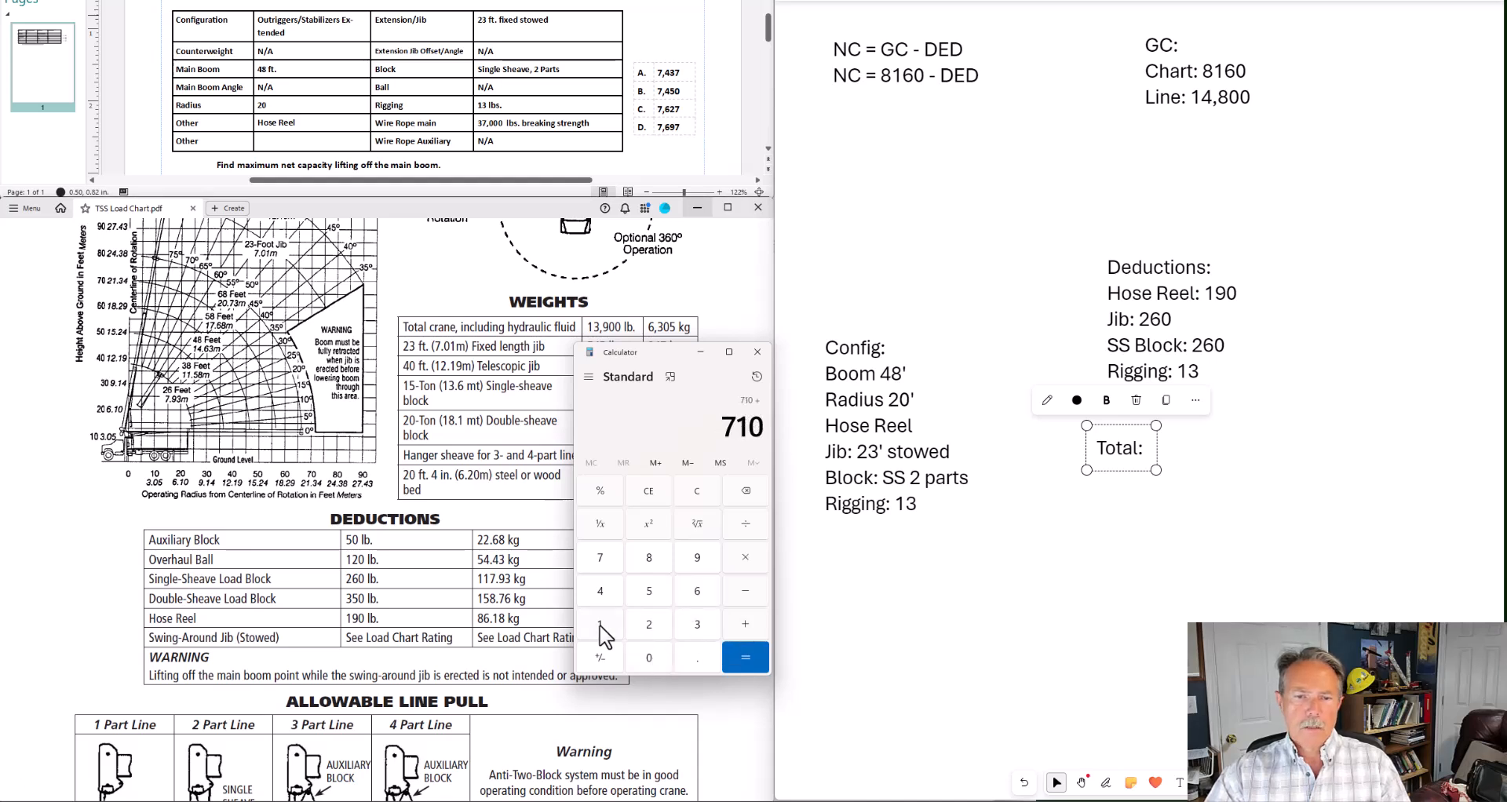
left_click(744, 658)
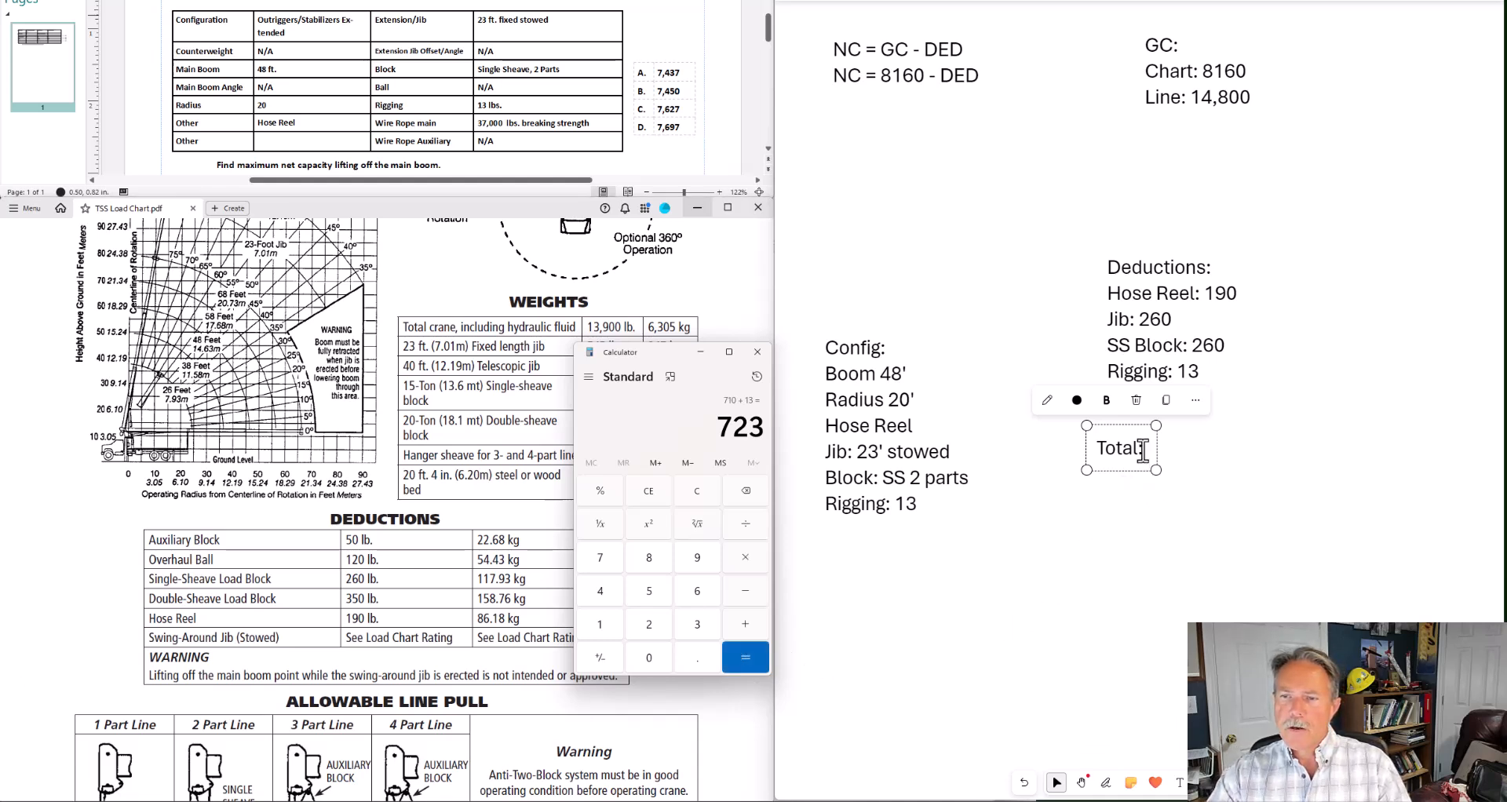
type("723")
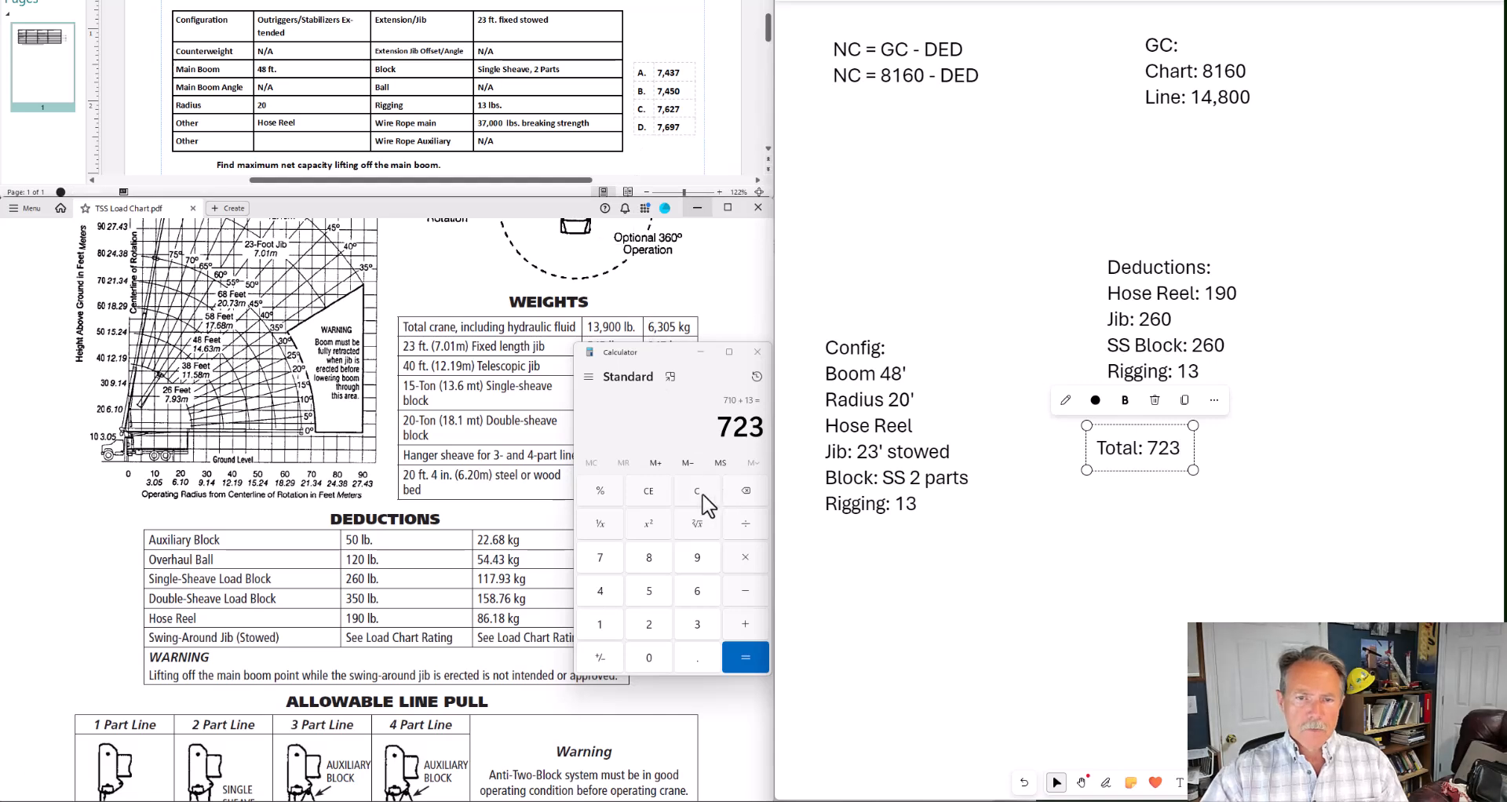
Clear and re-enter the deductions to verify the total of 723
left_click(696, 490)
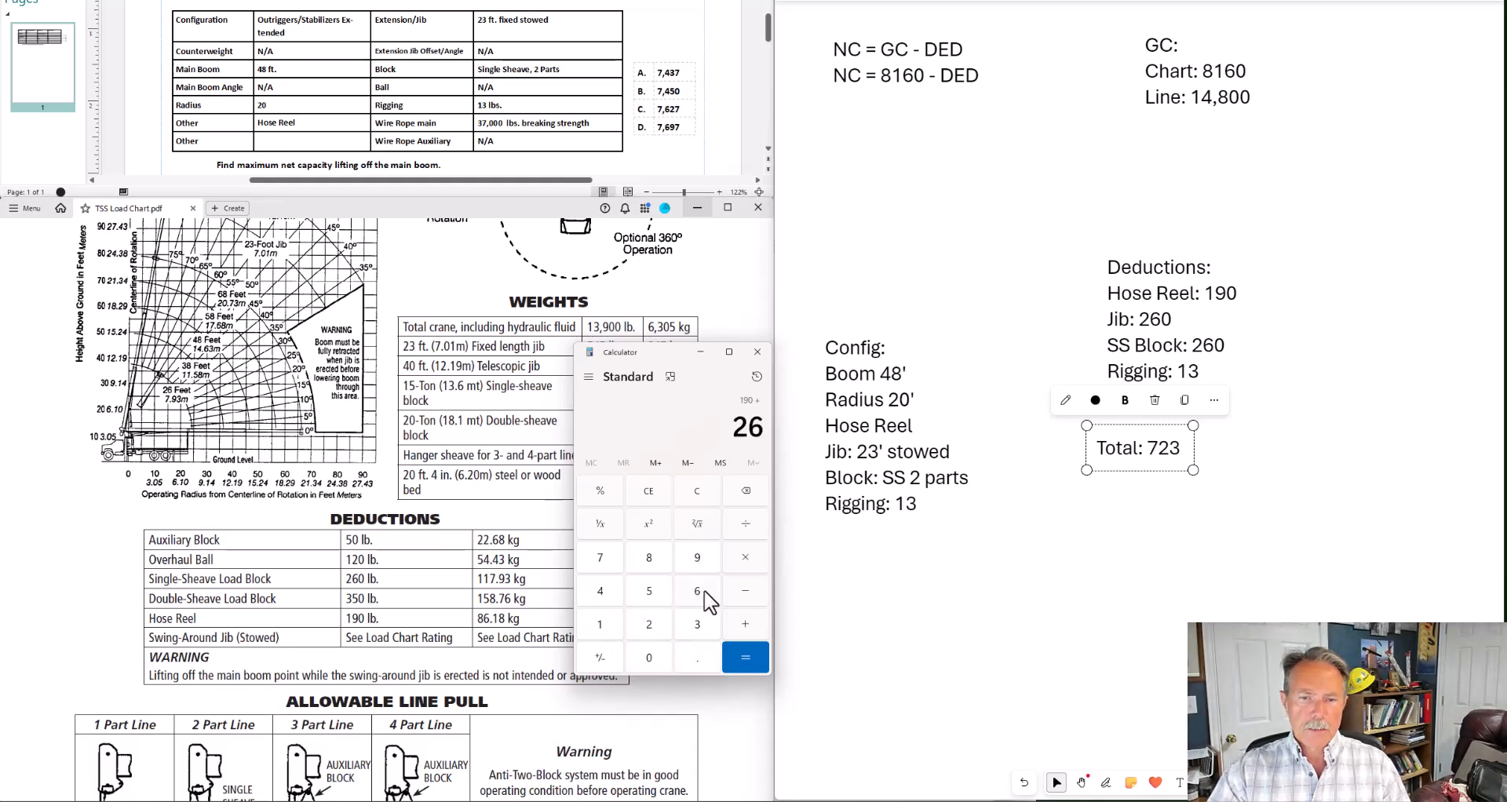
left_click(648, 625)
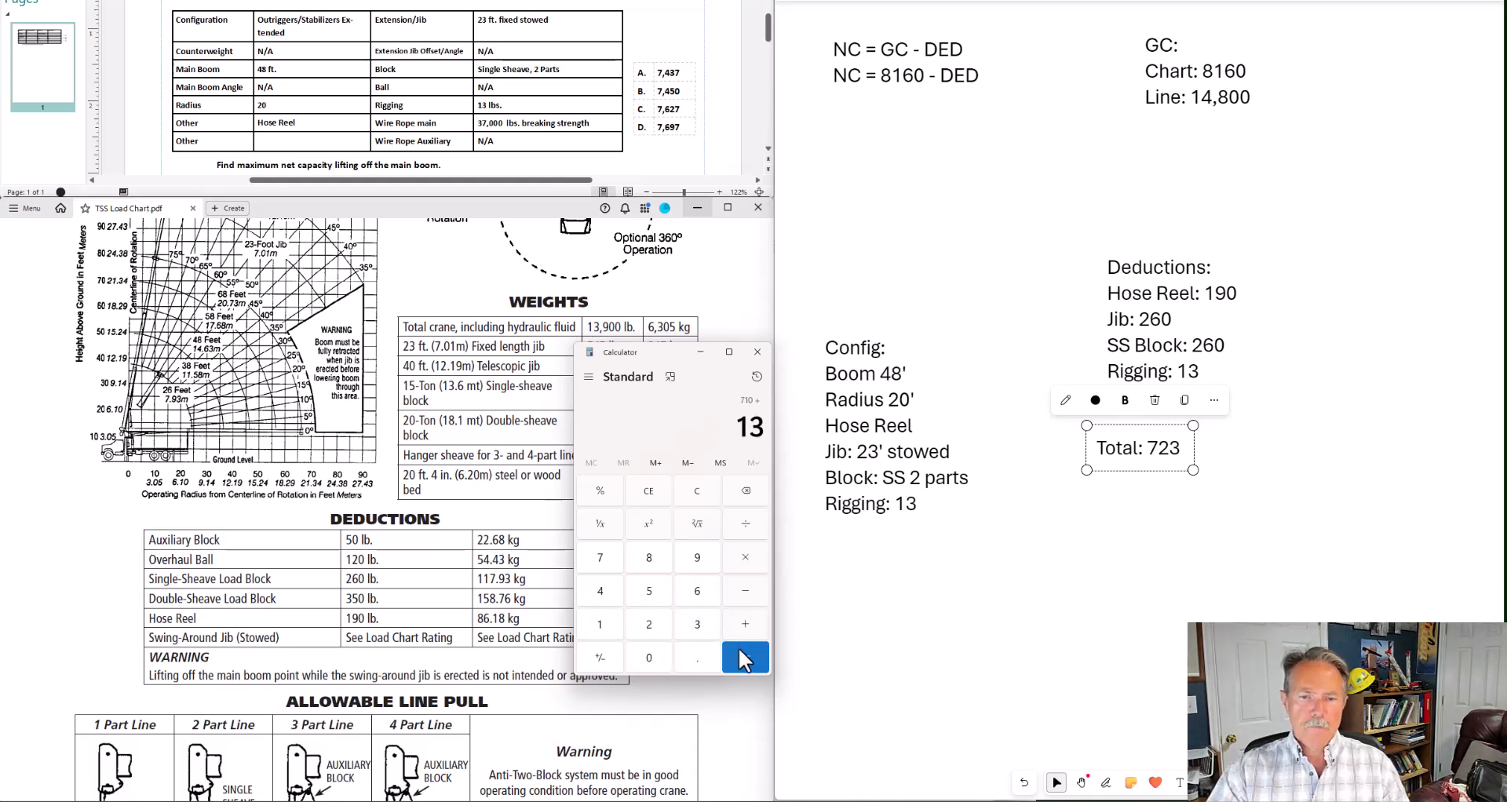
left_click(745, 657)
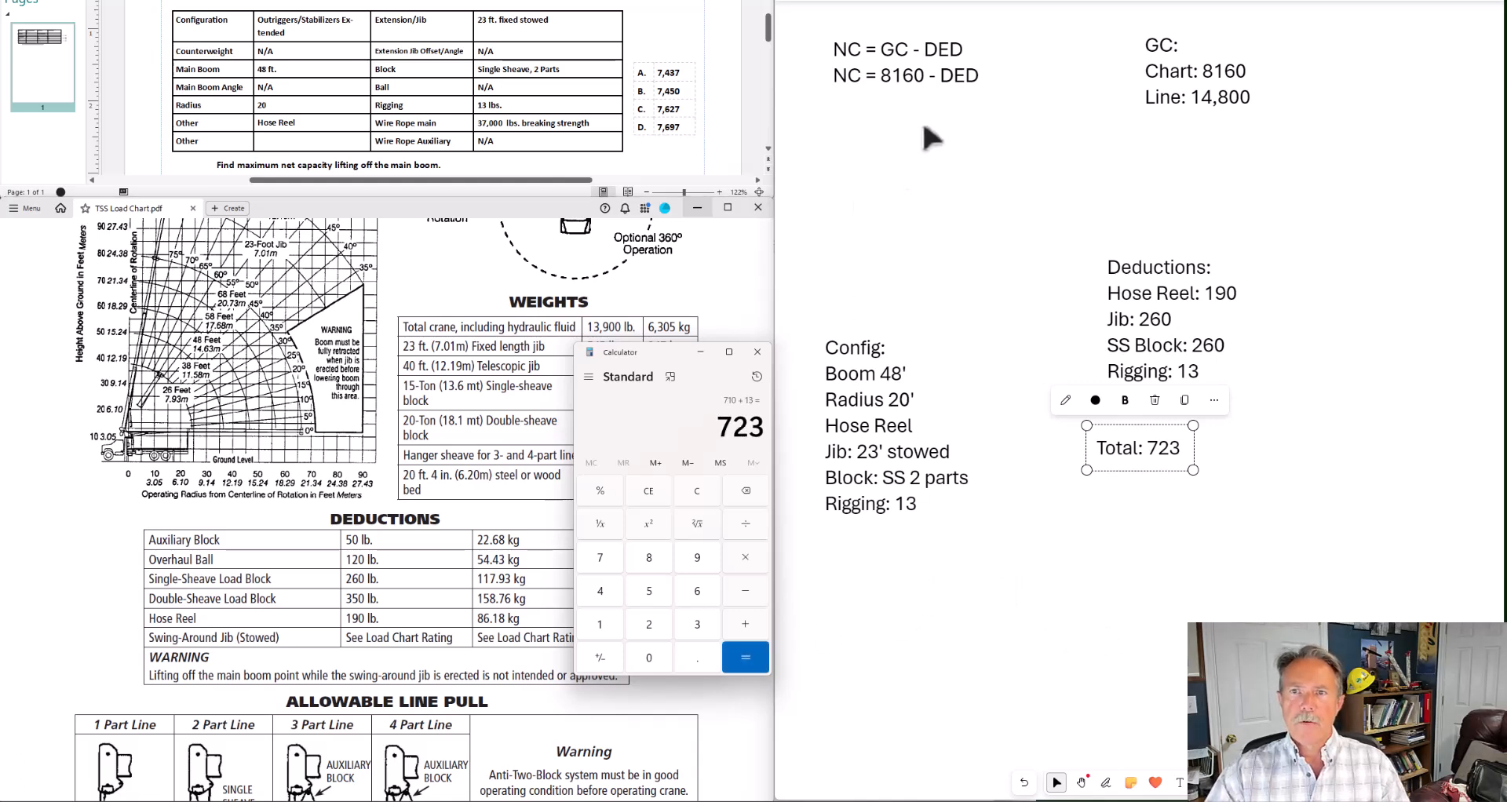
Add 'NC = 8160 - 723' to the net capacity formula note
left_click(903, 75)
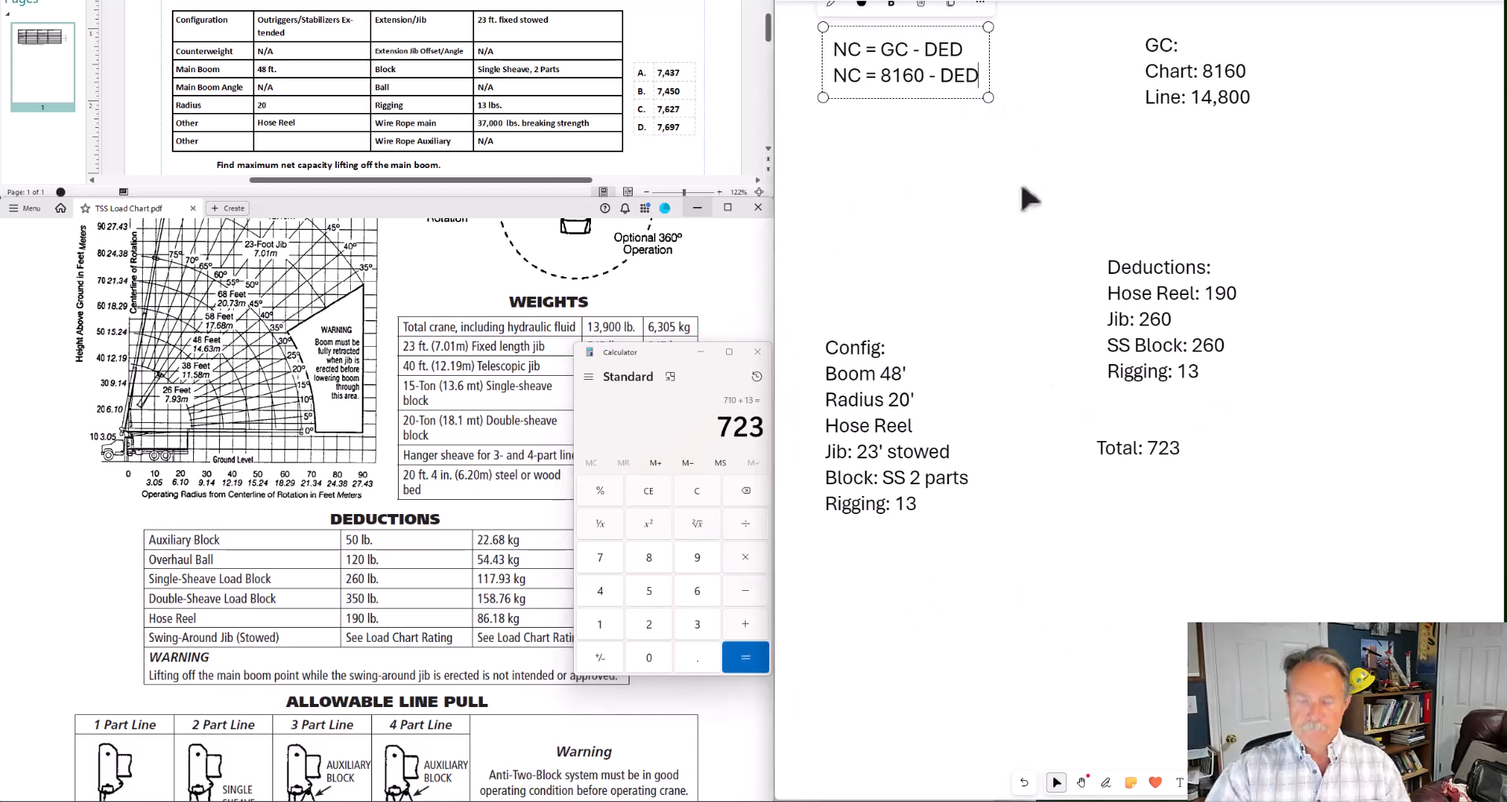
type("NC = 8")
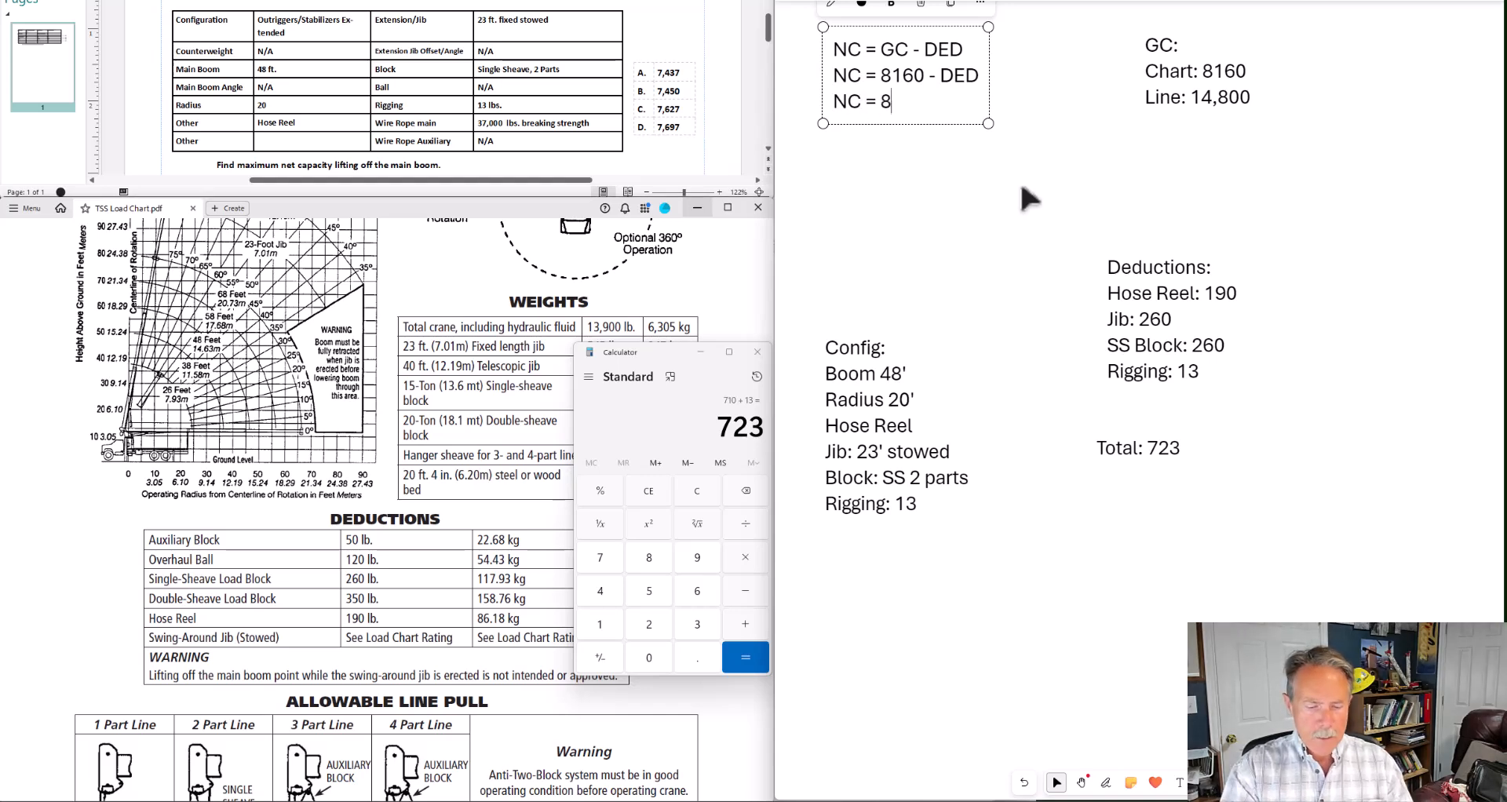
type("160")
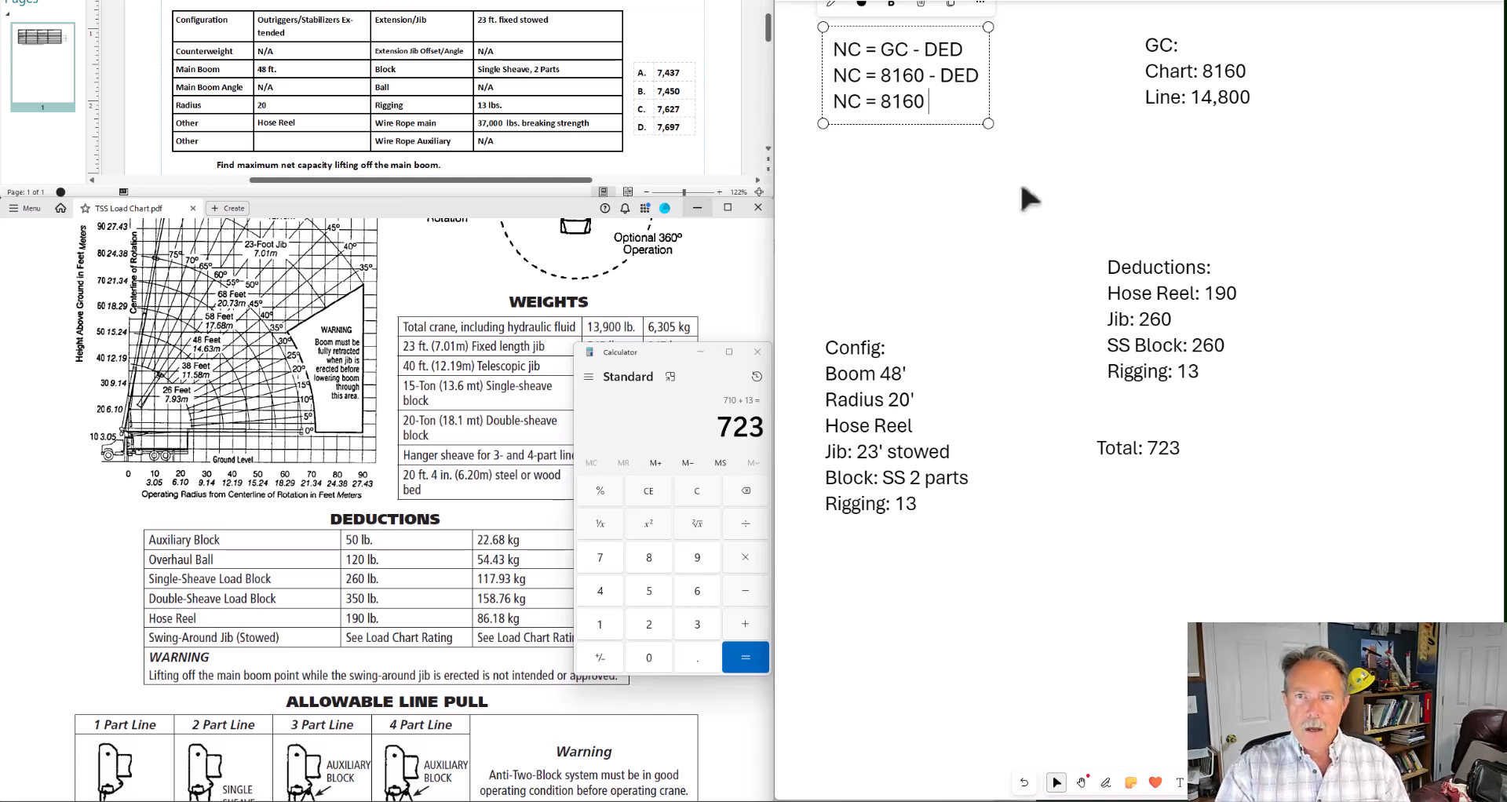
type("- 723")
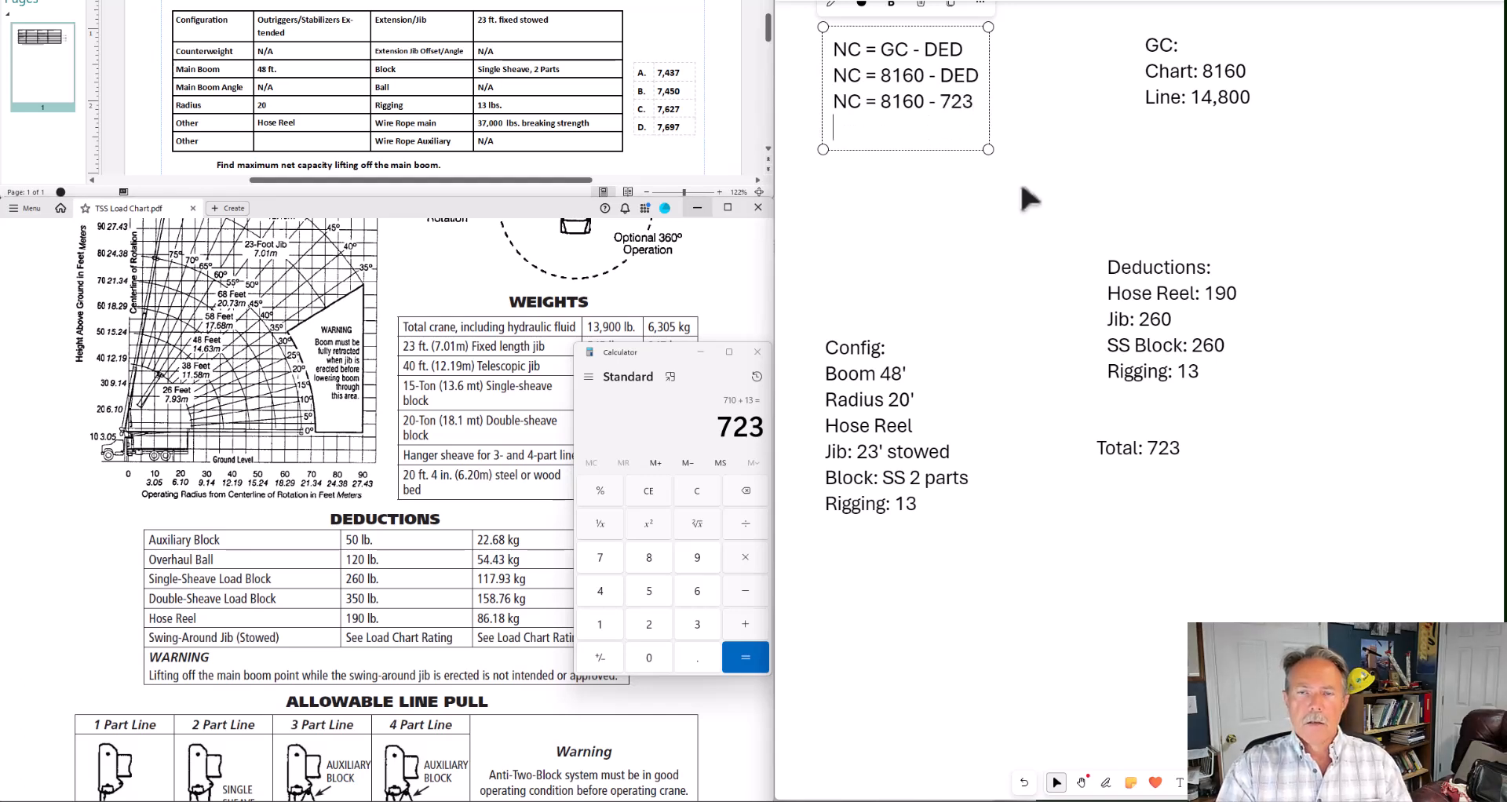
type("NC")
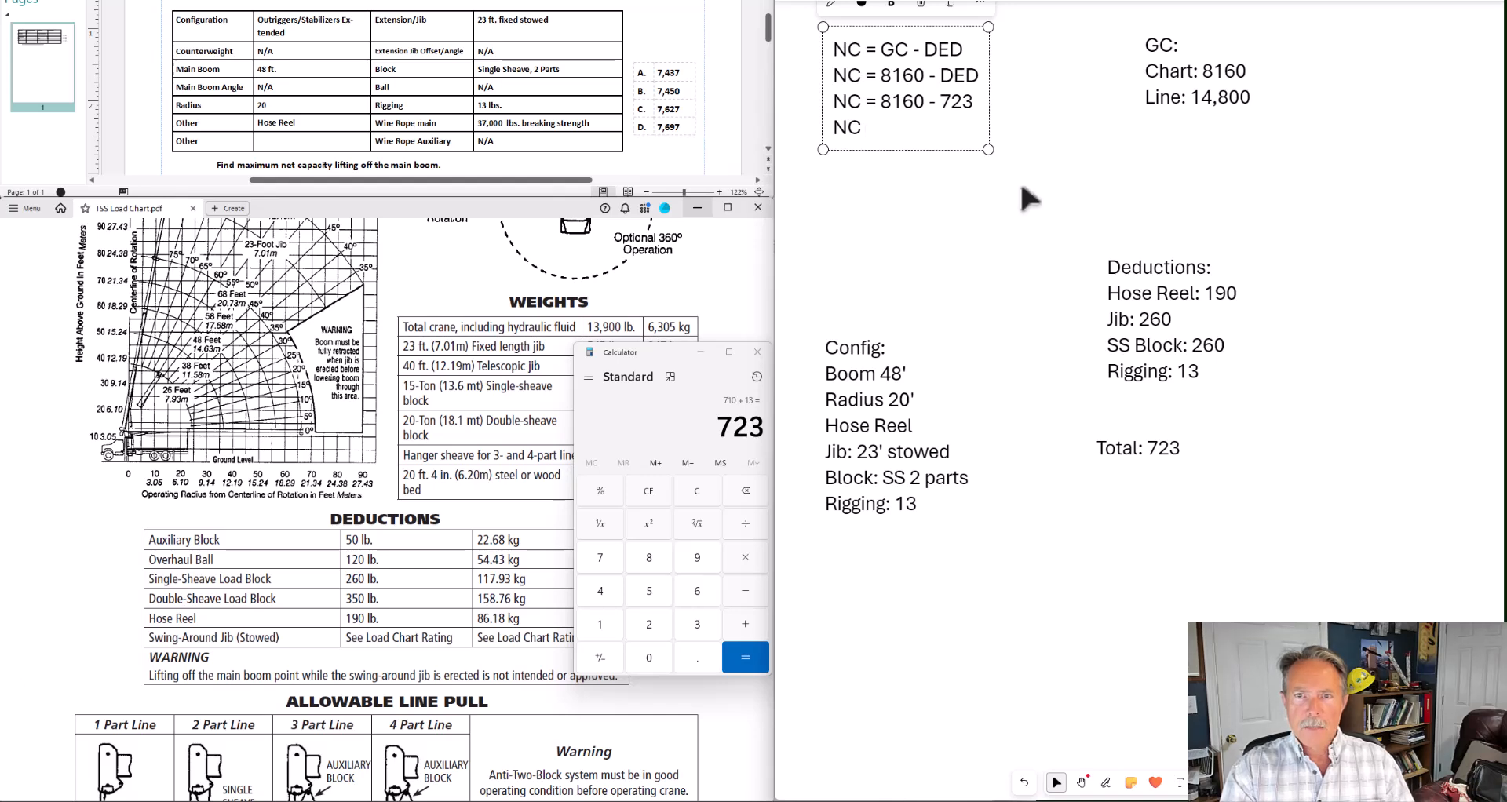
type("=")
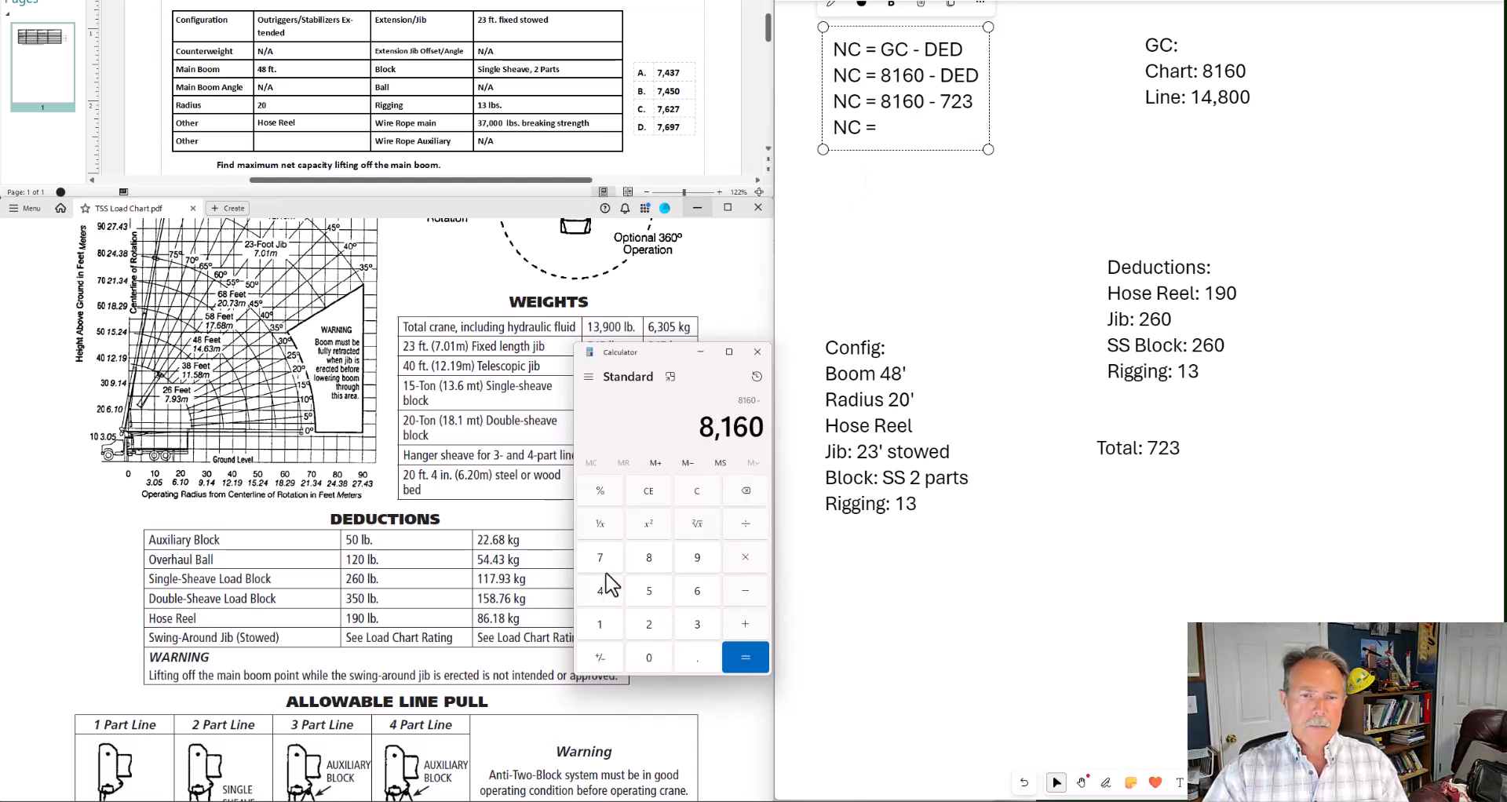
Compute 8160 - 723 in Calculator and record the result 'NC = 7437'
left_click(745, 657)
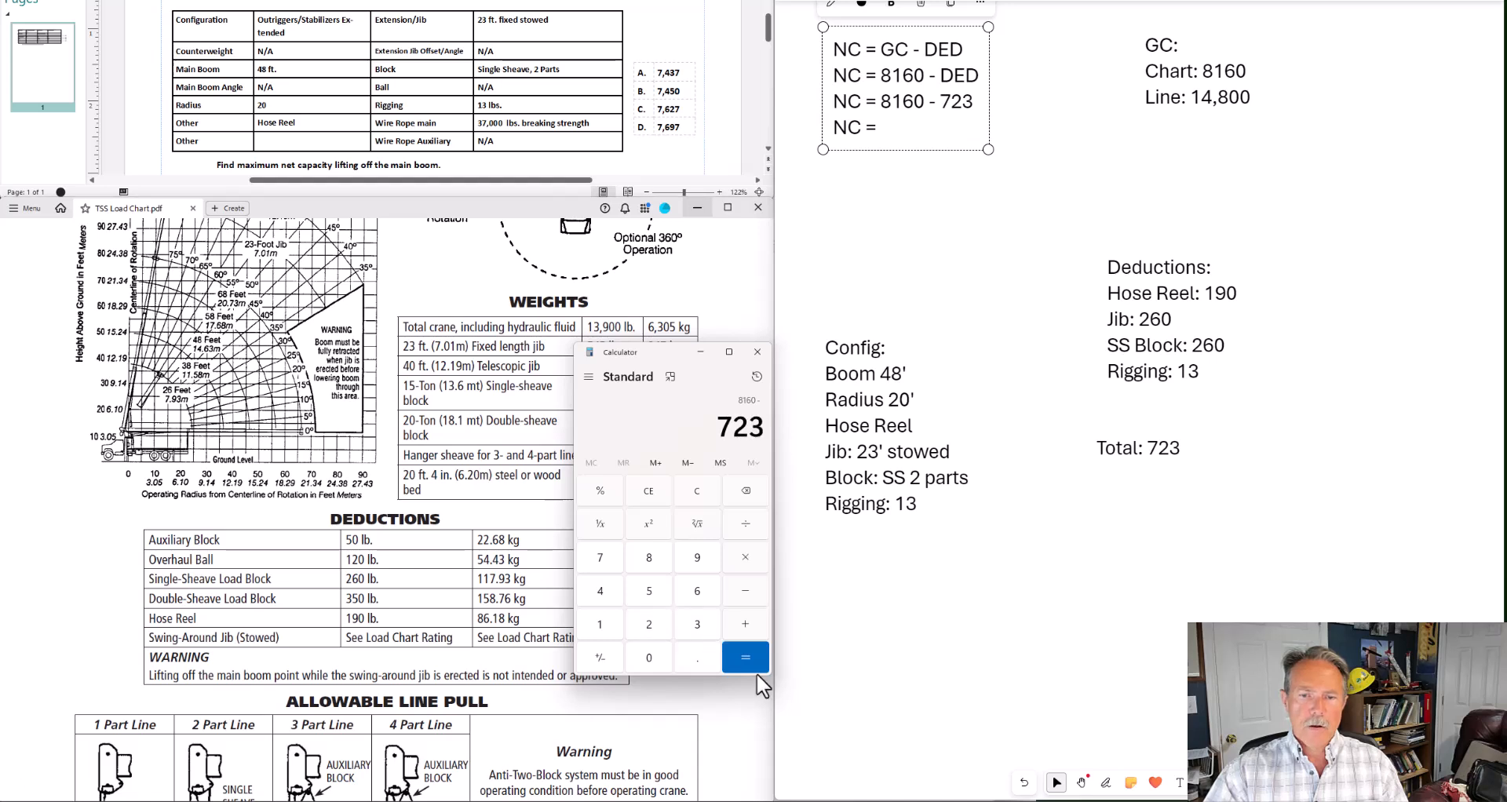
left_click(744, 656)
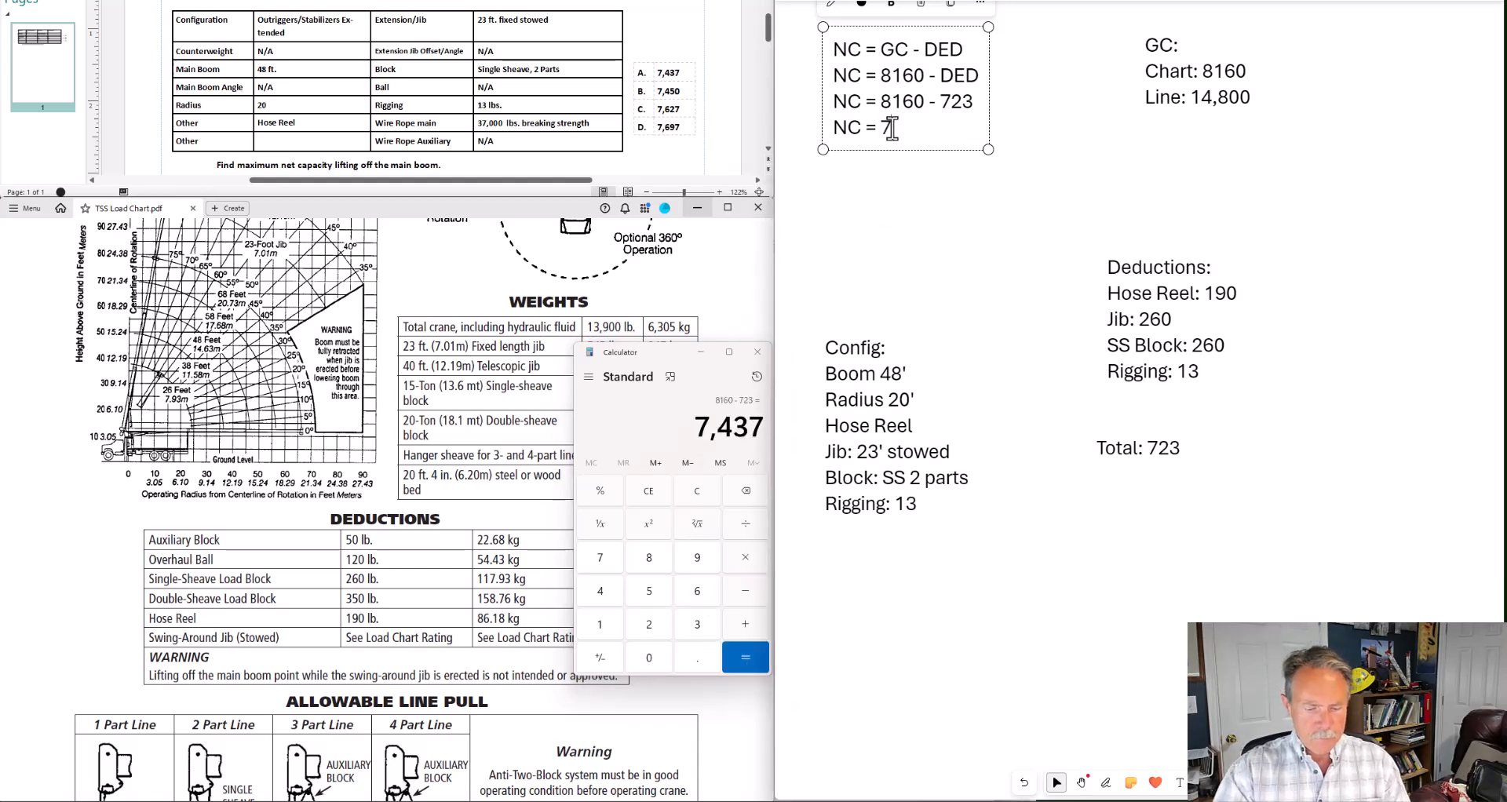
type("7437")
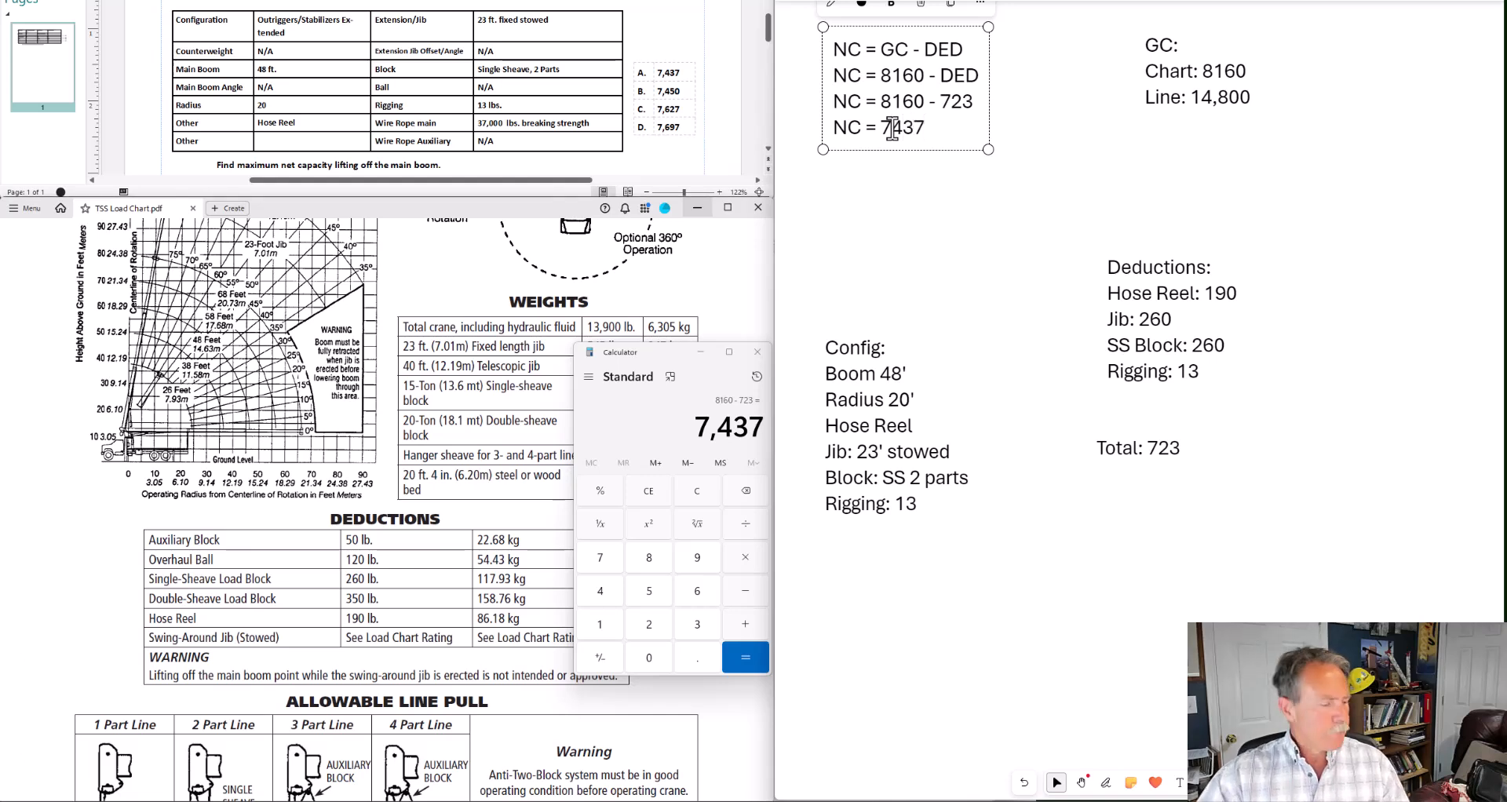